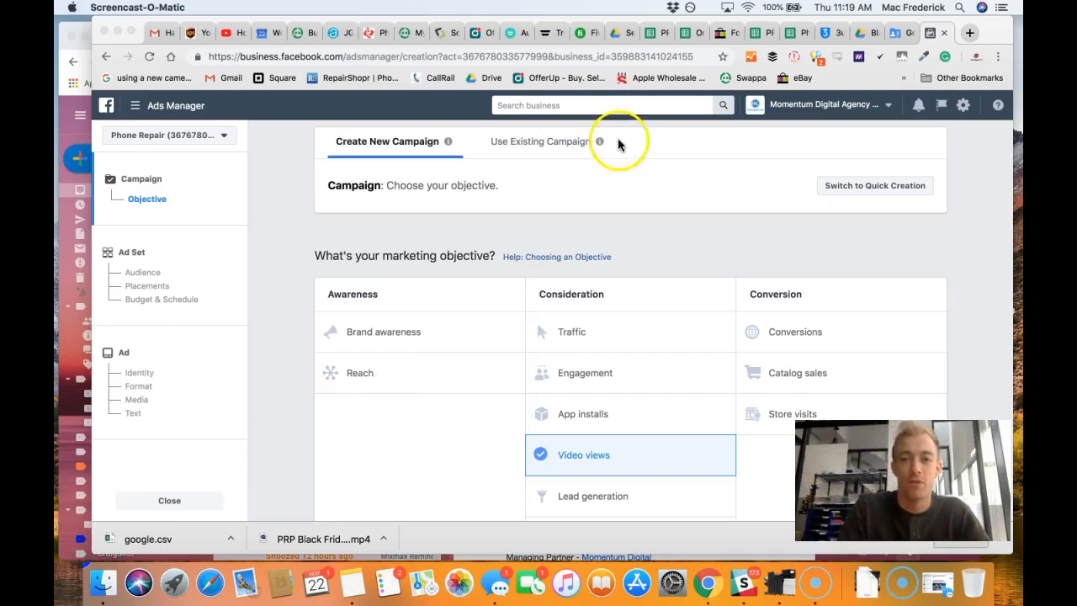
{"action": "mouse_move", "coordinate": [955, 27]}
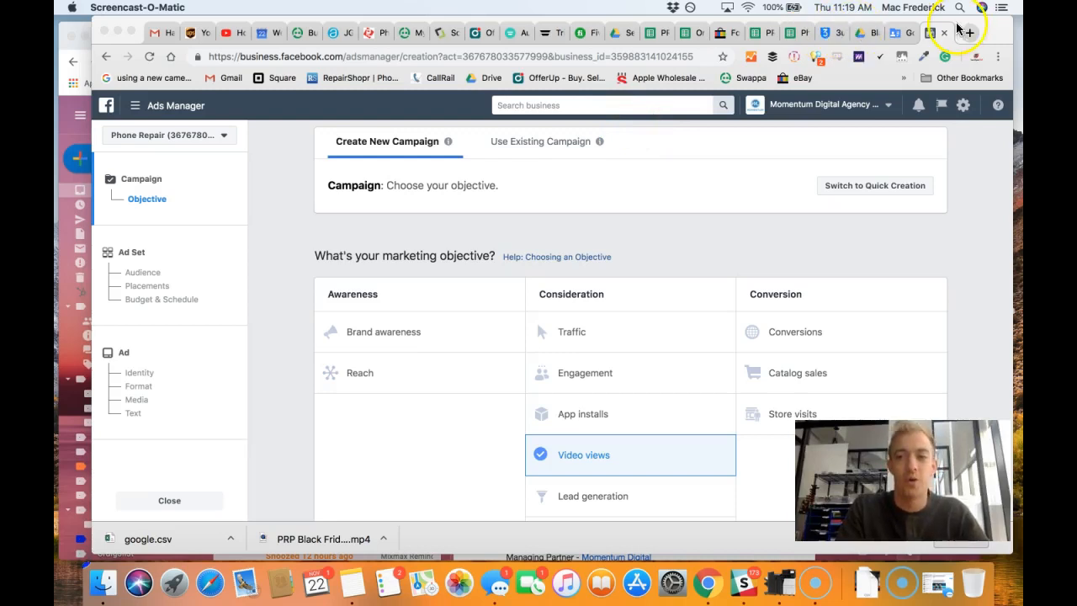
- Open the shared Black Friday Video folder in Drive and preview IMG_7917.MOV
{"action": "left_click", "coordinate": [969, 34]}
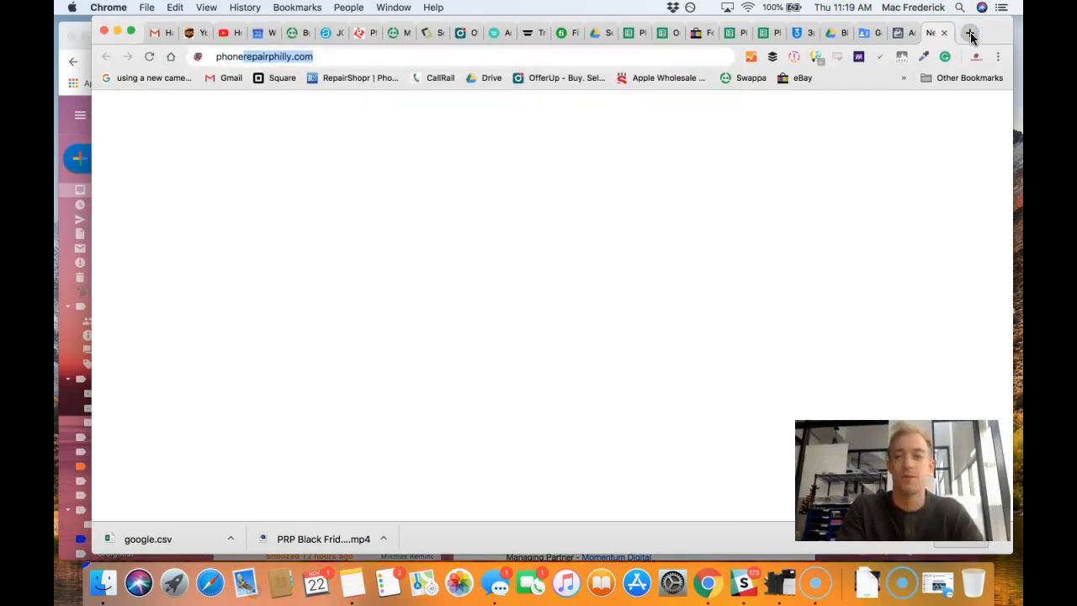
{"action": "left_click", "coordinate": [828, 33]}
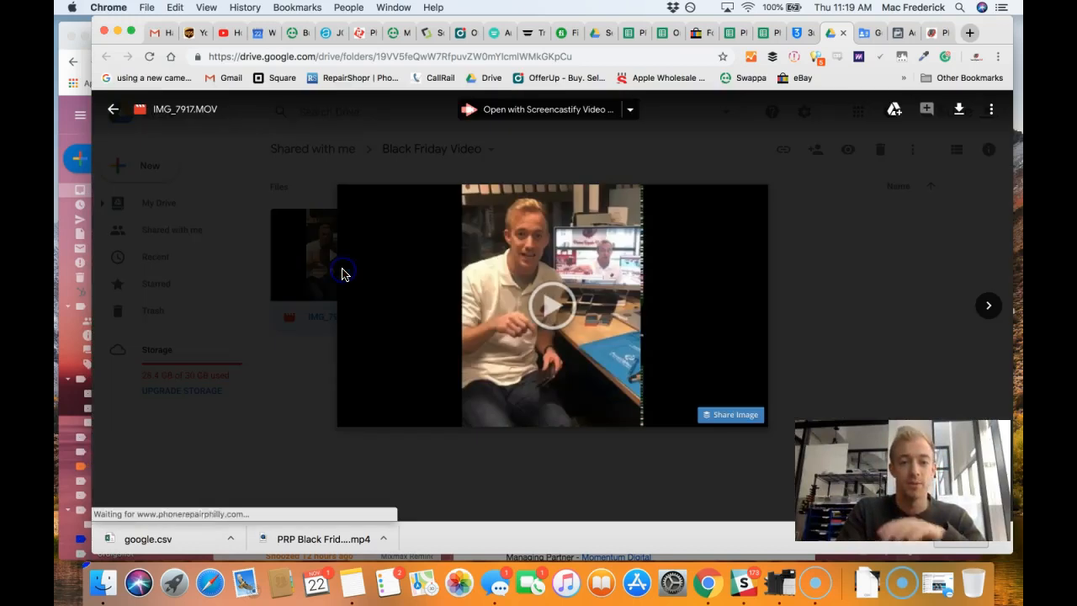
{"action": "left_click", "coordinate": [113, 109]}
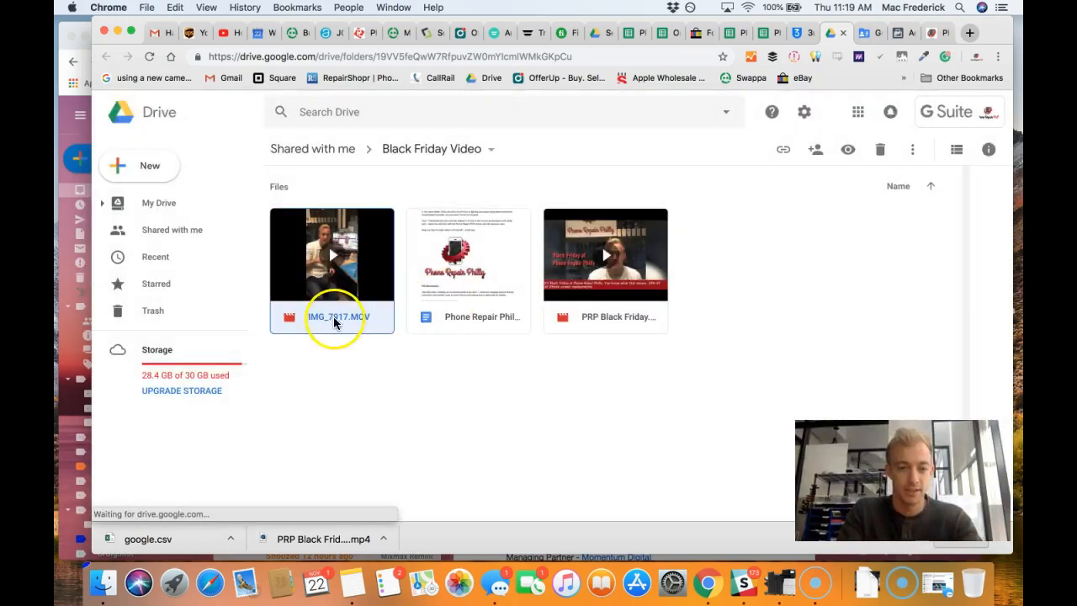
{"action": "double_click", "coordinate": [332, 254]}
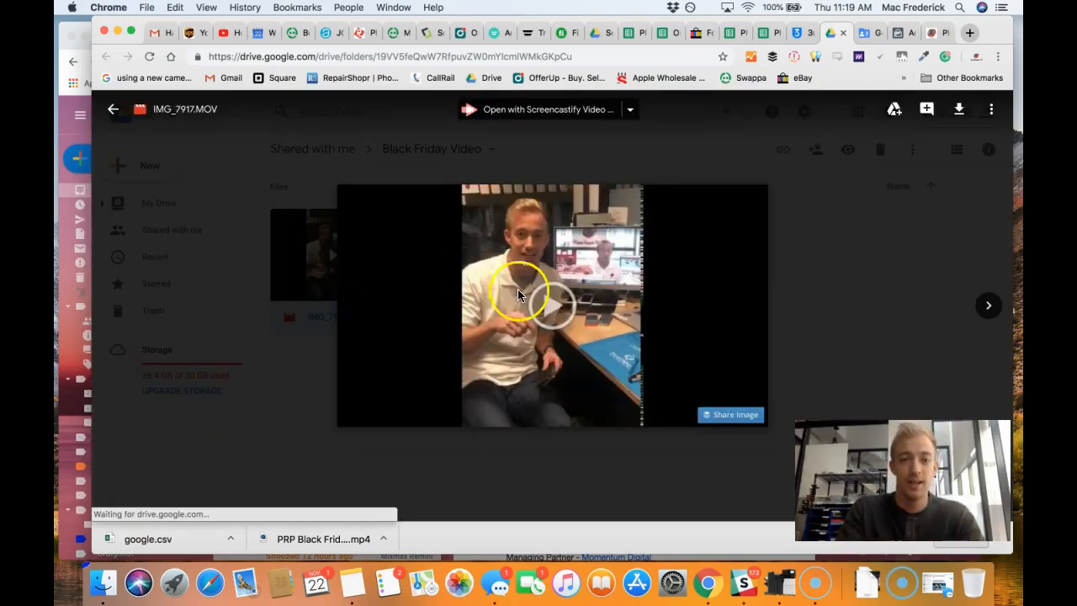
{"action": "left_click", "coordinate": [113, 109]}
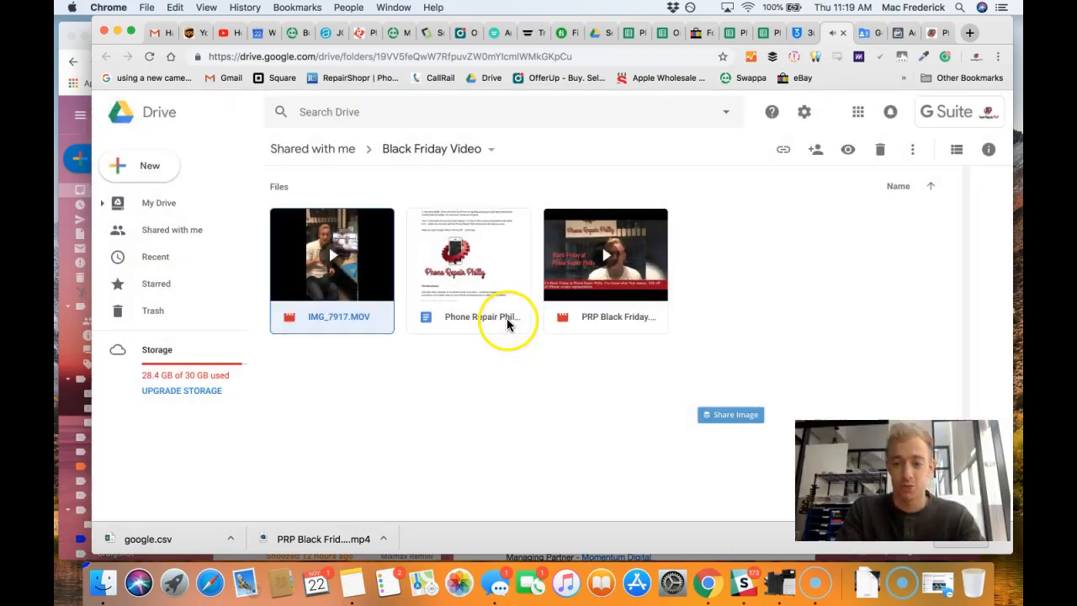
{"action": "mouse_move", "coordinate": [501, 319]}
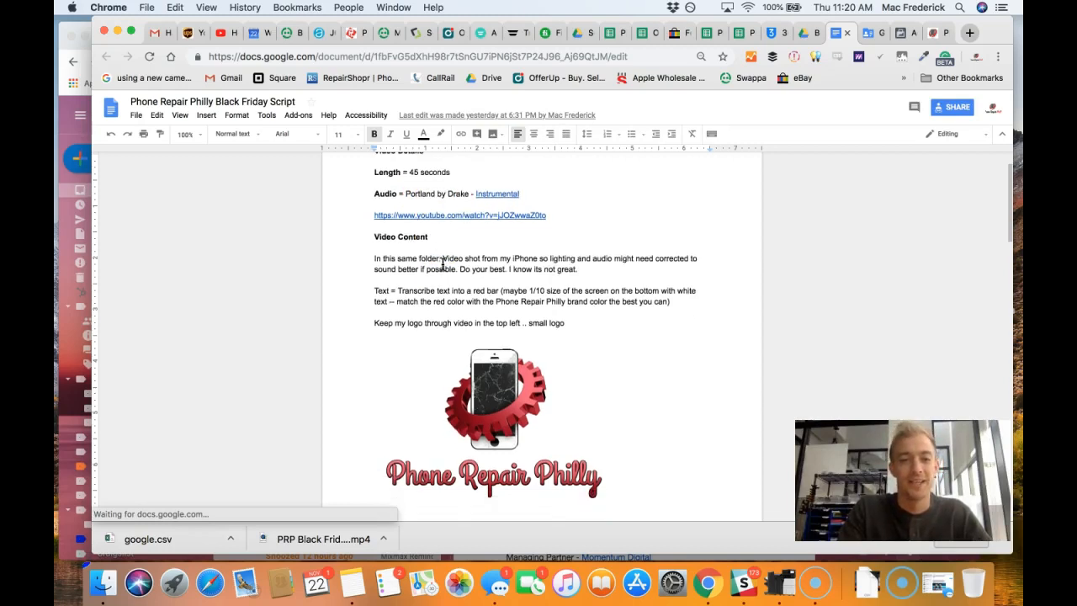
- Scroll through the Black Friday Script from video content past pop-up timings to the closing image
{"action": "scroll", "scroll_direction": "down", "scroll_amount": 3}
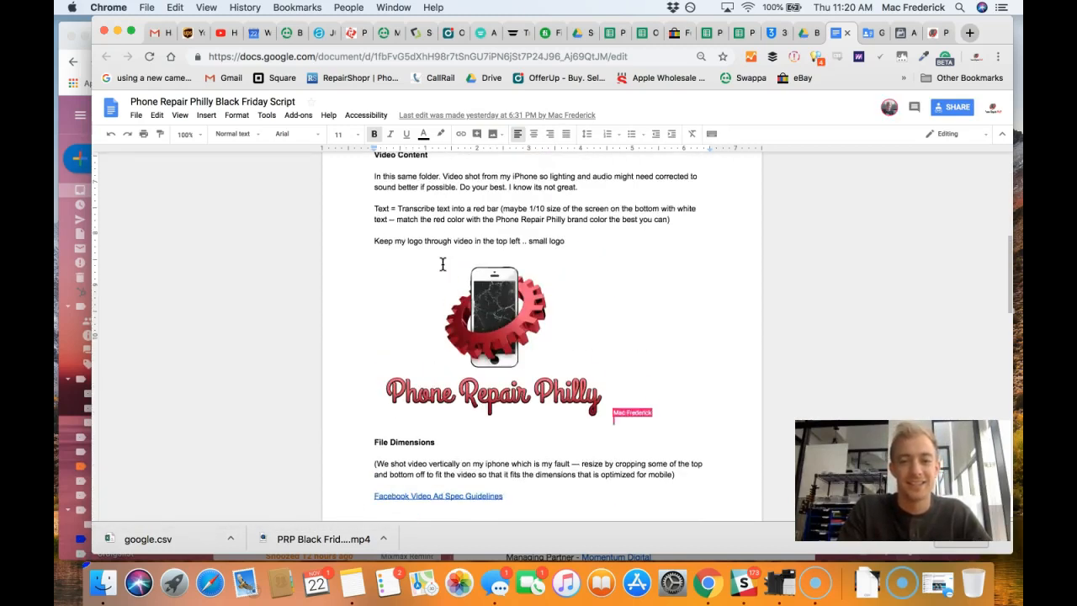
{"action": "scroll", "scroll_direction": "down", "scroll_amount": 3}
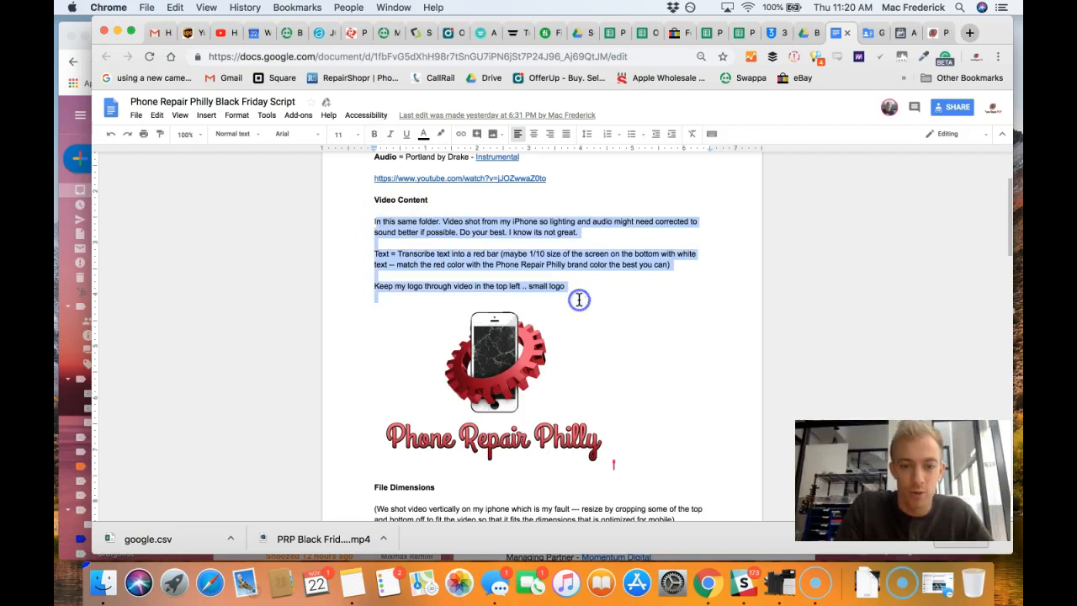
{"action": "scroll", "scroll_direction": "down", "scroll_amount": 3}
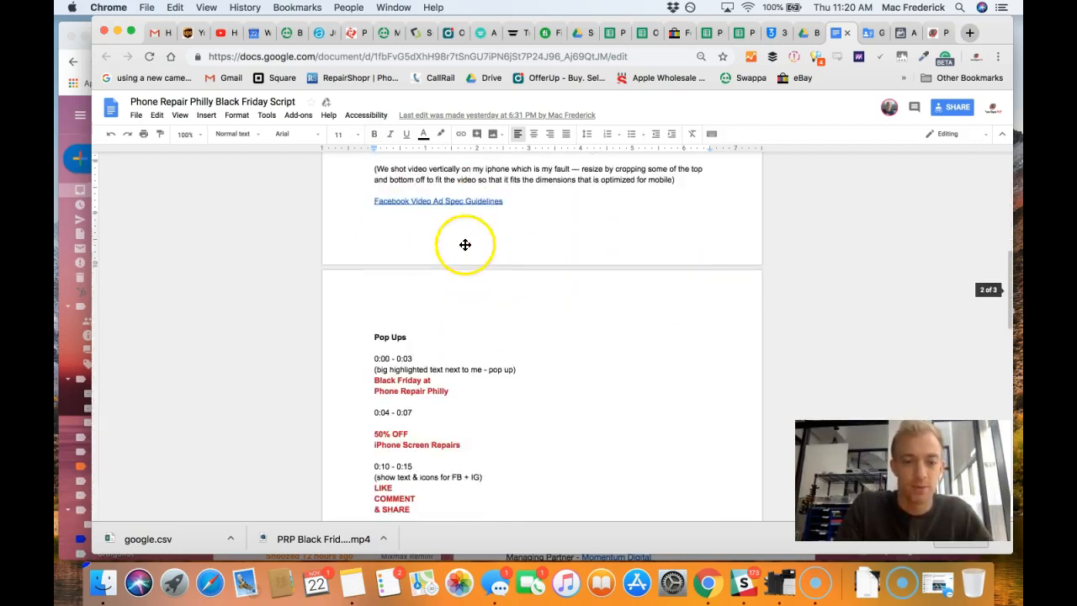
{"action": "scroll", "scroll_direction": "down", "scroll_amount": 3}
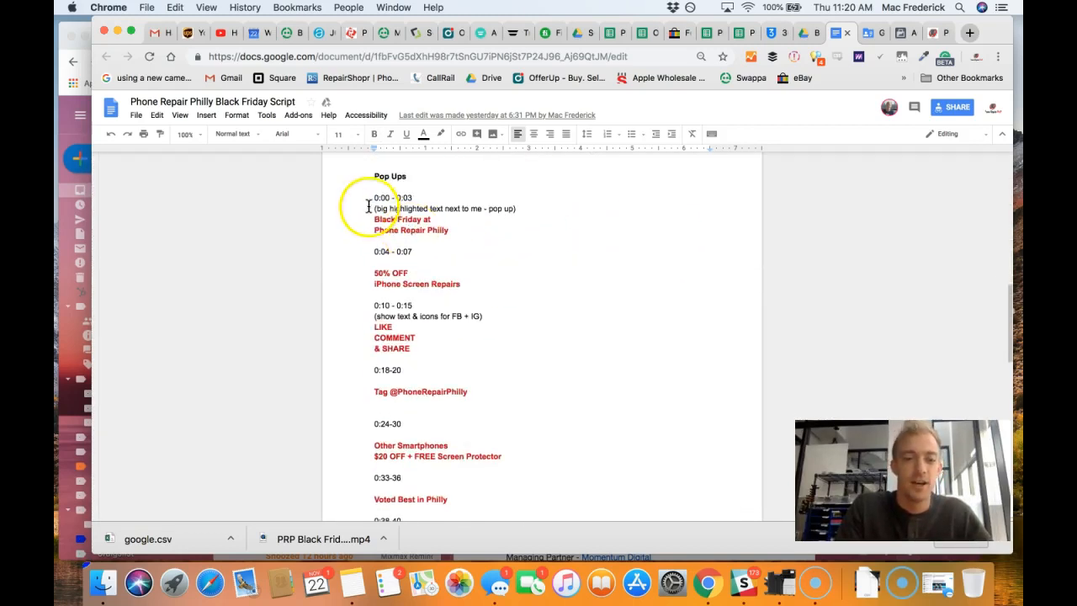
{"action": "scroll", "scroll_direction": "down", "scroll_amount": 3}
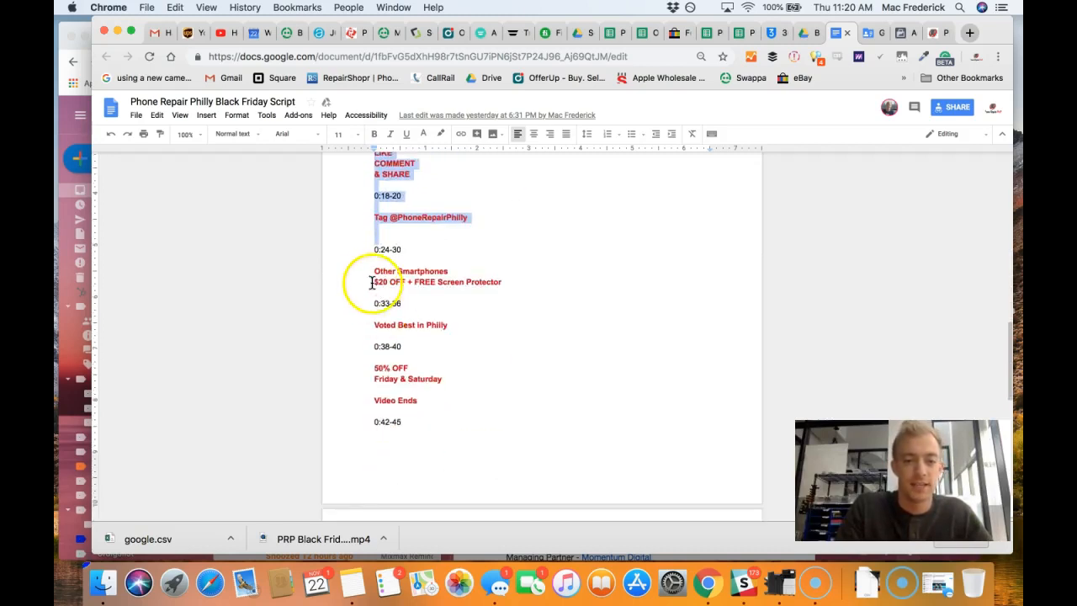
{"action": "scroll", "scroll_direction": "down", "scroll_amount": 3}
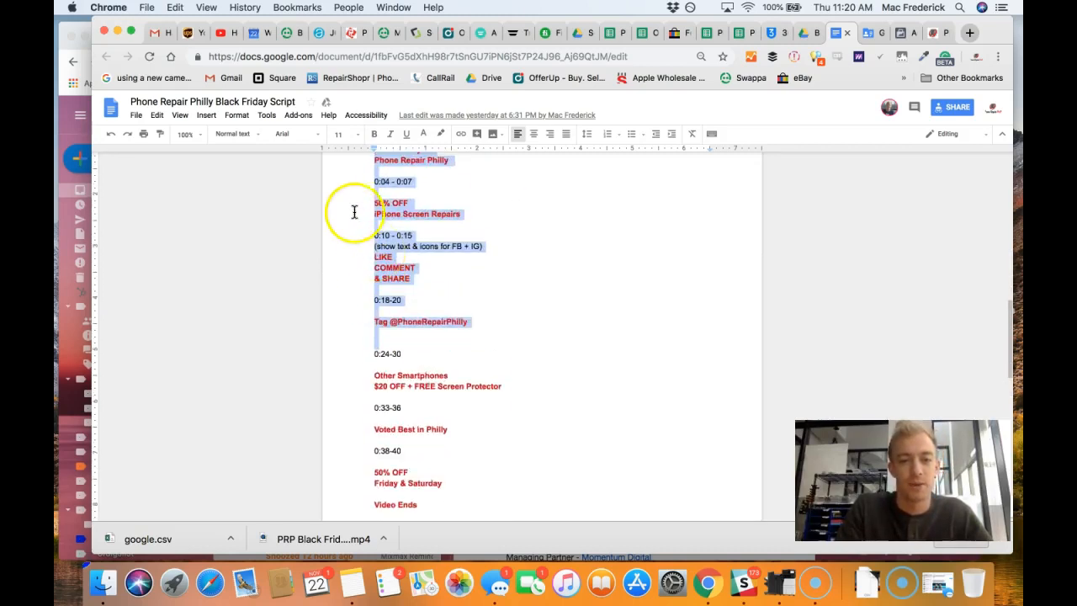
{"action": "scroll", "scroll_direction": "down", "scroll_amount": 3}
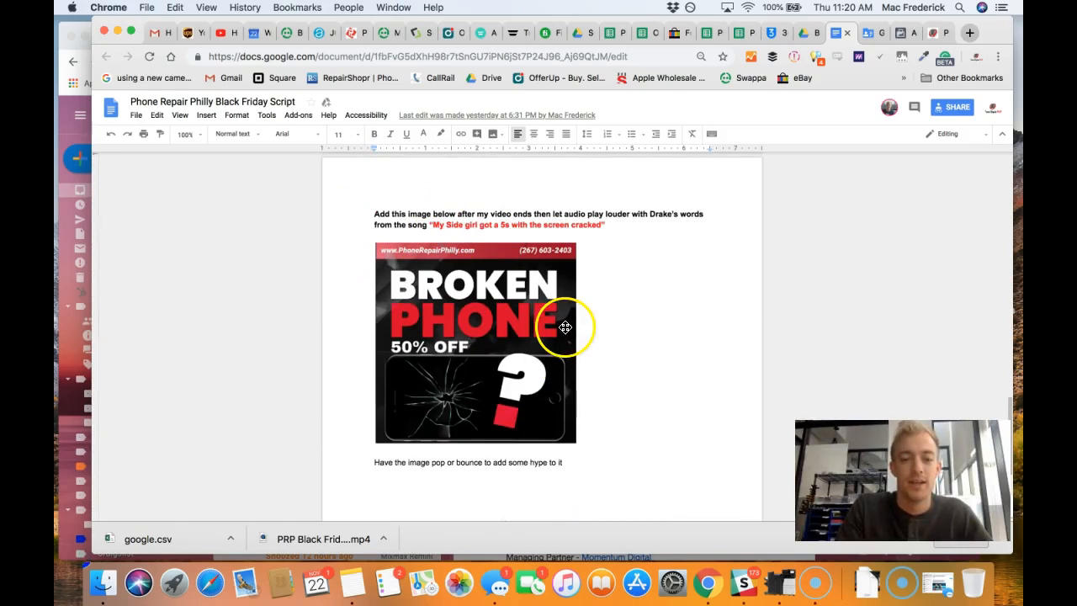
{"action": "mouse_move", "coordinate": [824, 27]}
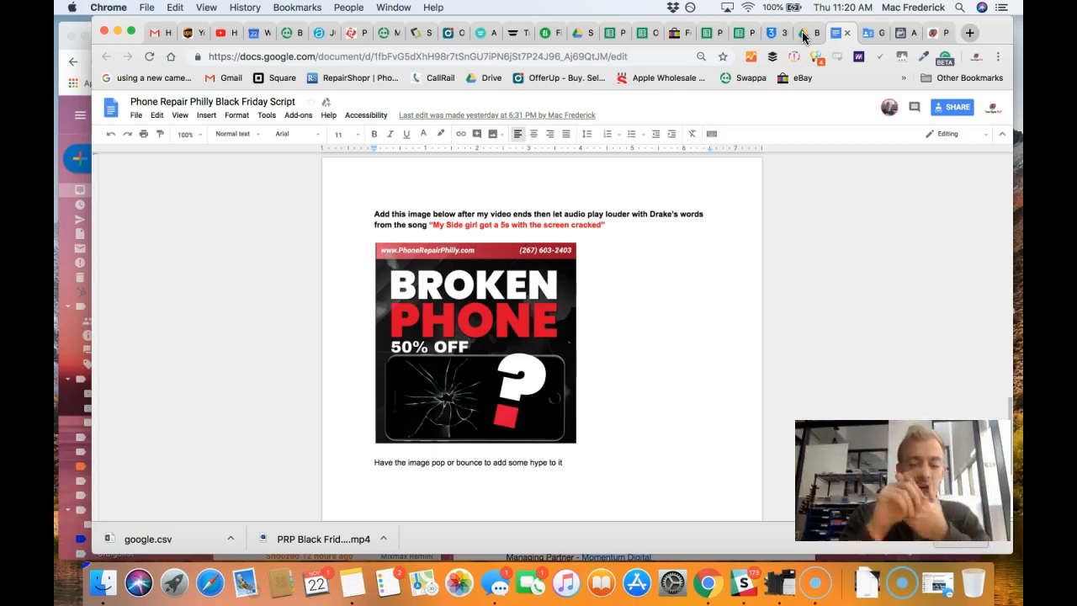
{"action": "mouse_move", "coordinate": [806, 34]}
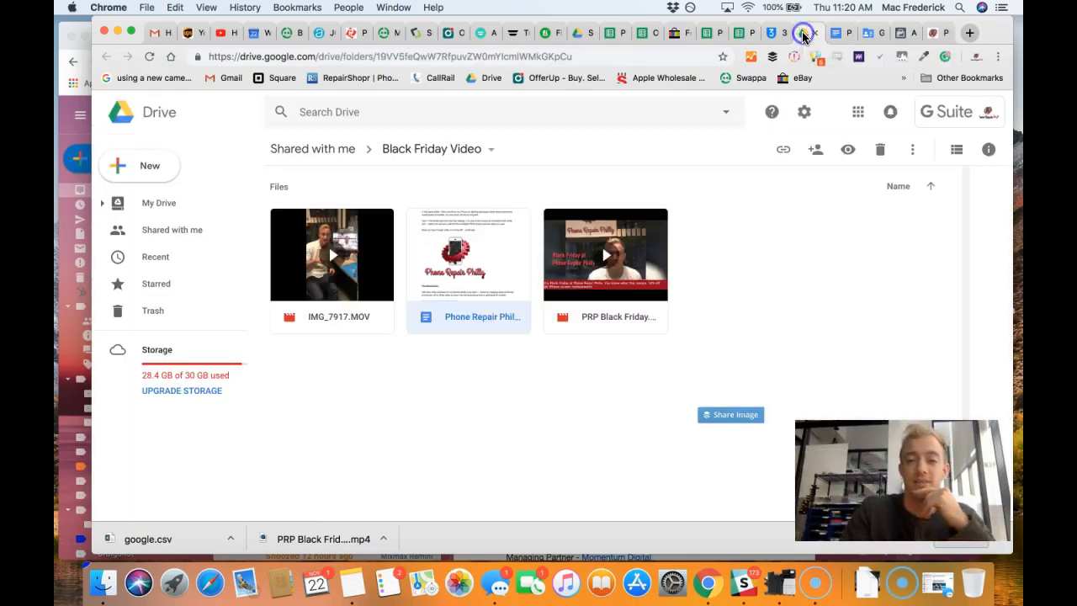
- Play the finished PRP Black Friday.mp4 video from the Drive folder
{"action": "double_click", "coordinate": [605, 254]}
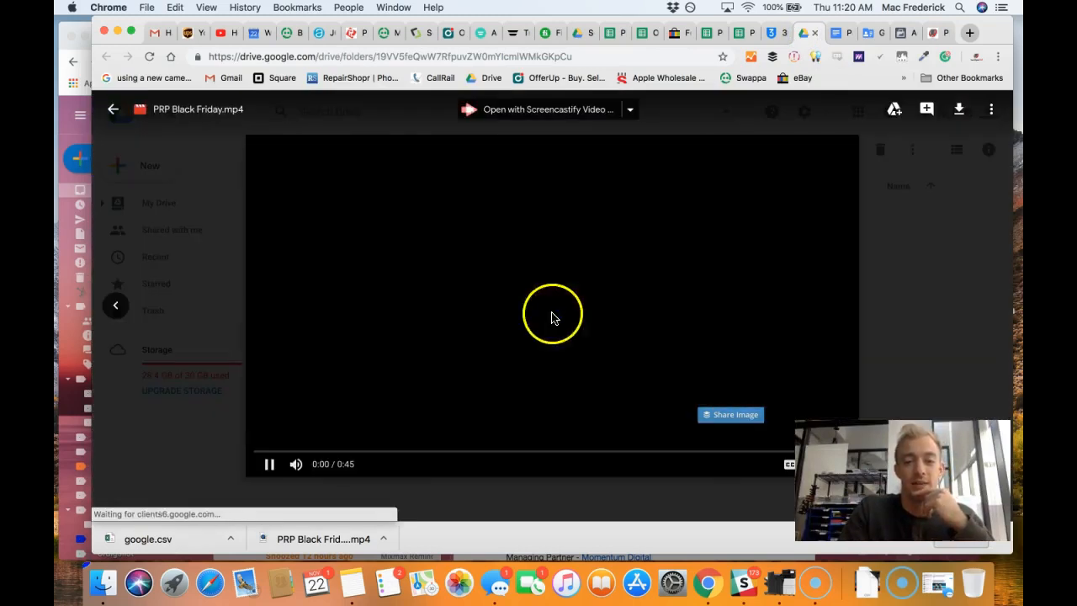
{"action": "left_click", "coordinate": [269, 465]}
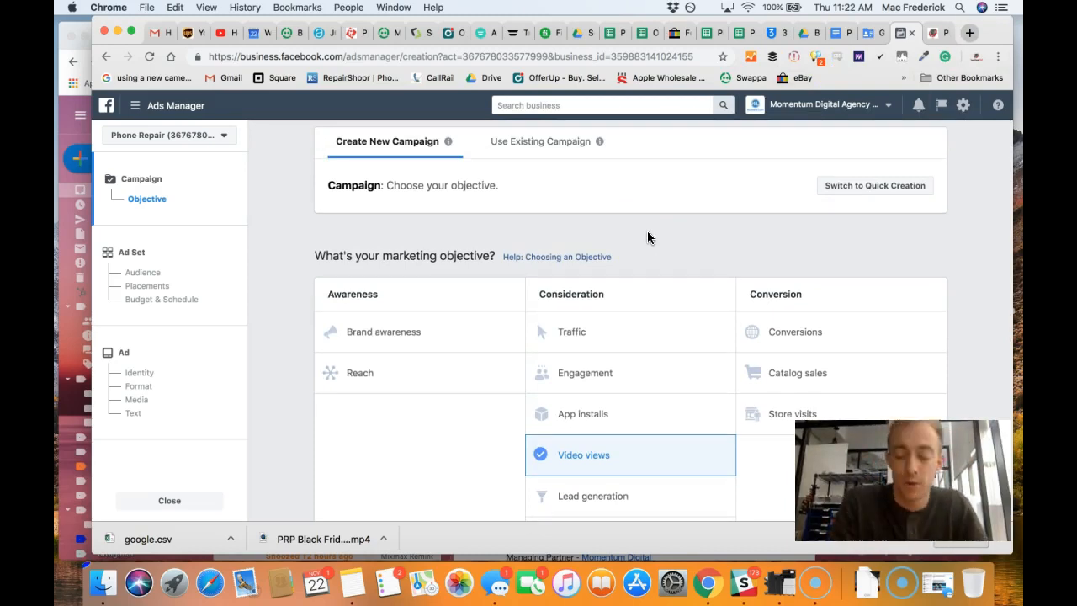
- Pick Video views, select the campaign name, then return to the Campaigns overview
{"action": "scroll", "scroll_direction": "down", "scroll_amount": 3}
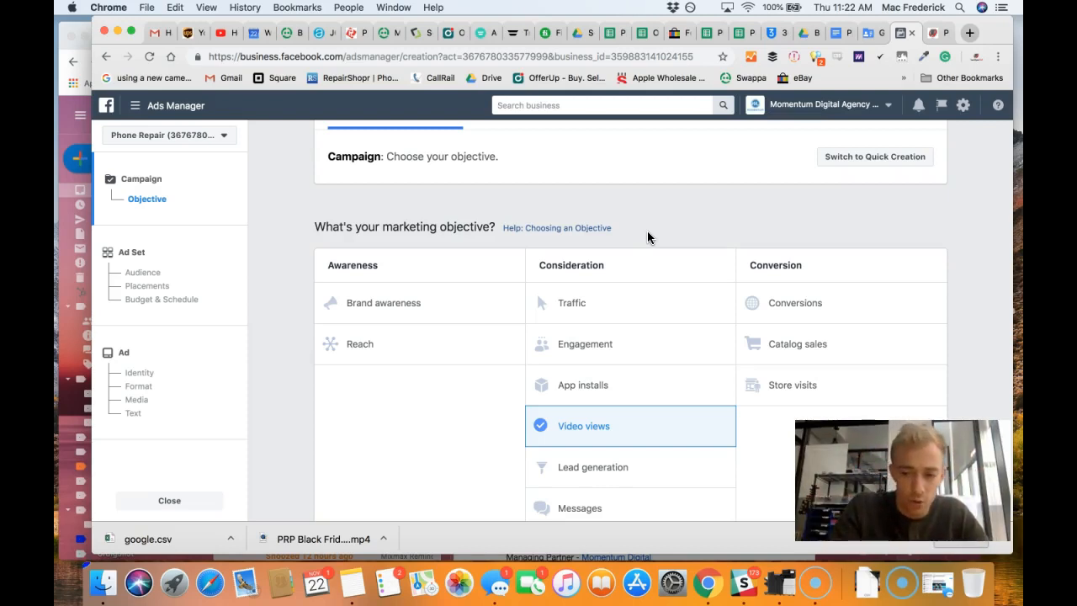
{"action": "left_click", "coordinate": [583, 424]}
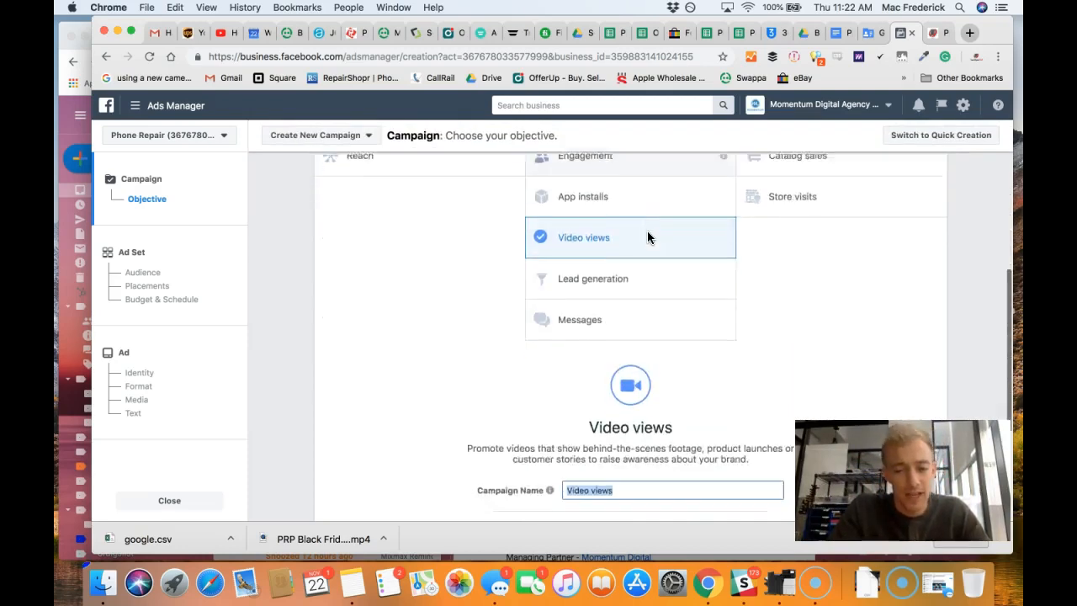
{"action": "scroll", "scroll_direction": "down", "scroll_amount": 3}
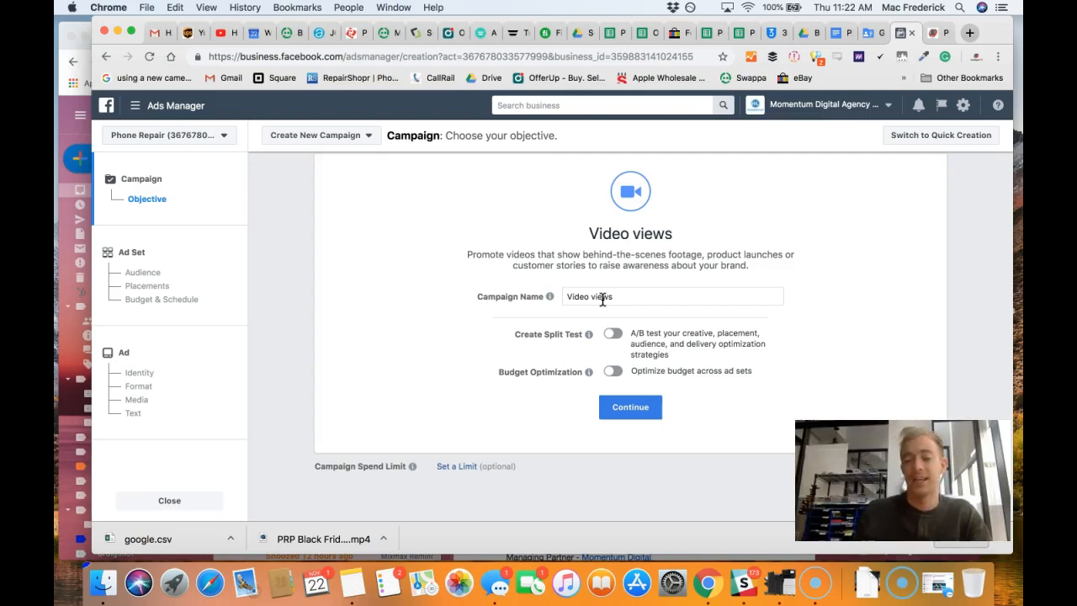
{"action": "double_click", "coordinate": [589, 296]}
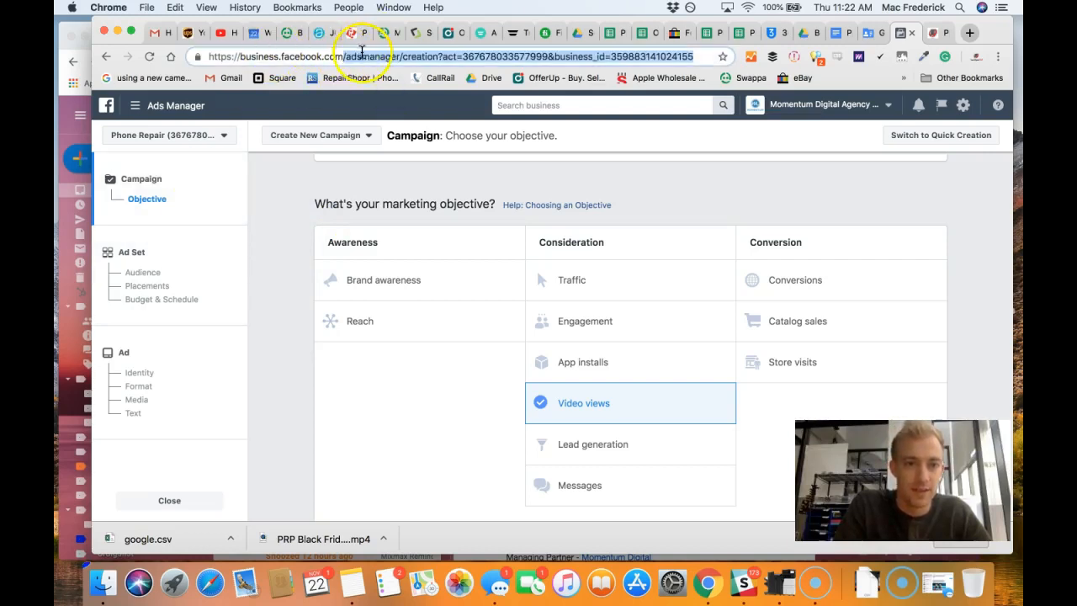
{"action": "mouse_move", "coordinate": [202, 200]}
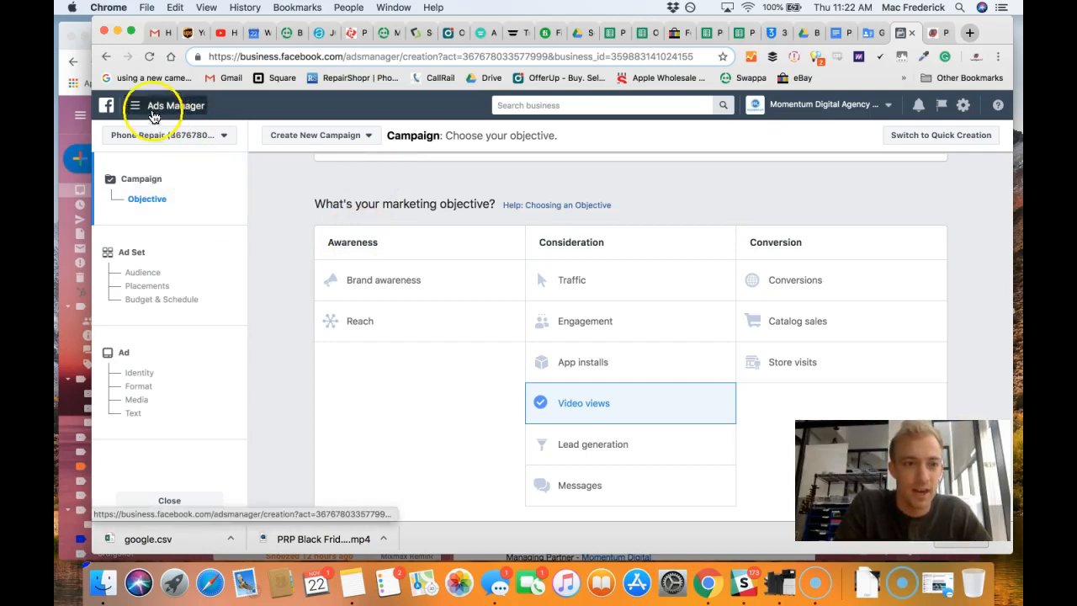
{"action": "left_click", "coordinate": [106, 58]}
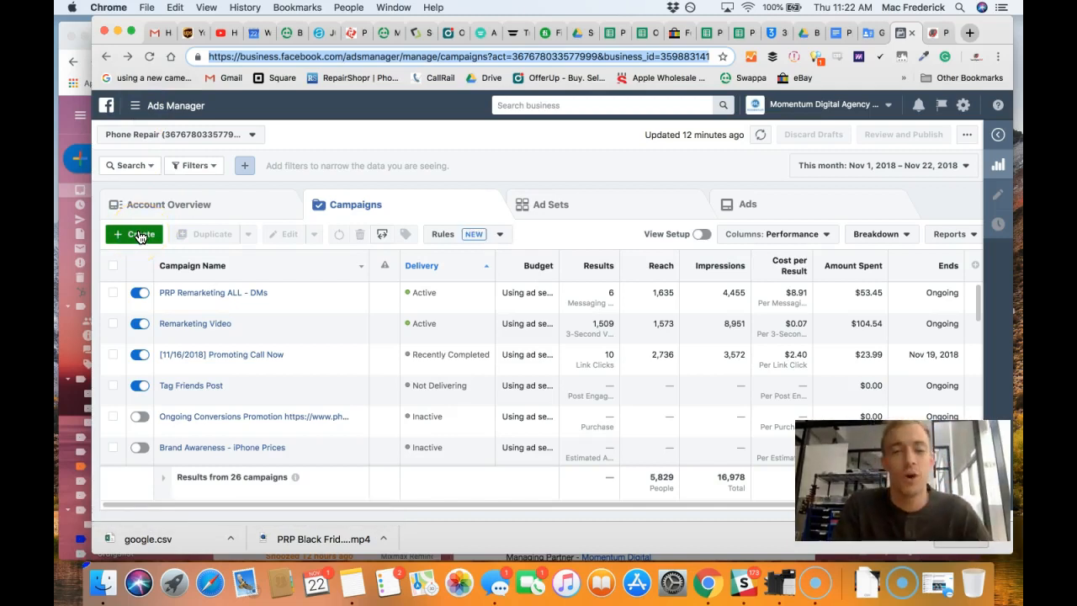
- Create a new campaign, trying App installs, Lead generation and Messages before settling on Video views
{"action": "left_click", "coordinate": [132, 234]}
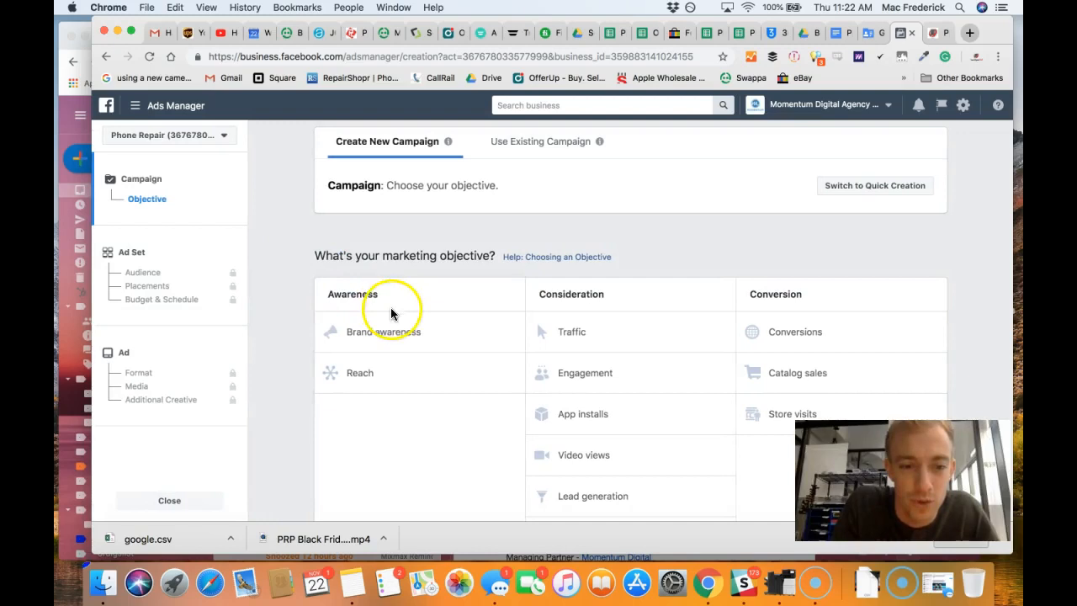
{"action": "scroll", "scroll_direction": "down", "scroll_amount": 3}
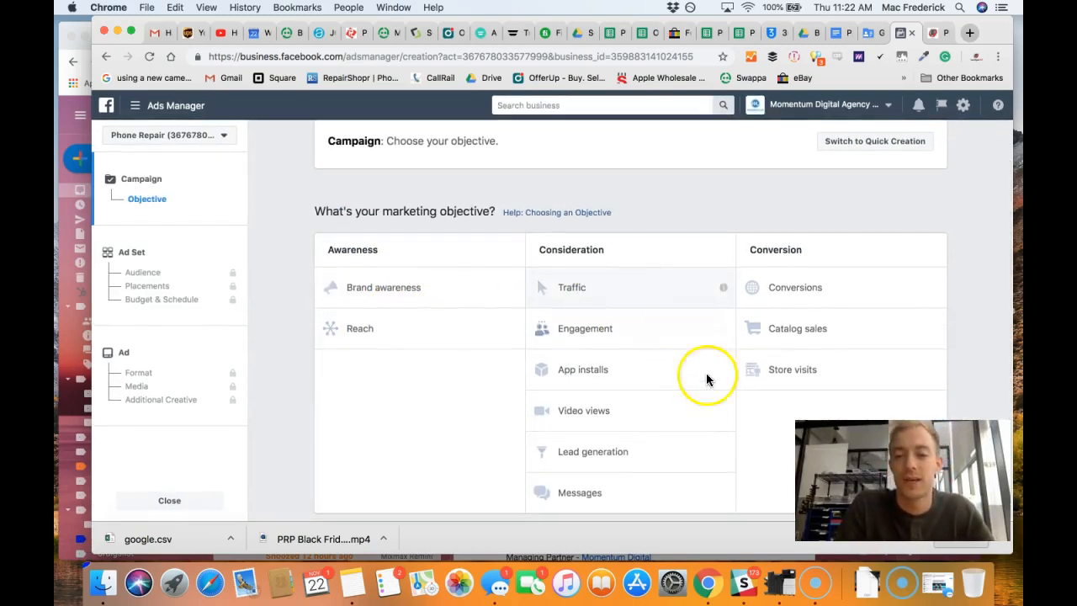
{"action": "left_click", "coordinate": [582, 370]}
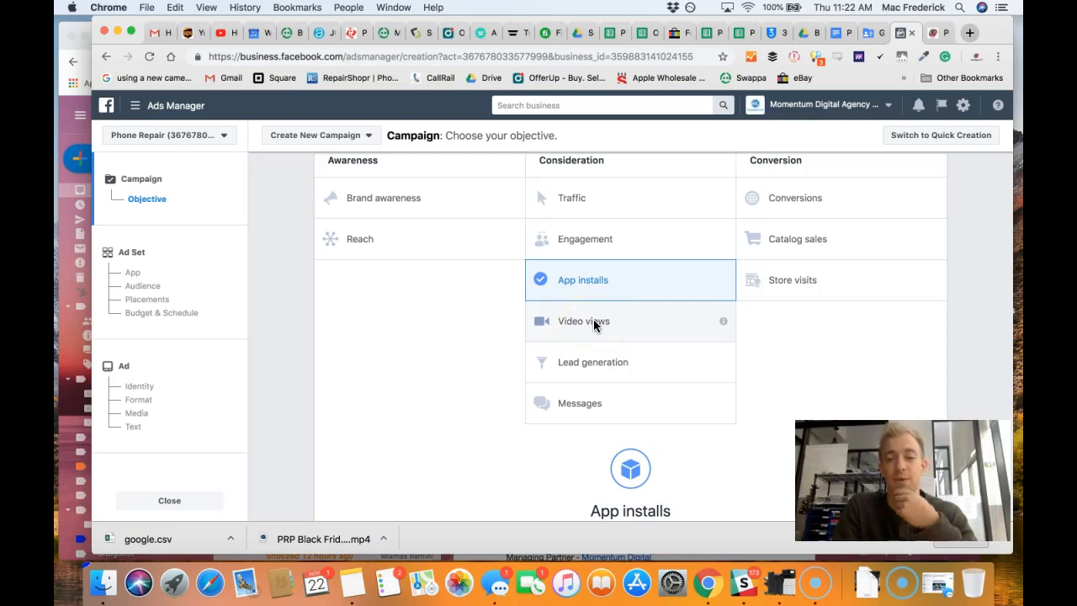
{"action": "left_click", "coordinate": [592, 353]}
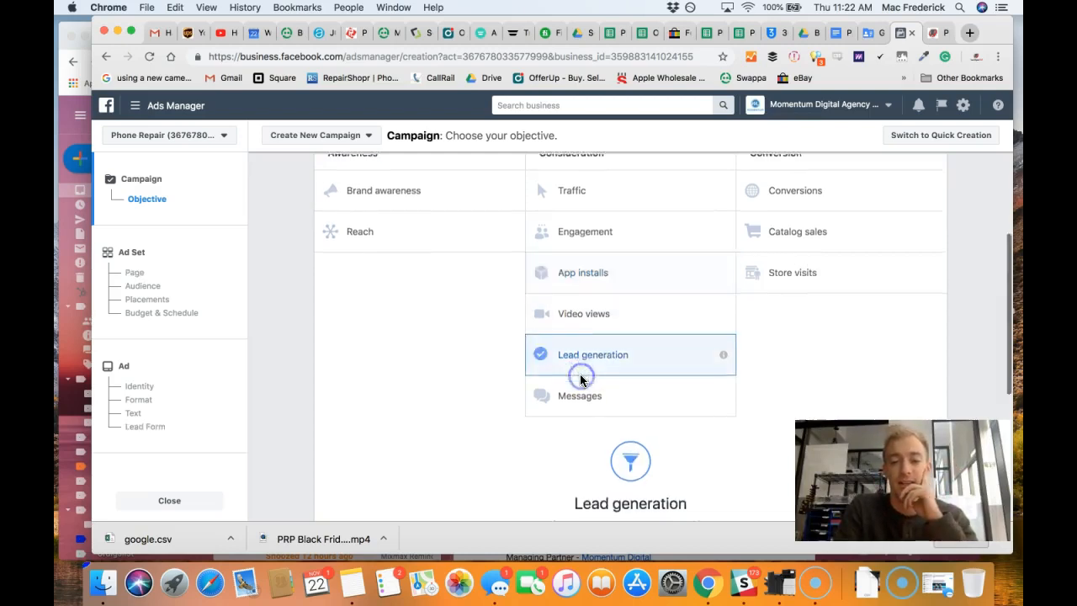
{"action": "left_click", "coordinate": [578, 395]}
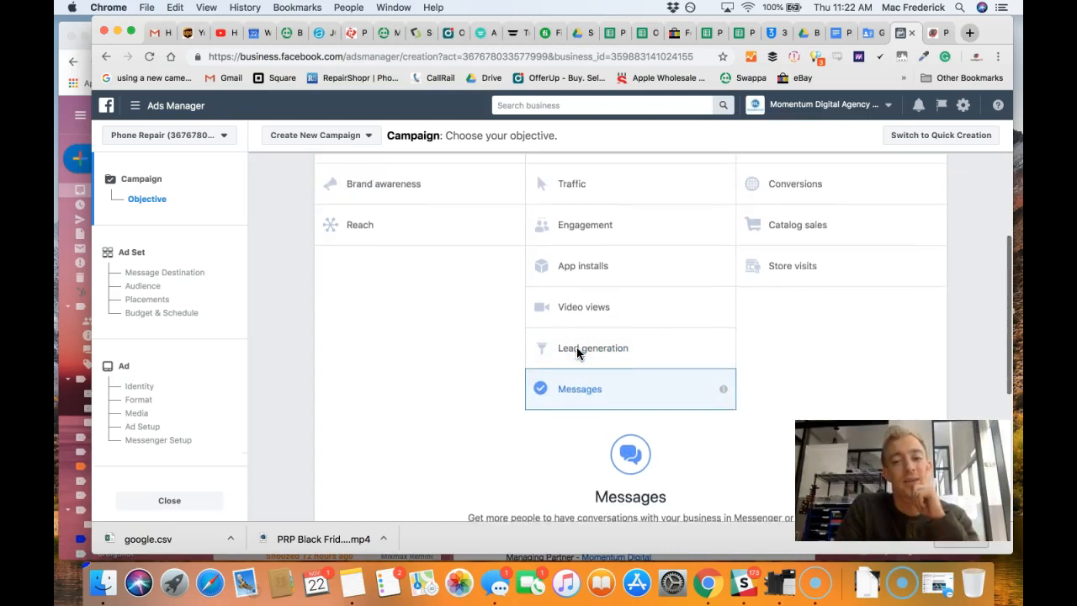
{"action": "left_click", "coordinate": [583, 306]}
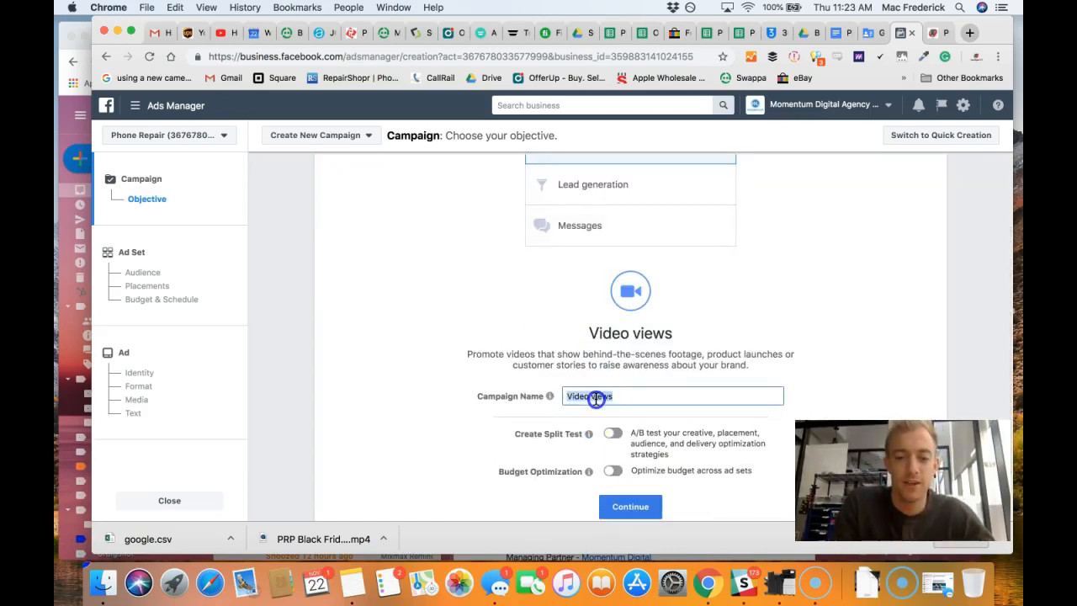
- Name the campaign 'PRP Black', review budget optimization and scheduling options, and continue to the ad set
{"action": "type", "text": "PRP Black Friday - Video"}
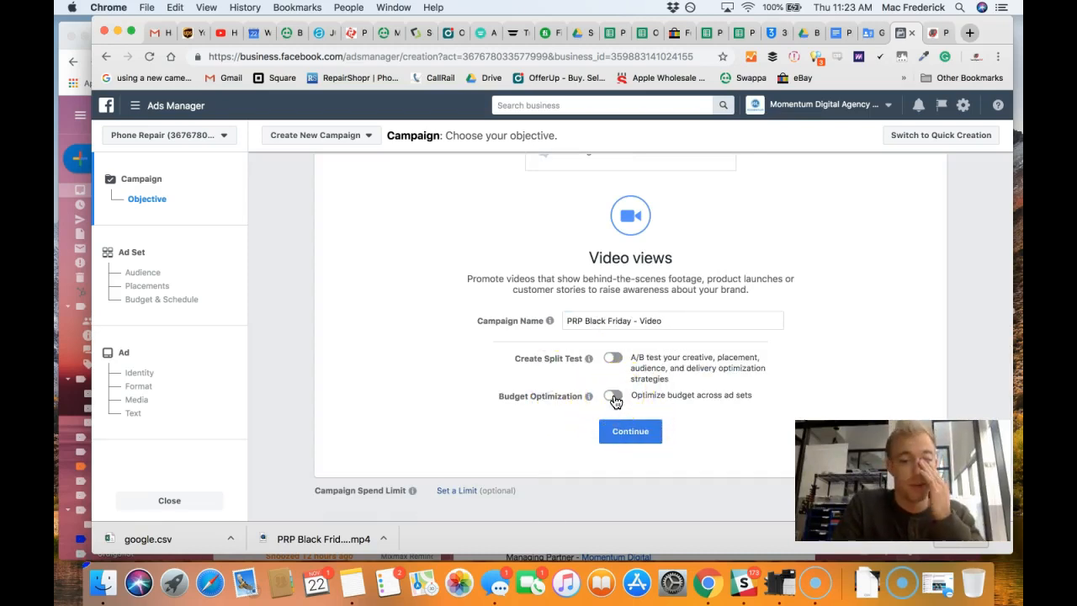
{"action": "left_click", "coordinate": [612, 395]}
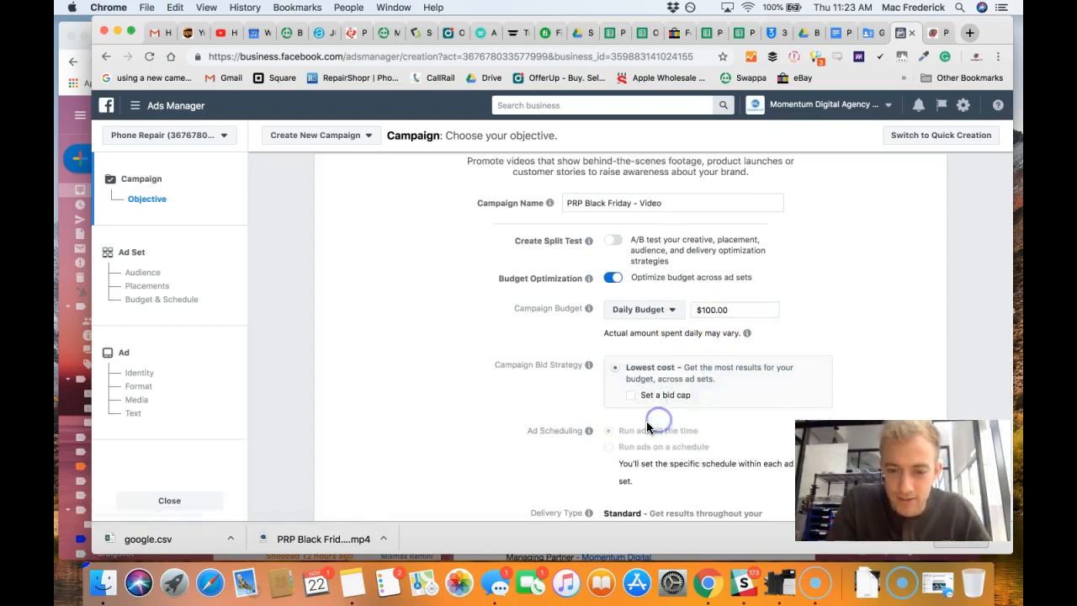
{"action": "scroll", "scroll_direction": "down", "scroll_amount": 3}
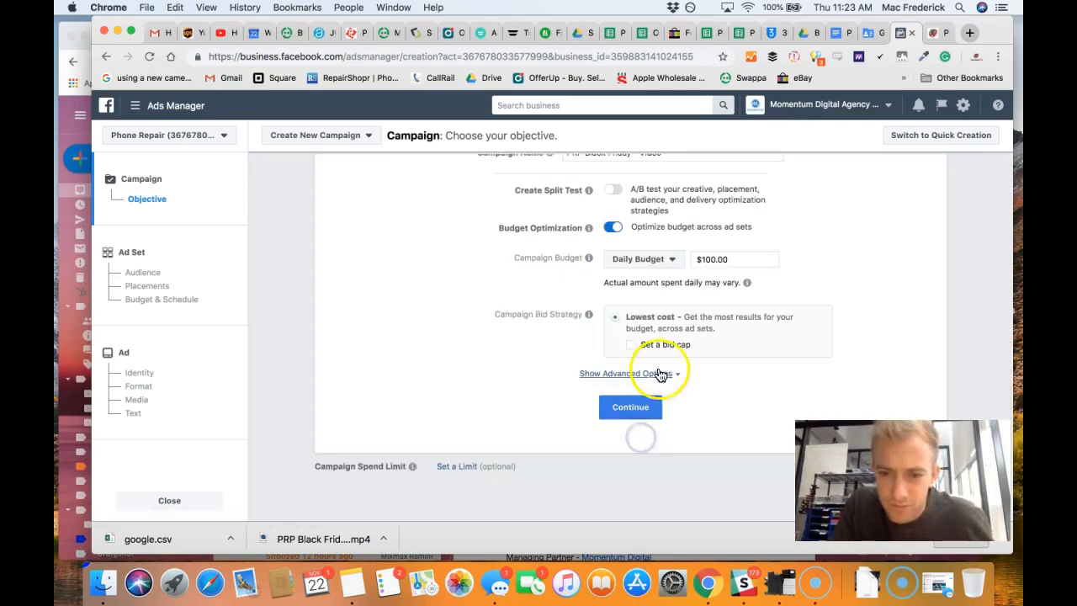
{"action": "left_click", "coordinate": [626, 374]}
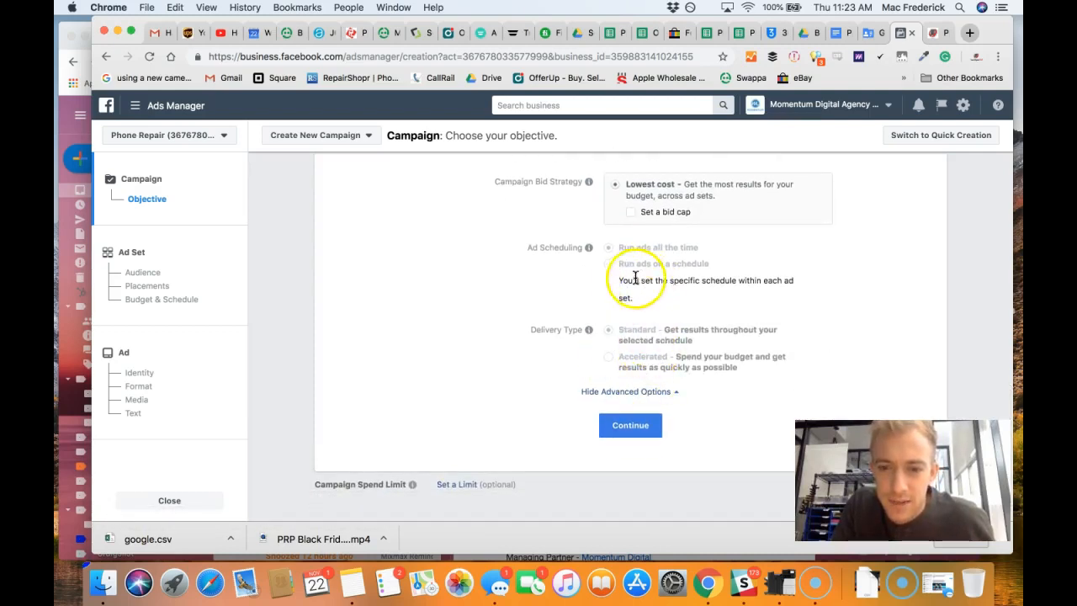
{"action": "left_click", "coordinate": [629, 424]}
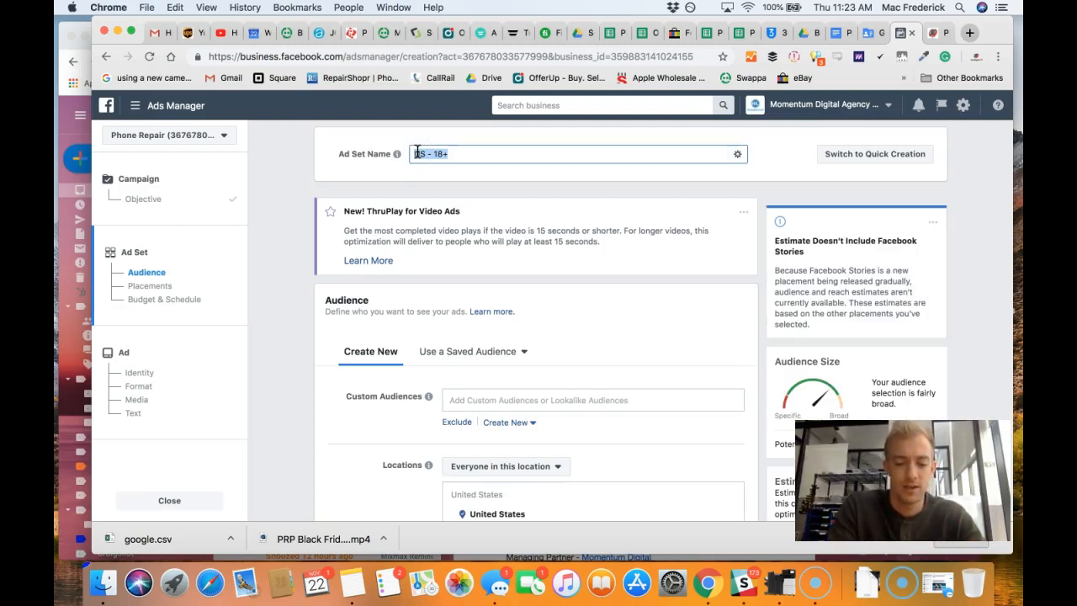
- Name the ad set 'Similar Audience' and choose the saved PRP ALL Lookalike + FoF audience
{"action": "type", "text": "Similar Audience"}
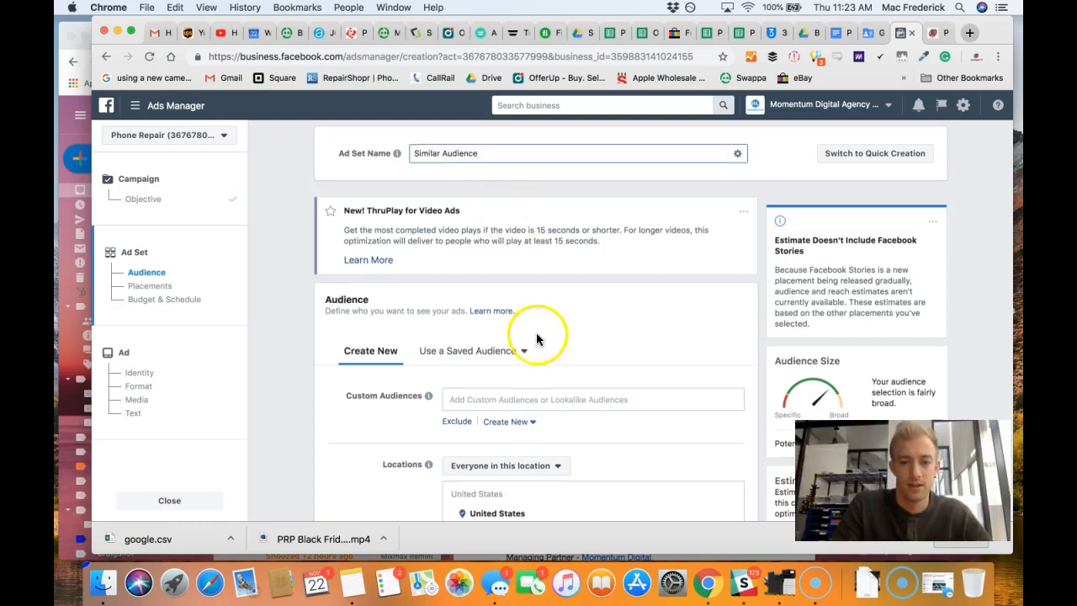
{"action": "scroll", "scroll_direction": "down", "scroll_amount": 3}
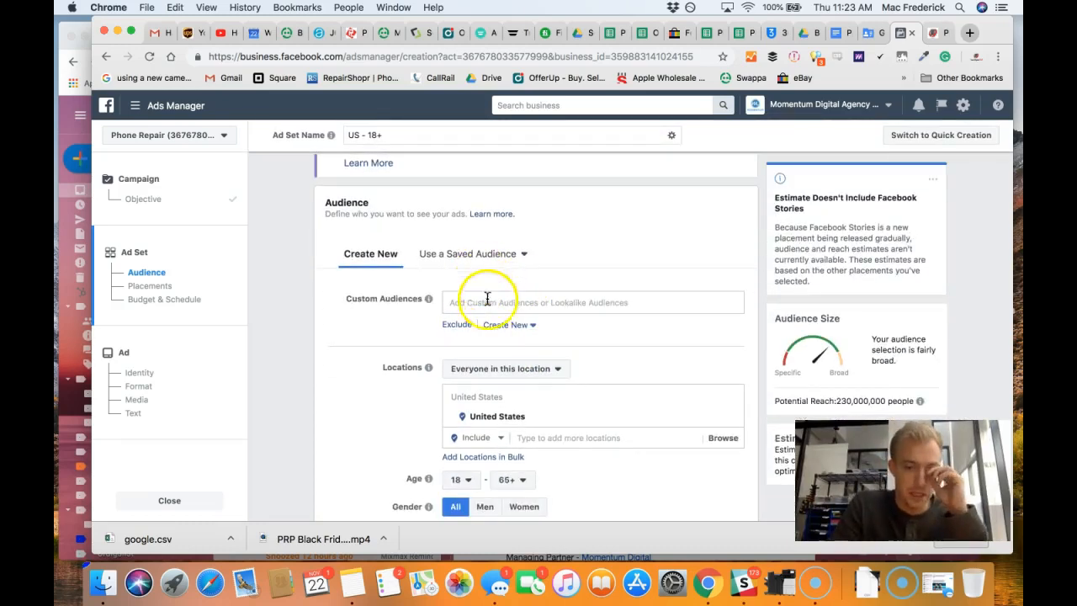
{"action": "left_click", "coordinate": [467, 252]}
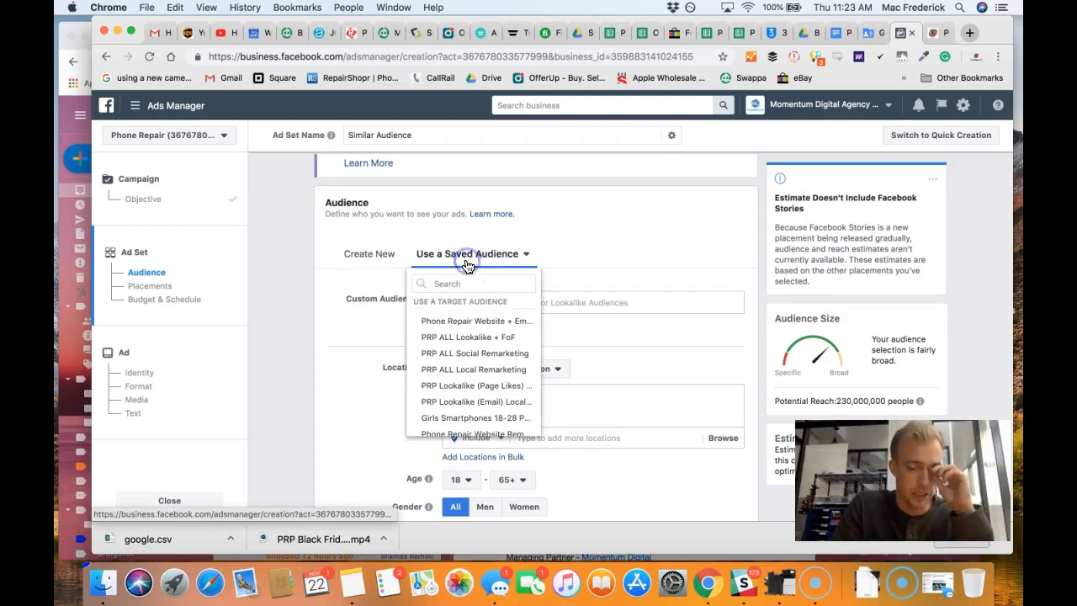
{"action": "mouse_move", "coordinate": [468, 337]}
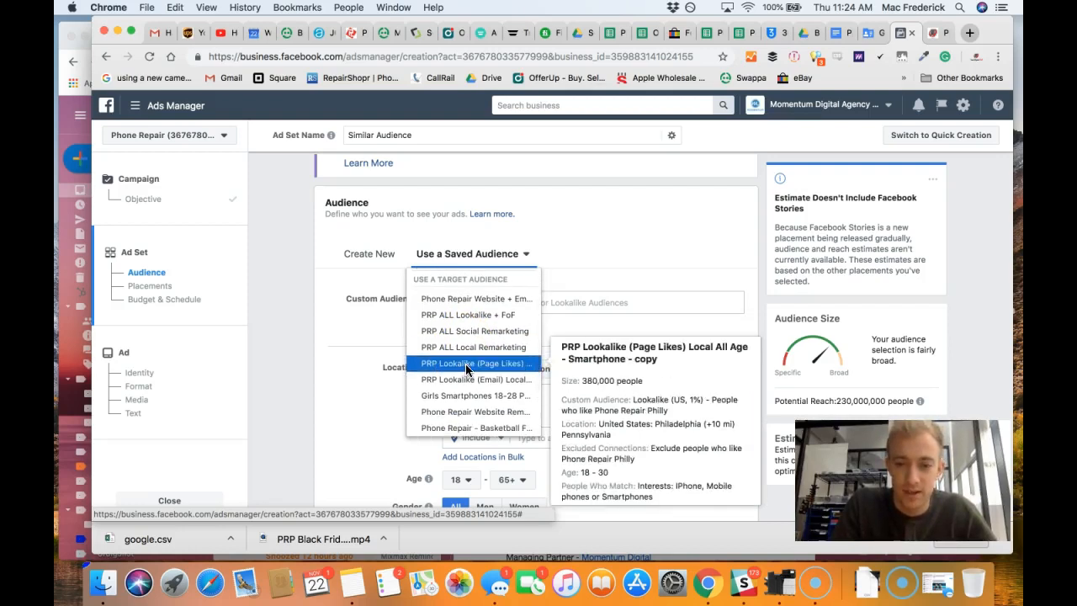
{"action": "mouse_move", "coordinate": [475, 378]}
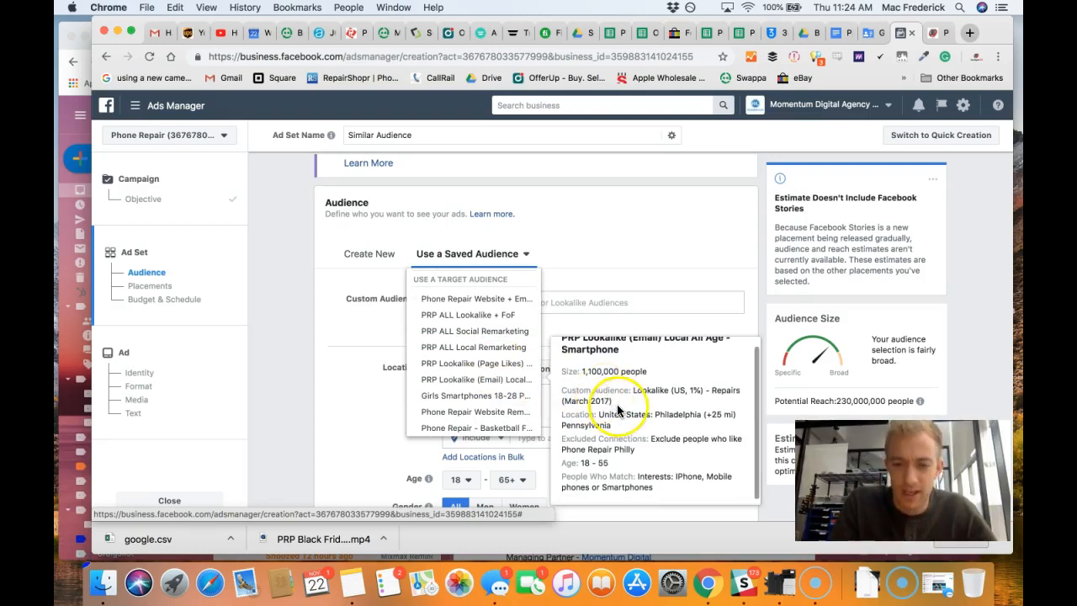
{"action": "mouse_move", "coordinate": [642, 447]}
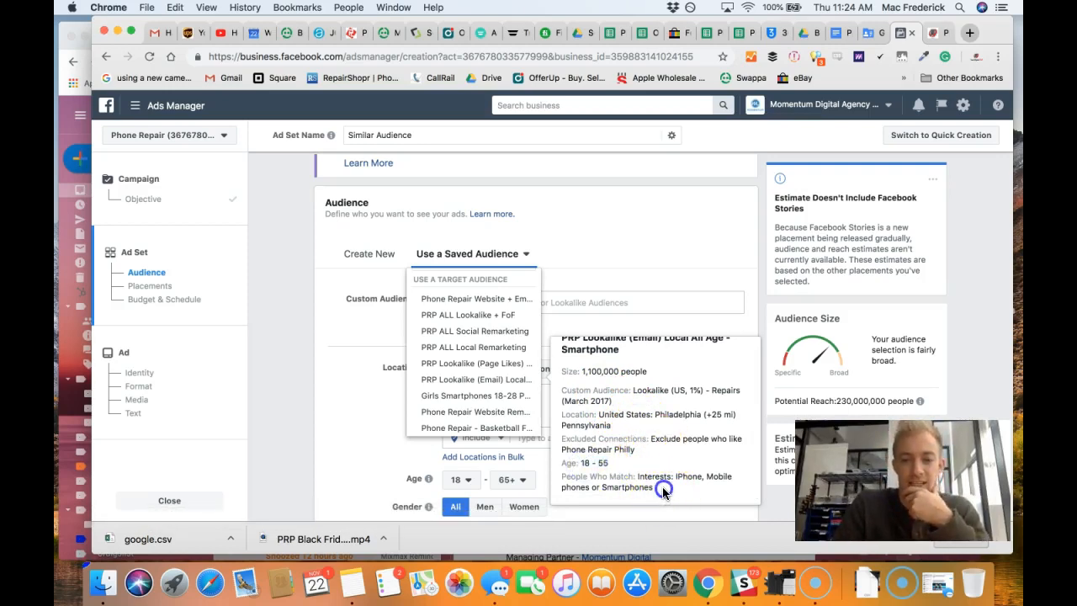
{"action": "mouse_move", "coordinate": [475, 346]}
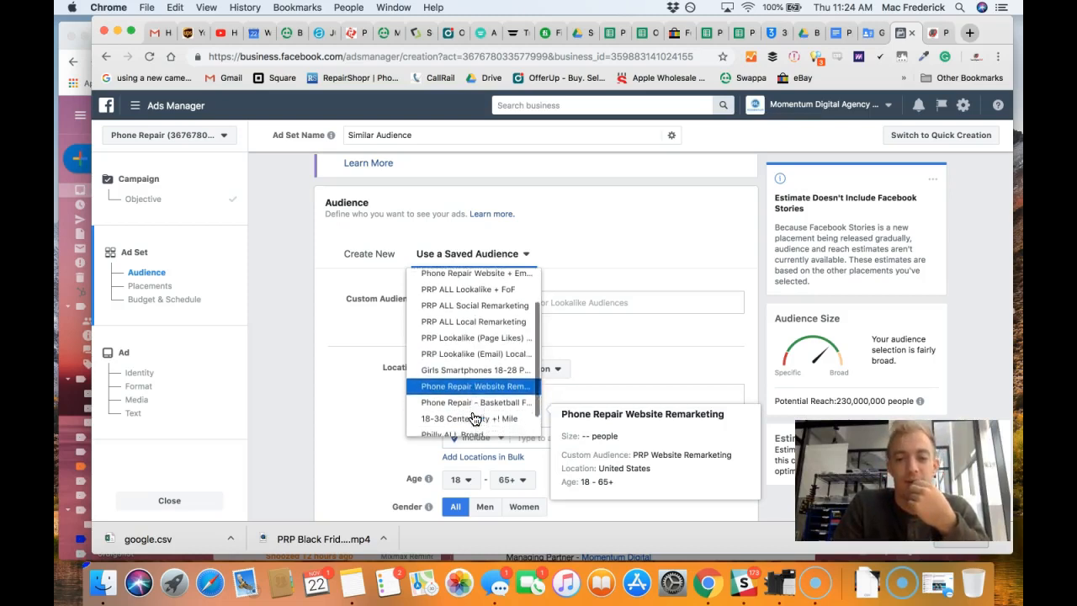
{"action": "mouse_move", "coordinate": [474, 407]}
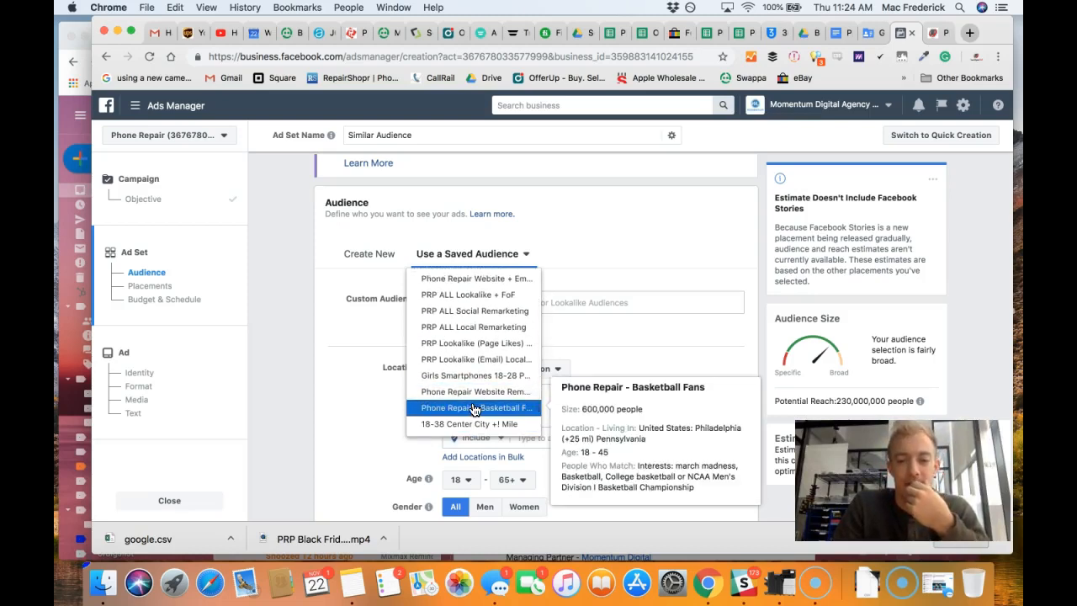
{"action": "mouse_move", "coordinate": [474, 390]}
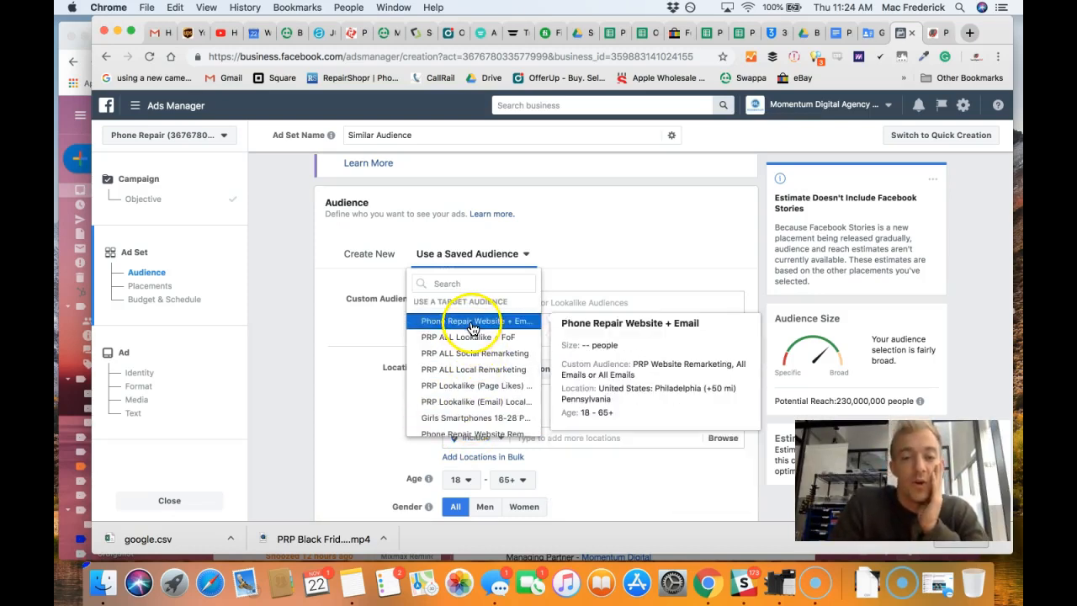
{"action": "left_click", "coordinate": [461, 323]}
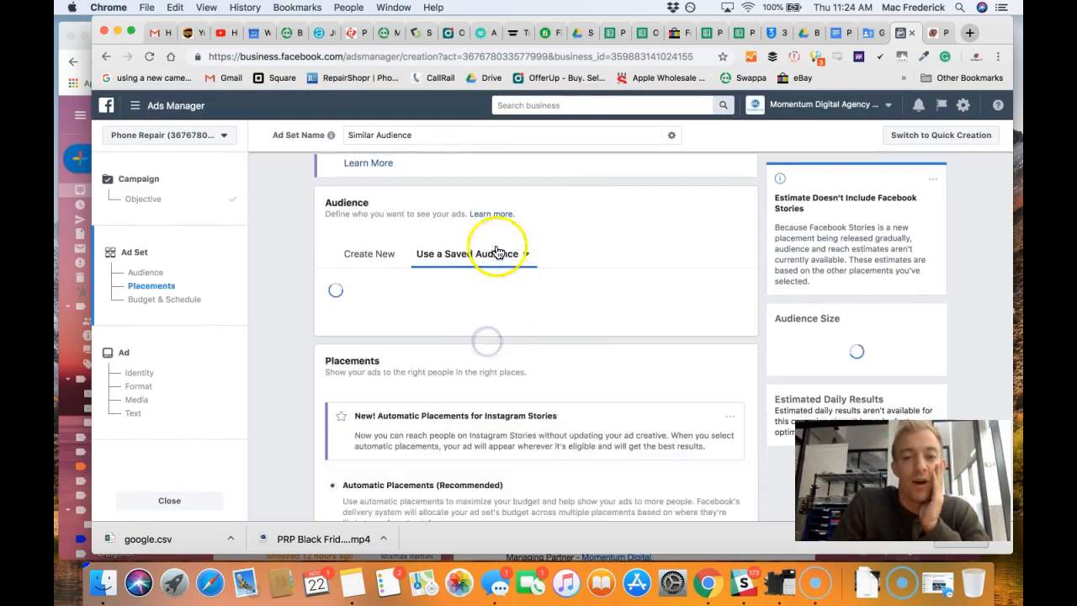
- Extend the ad set name with ' - Broad FoF 1.6mil'
{"action": "left_click", "coordinate": [467, 252]}
{"action": "type", "text": " -"}
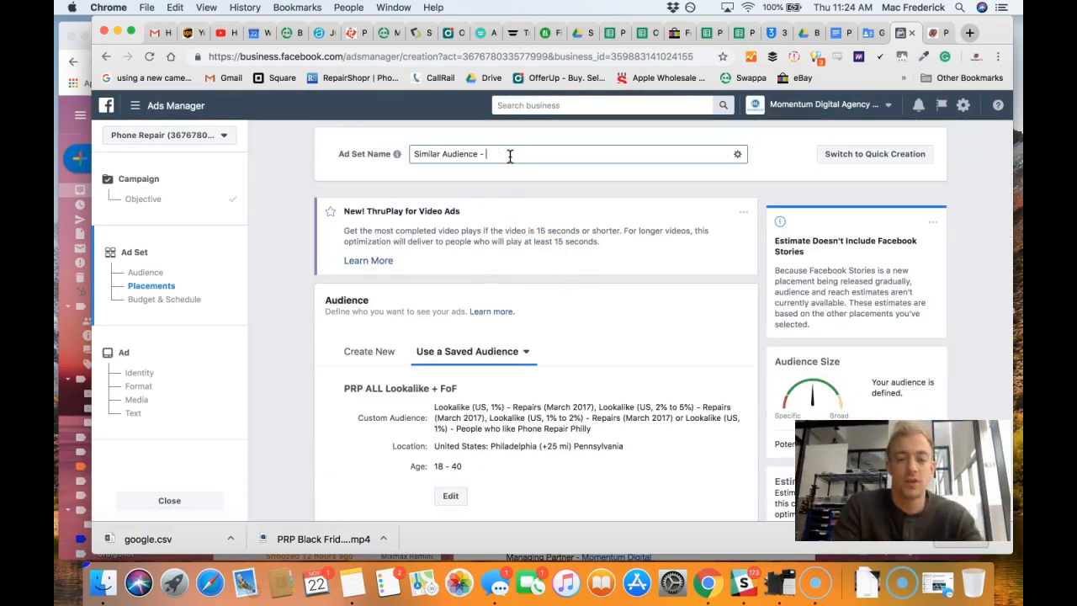
{"action": "type", "text": "Broad FO"}
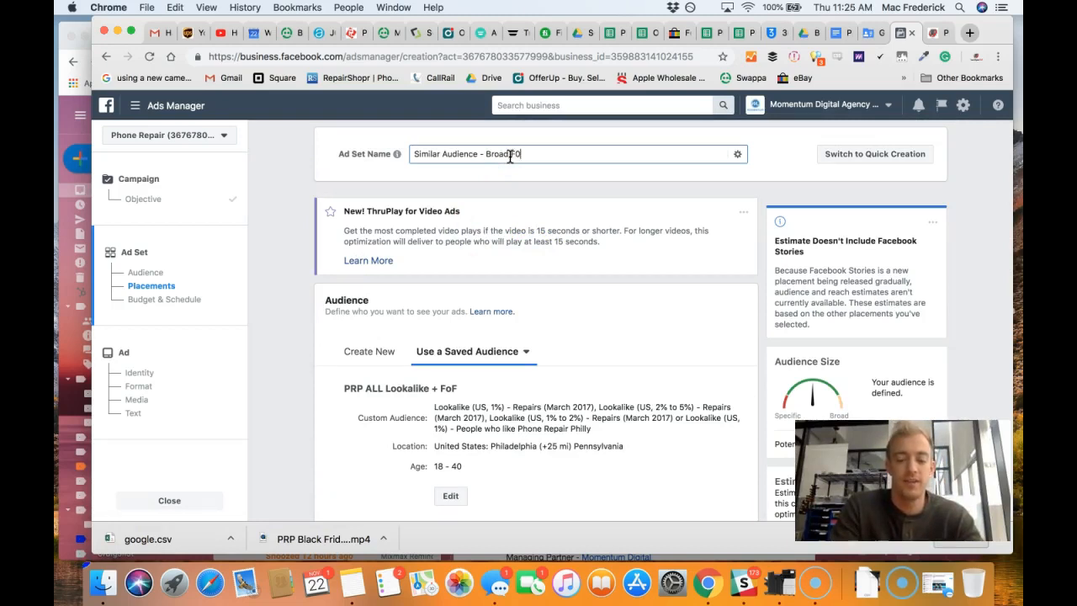
{"action": "type", "text": "FoF"}
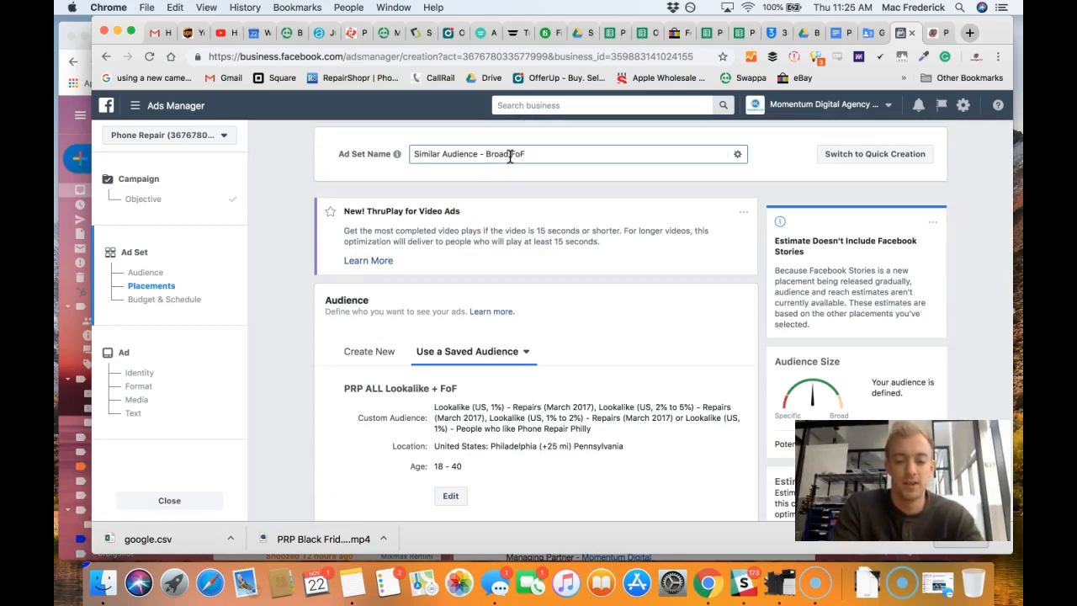
{"action": "type", "text": "1"}
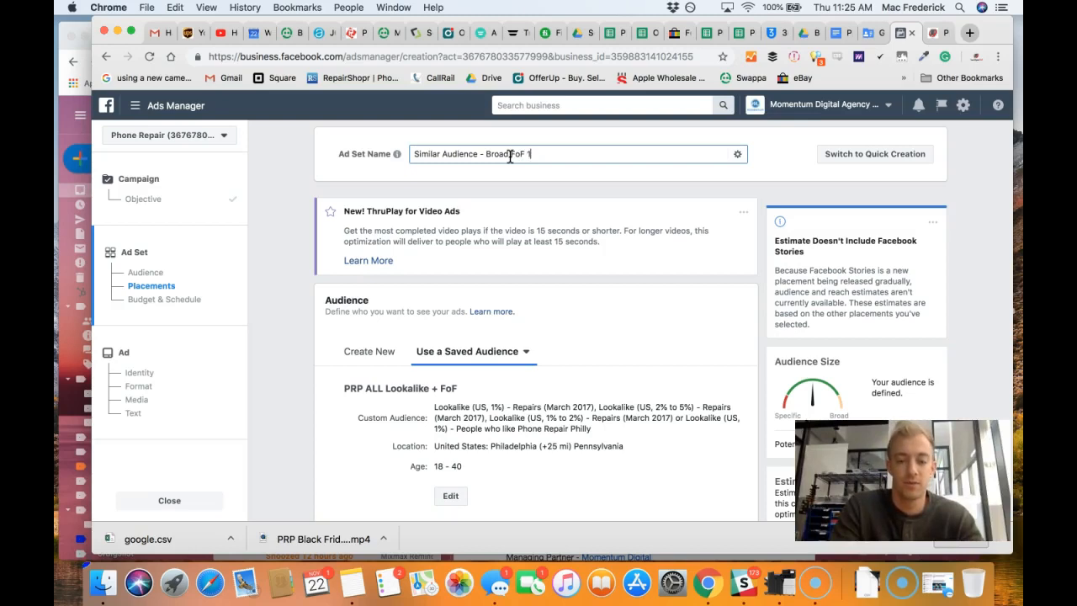
{"action": "type", "text": ".6mil"}
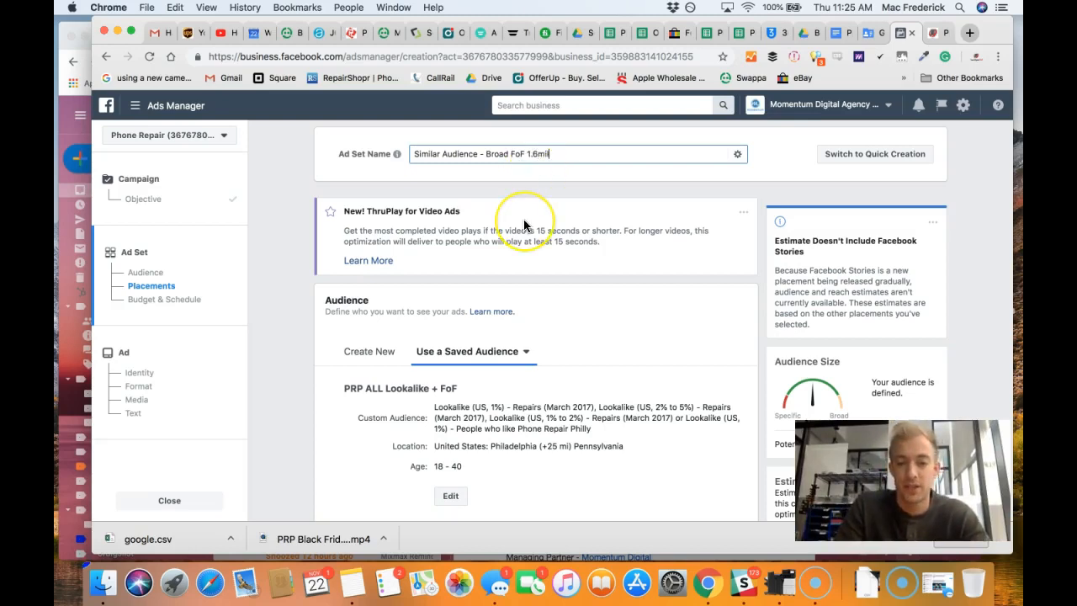
{"action": "scroll", "scroll_direction": "down", "scroll_amount": 3}
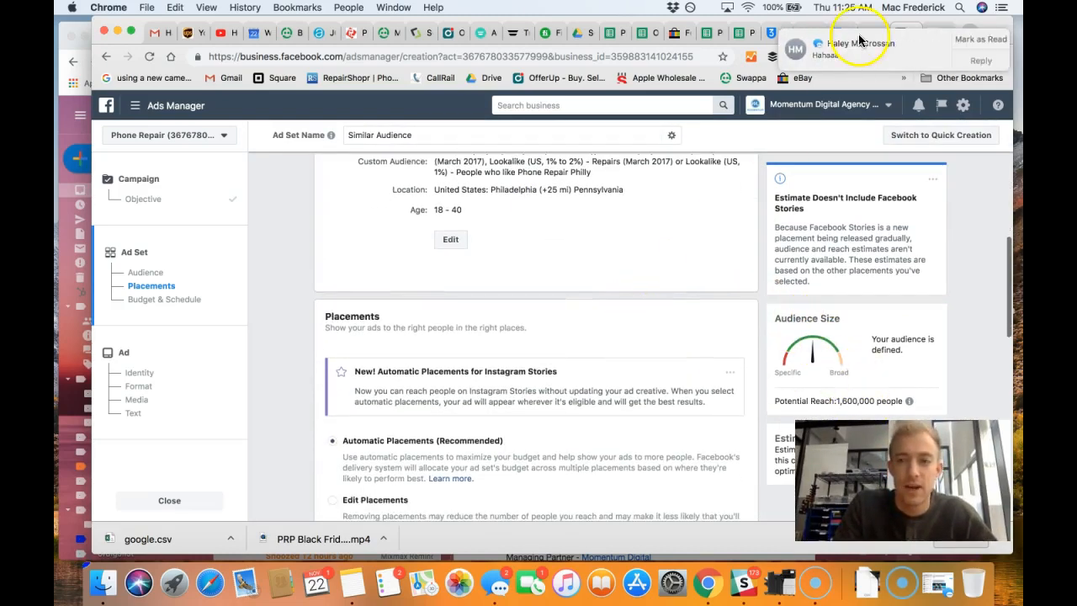
- Charge per 10-Second Video View instead of impressions and continue to the ad
{"action": "scroll", "scroll_direction": "down", "scroll_amount": 3}
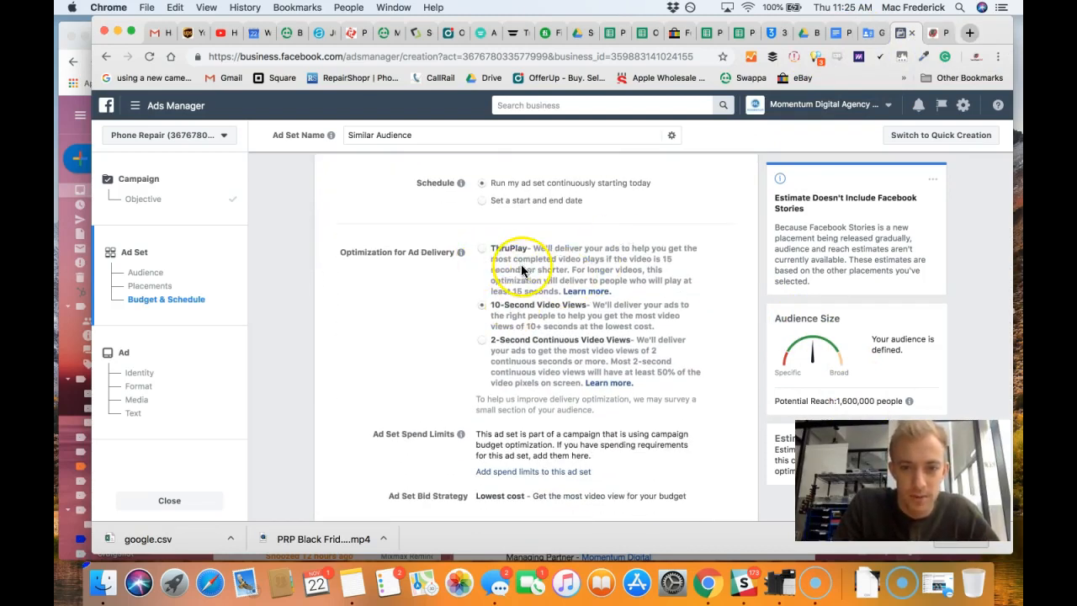
{"action": "mouse_move", "coordinate": [602, 272]}
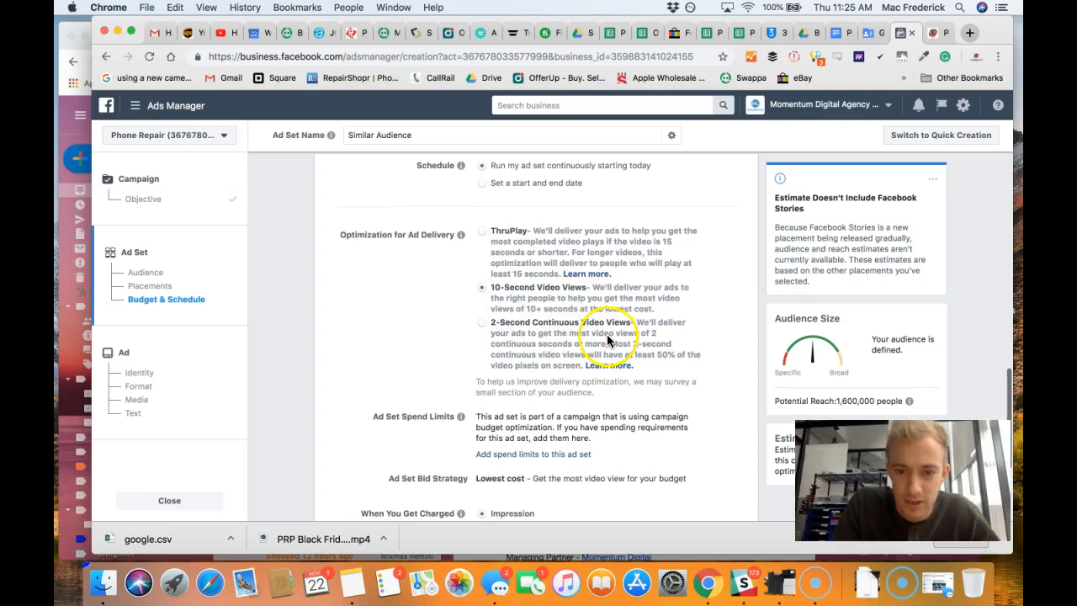
{"action": "scroll", "scroll_direction": "down", "scroll_amount": 3}
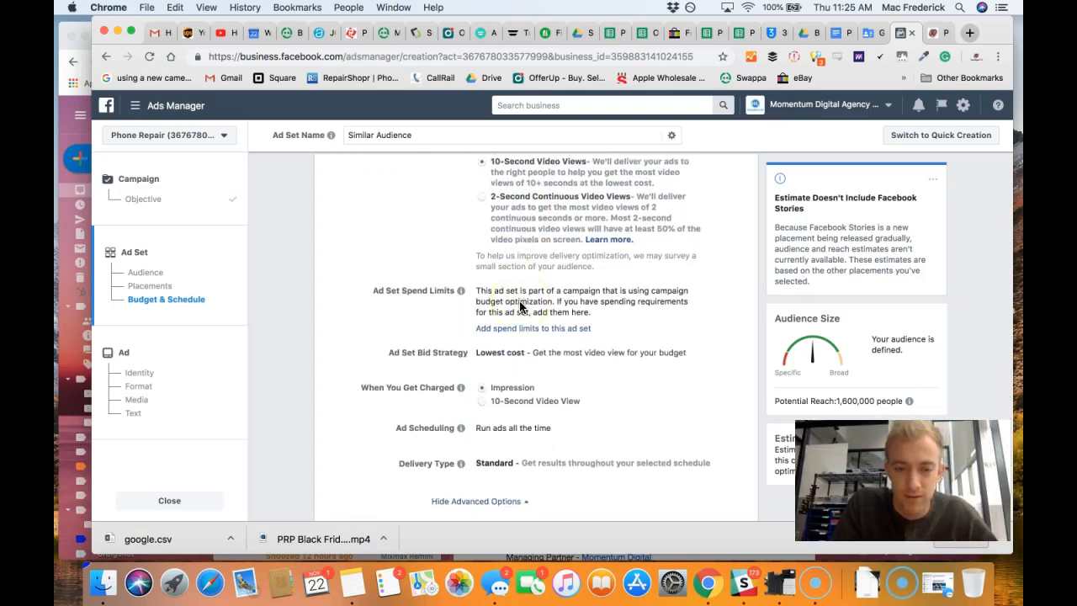
{"action": "scroll", "scroll_direction": "down", "scroll_amount": 3}
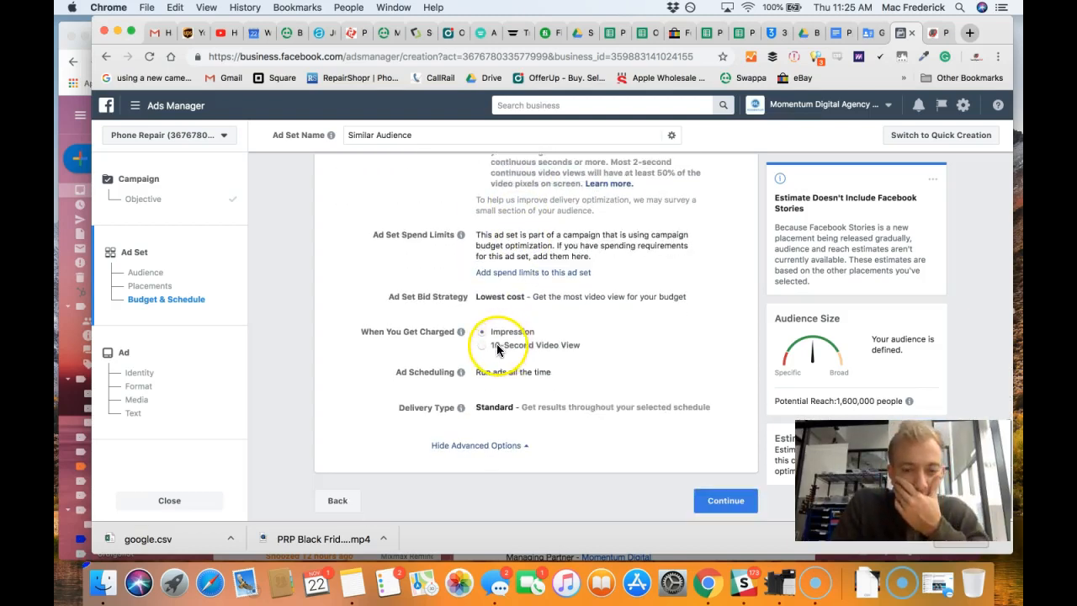
{"action": "left_click", "coordinate": [481, 344]}
{"action": "type", "text": " - Broad FoF 1.6mil"}
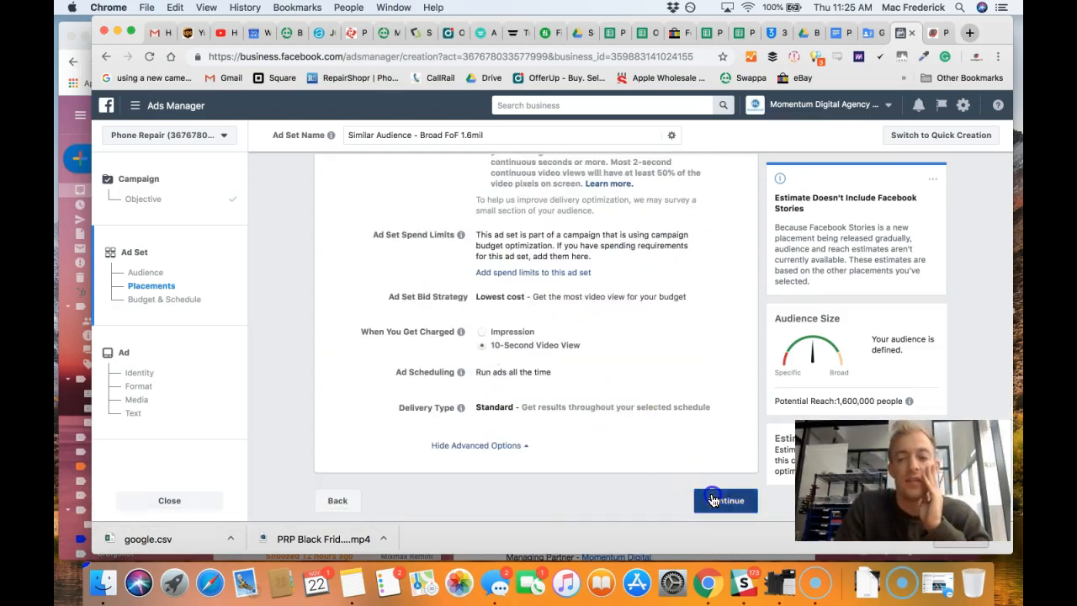
{"action": "left_click", "coordinate": [723, 500]}
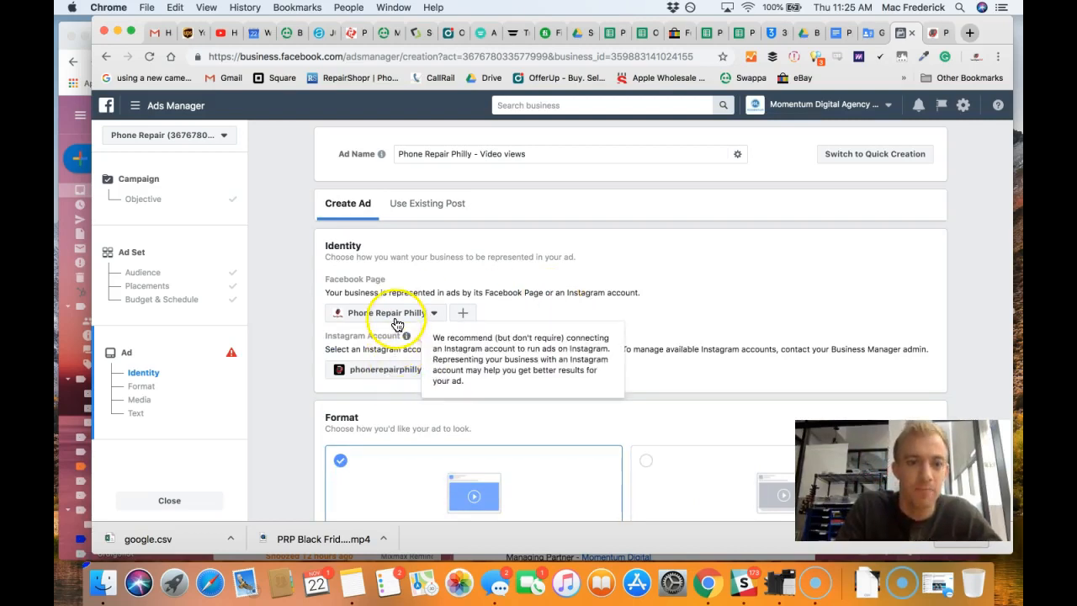
- Replace the ad name with 'PRP - Black Friday Video - FB +IG'
{"action": "left_click", "coordinate": [502, 155]}
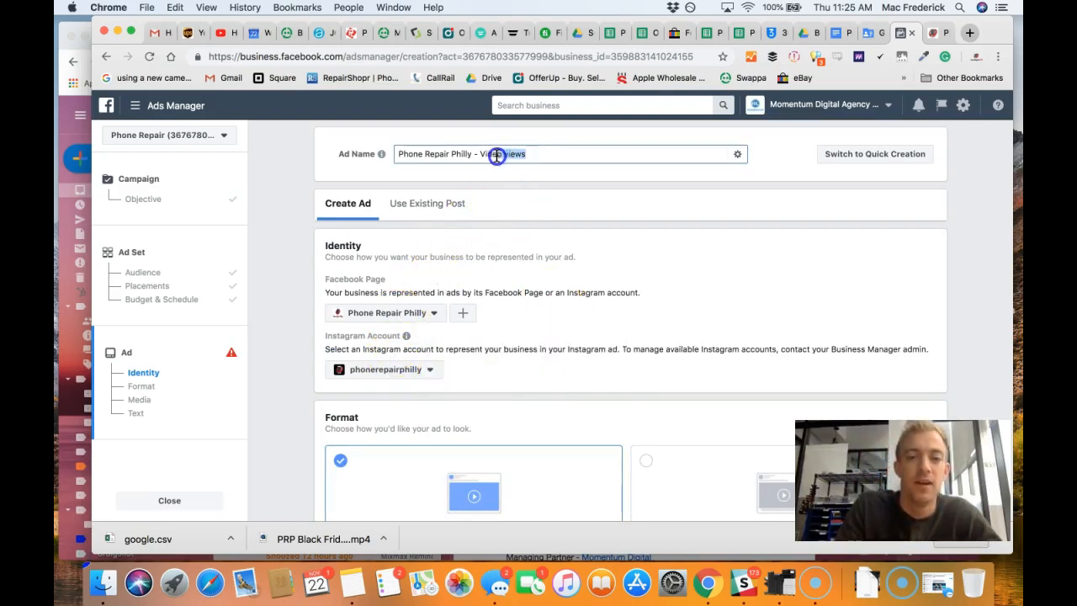
{"action": "type", "text": "PRP - Black Friday"}
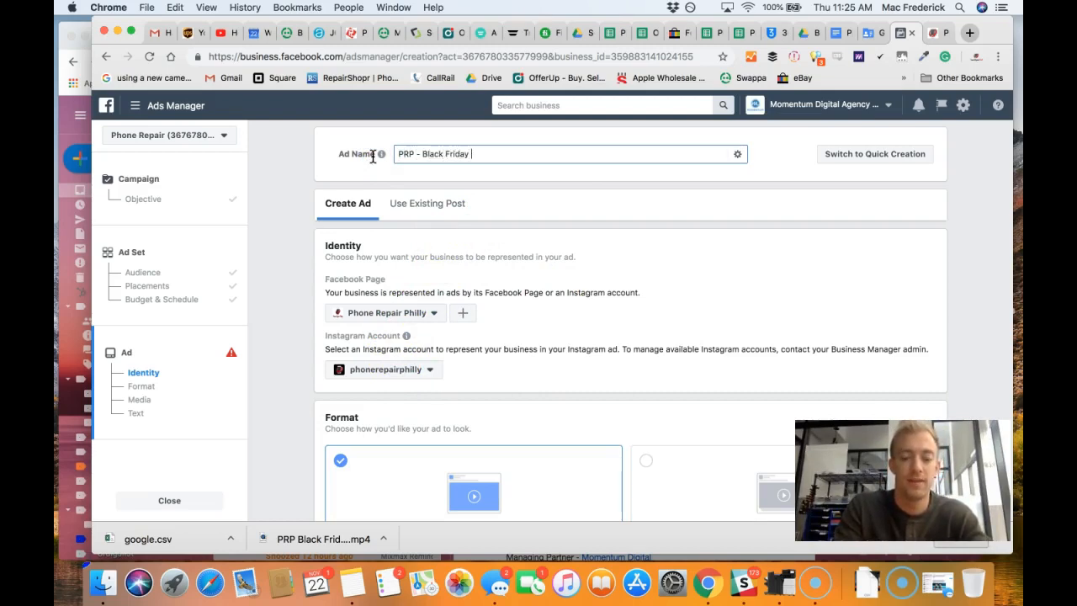
{"action": "type", "text": "Videos"}
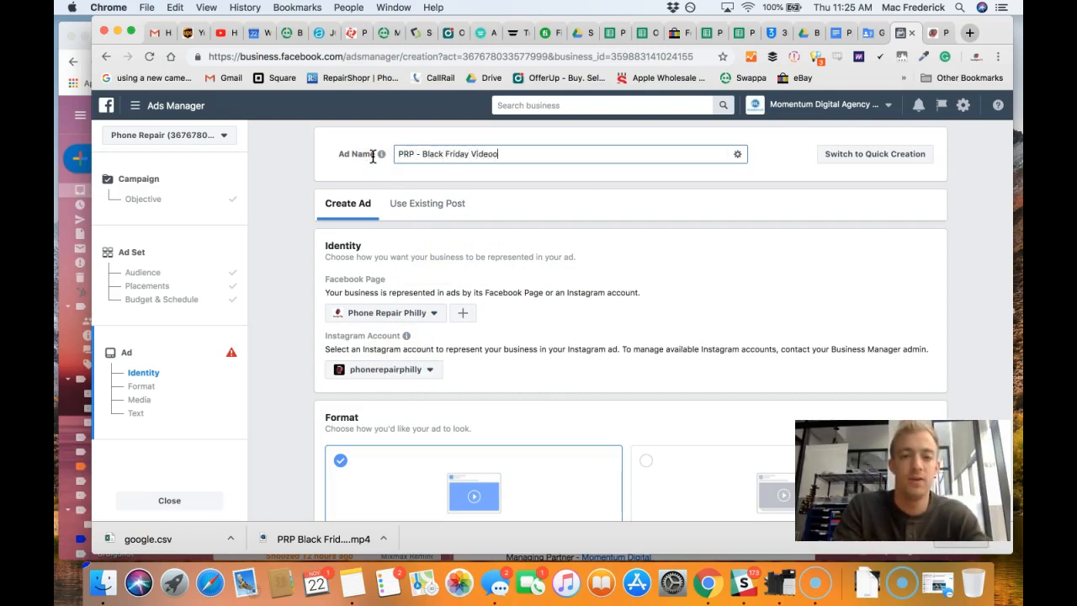
{"action": "type", "text": "- FB +IG"}
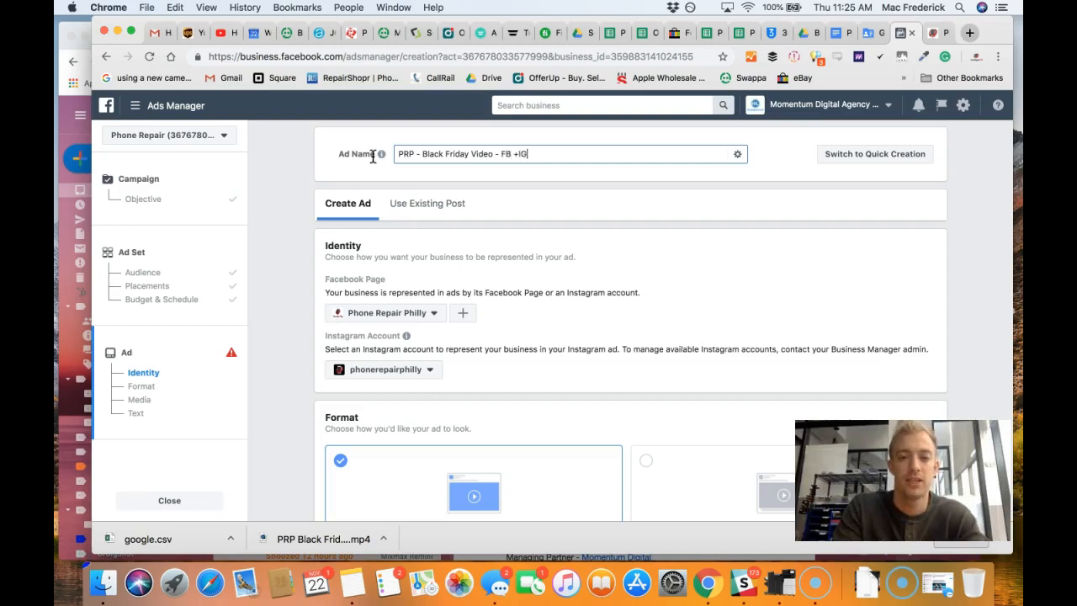
{"action": "scroll", "scroll_direction": "down", "scroll_amount": 3}
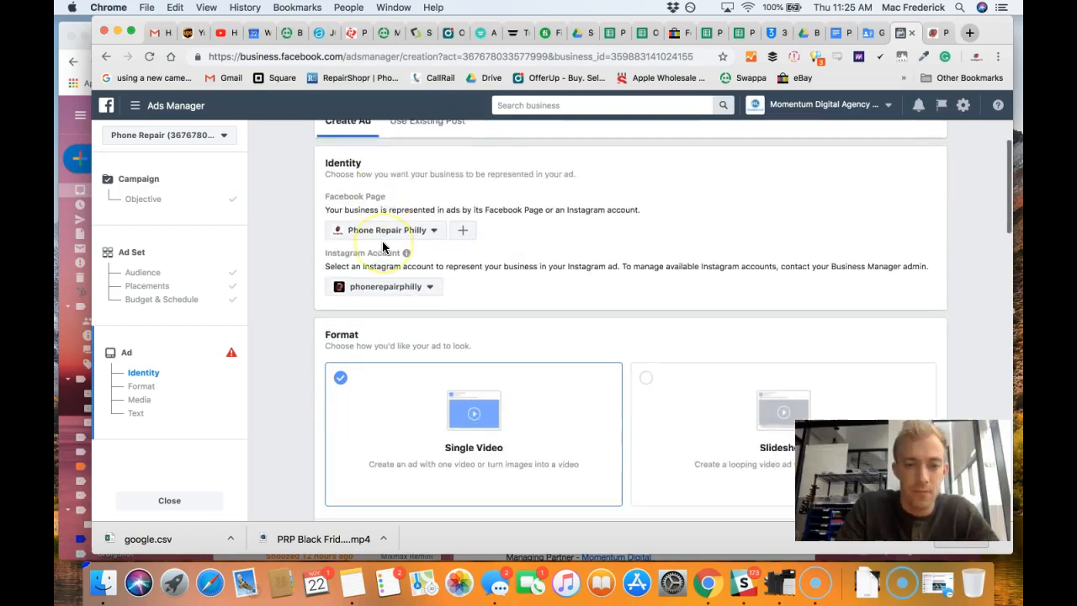
{"action": "scroll", "scroll_direction": "down", "scroll_amount": 3}
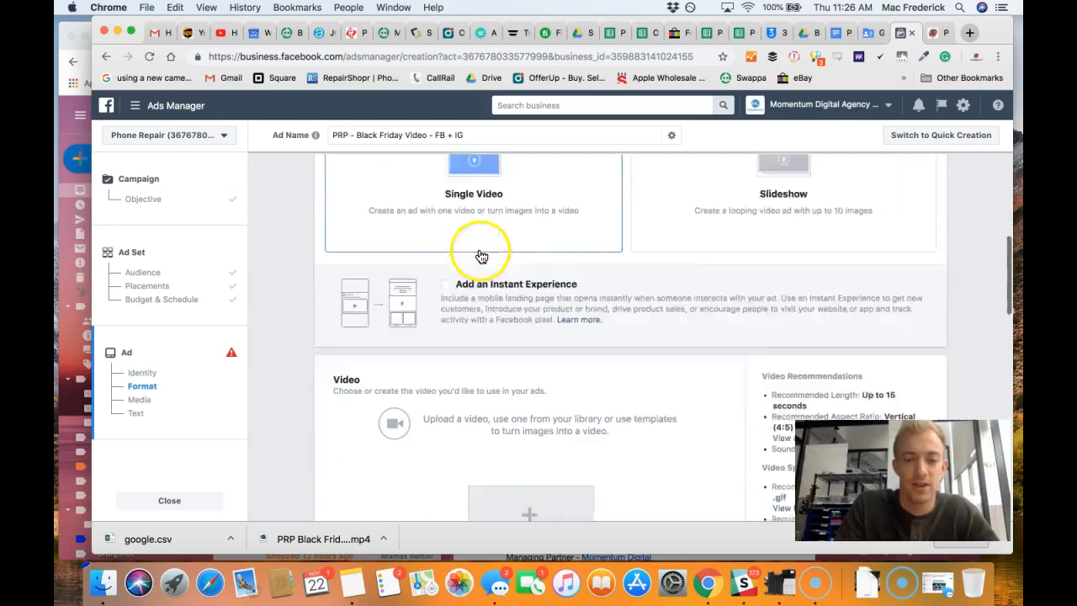
{"action": "scroll", "scroll_direction": "down", "scroll_amount": 3}
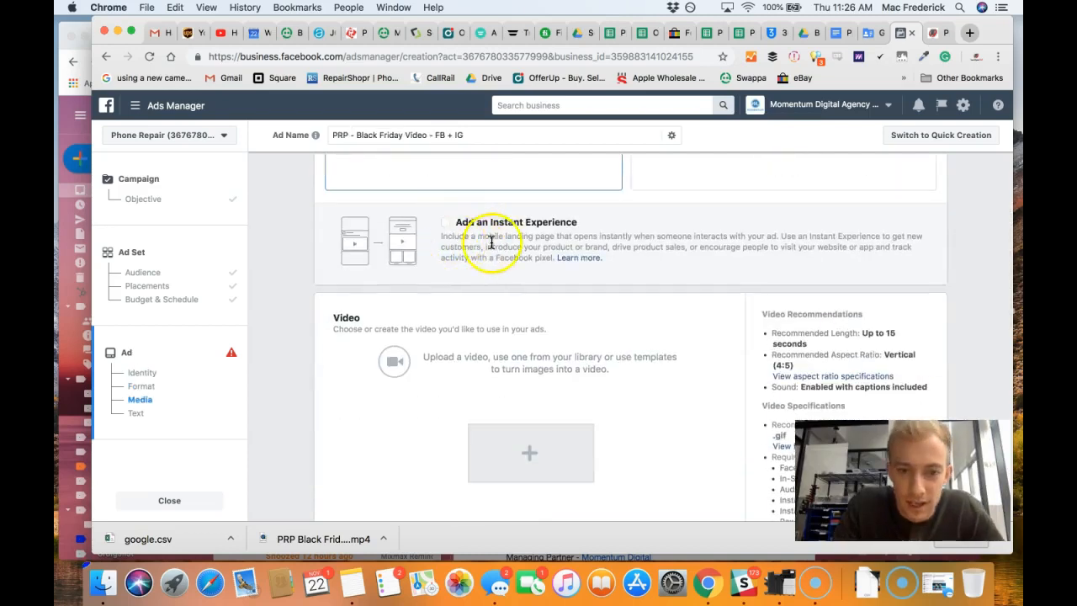
{"action": "mouse_move", "coordinate": [579, 259]}
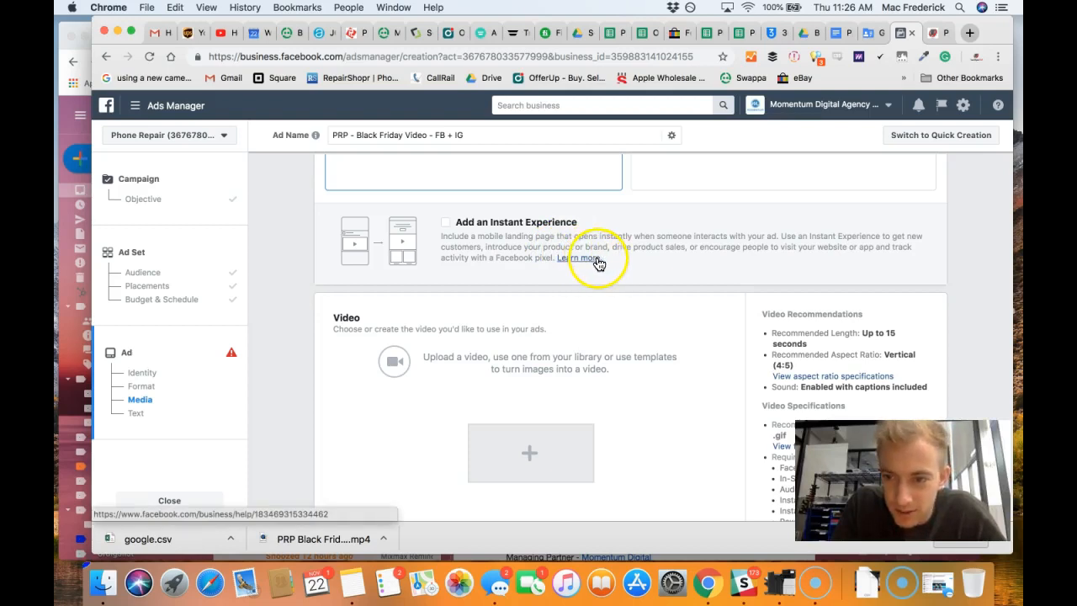
{"action": "mouse_move", "coordinate": [505, 299]}
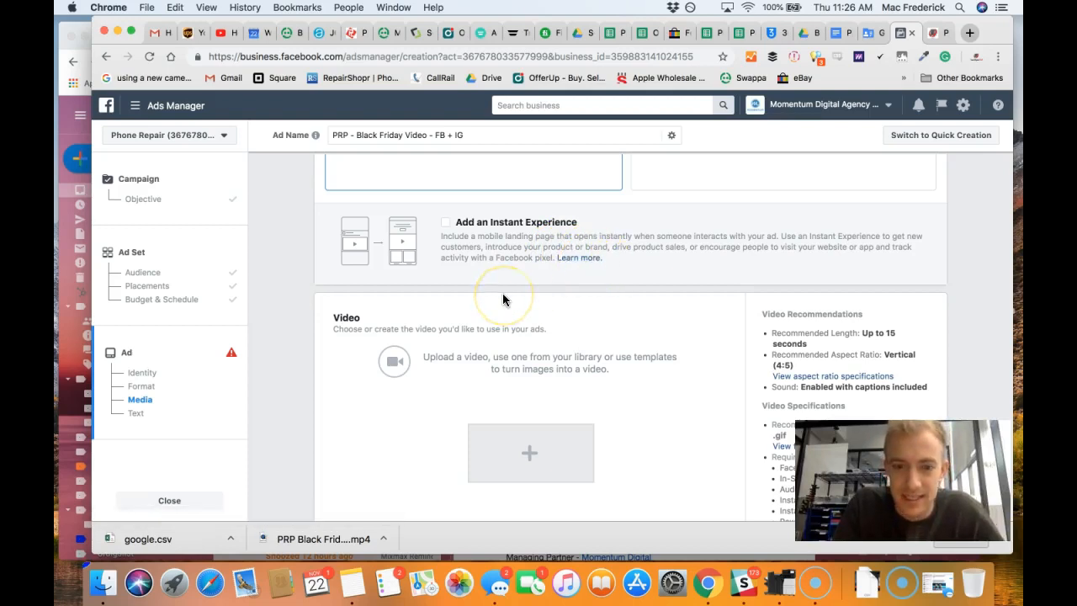
{"action": "scroll", "scroll_direction": "down", "scroll_amount": 3}
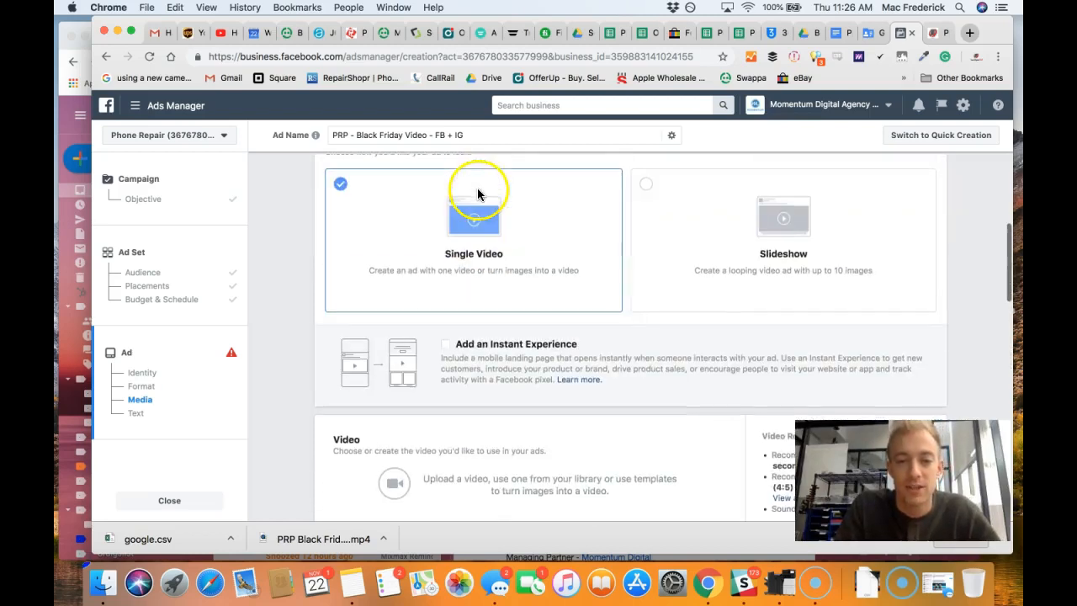
{"action": "left_click", "coordinate": [444, 343]}
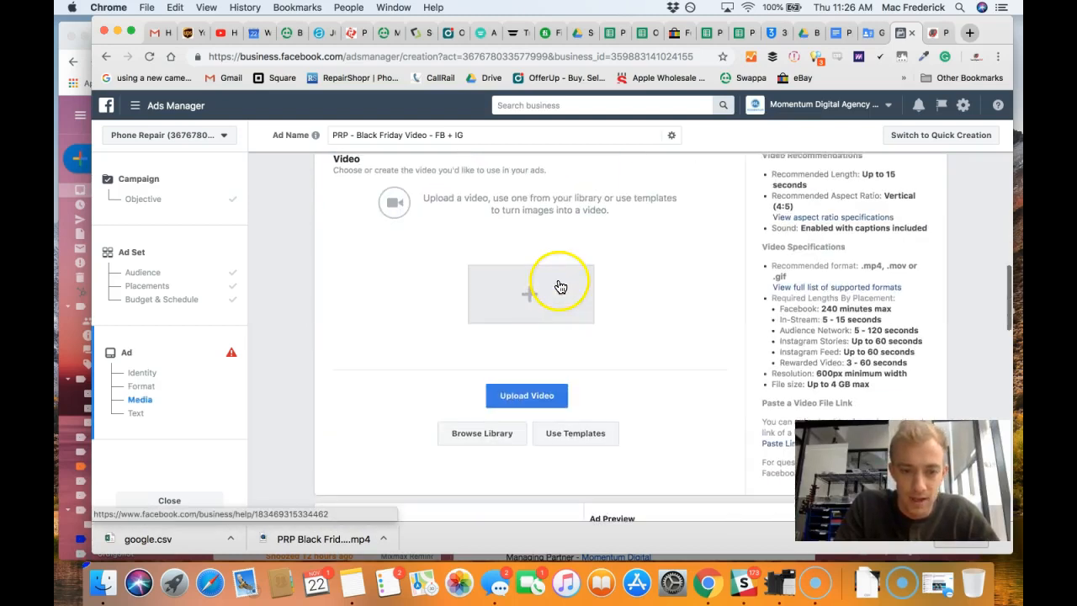
- Drop the downloaded PRP Black Friday.mp4 into the ad's video upload box
{"action": "left_click", "coordinate": [526, 395]}
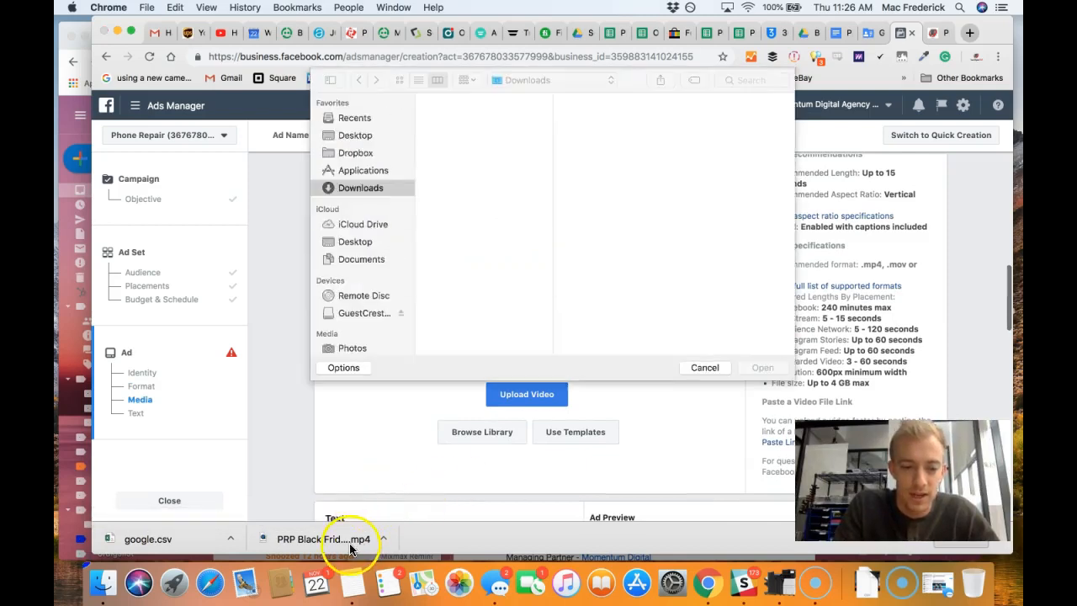
{"action": "left_click", "coordinate": [704, 367]}
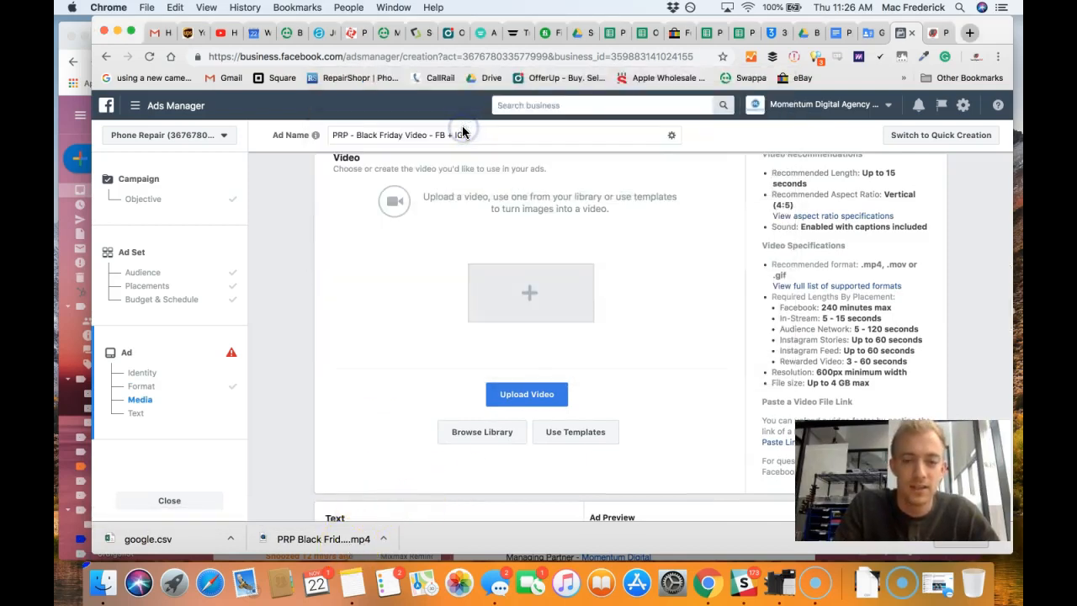
{"action": "left_click", "coordinate": [527, 393]}
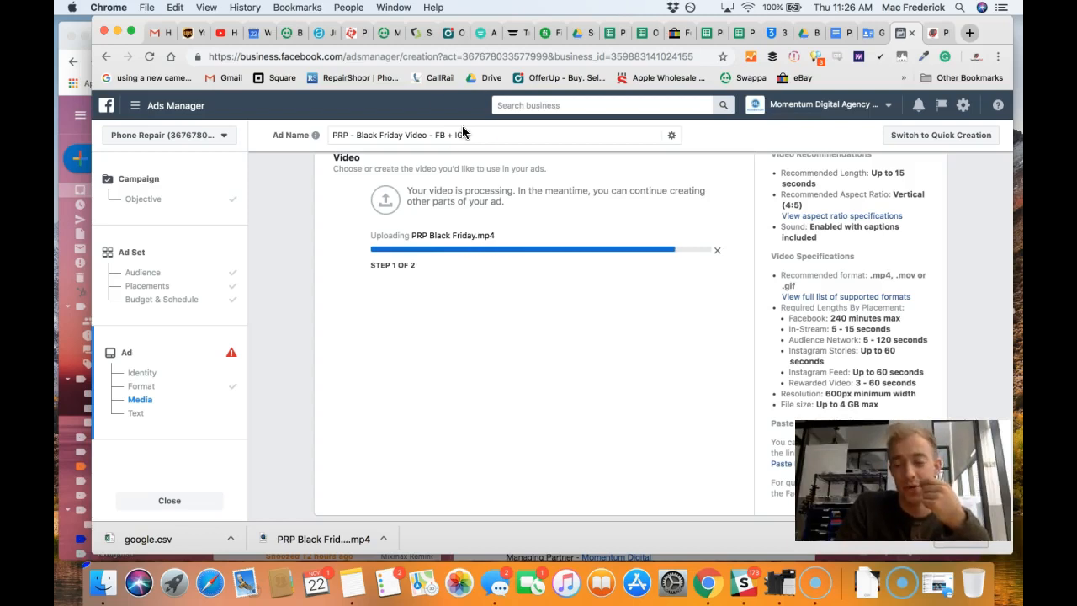
- Check the Black Friday Video folder in Drive, then return to the ad's text settings
{"action": "left_click", "coordinate": [801, 34]}
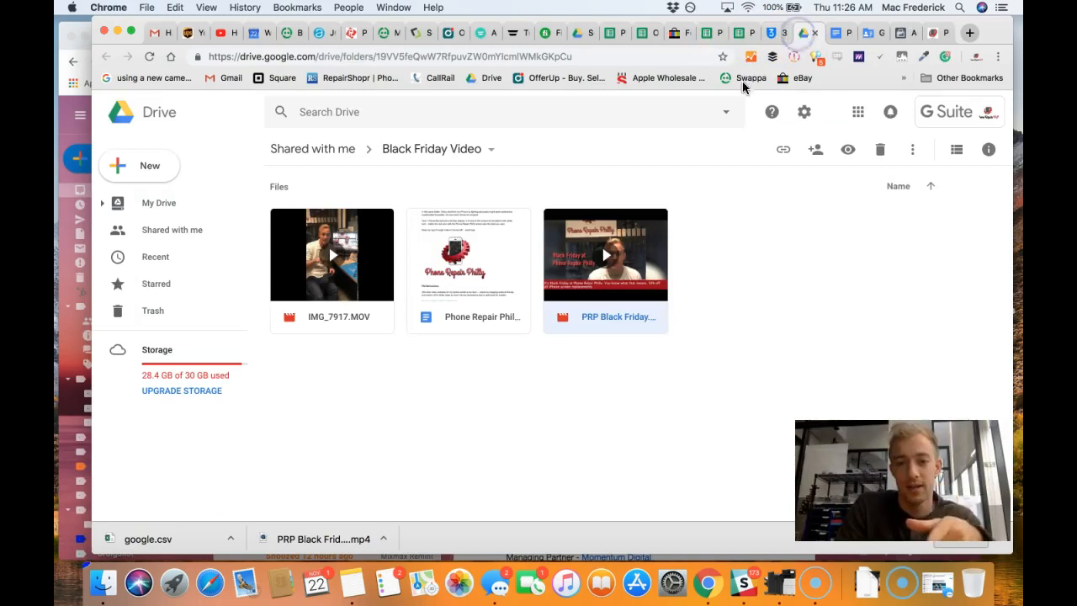
{"action": "left_click", "coordinate": [882, 34]}
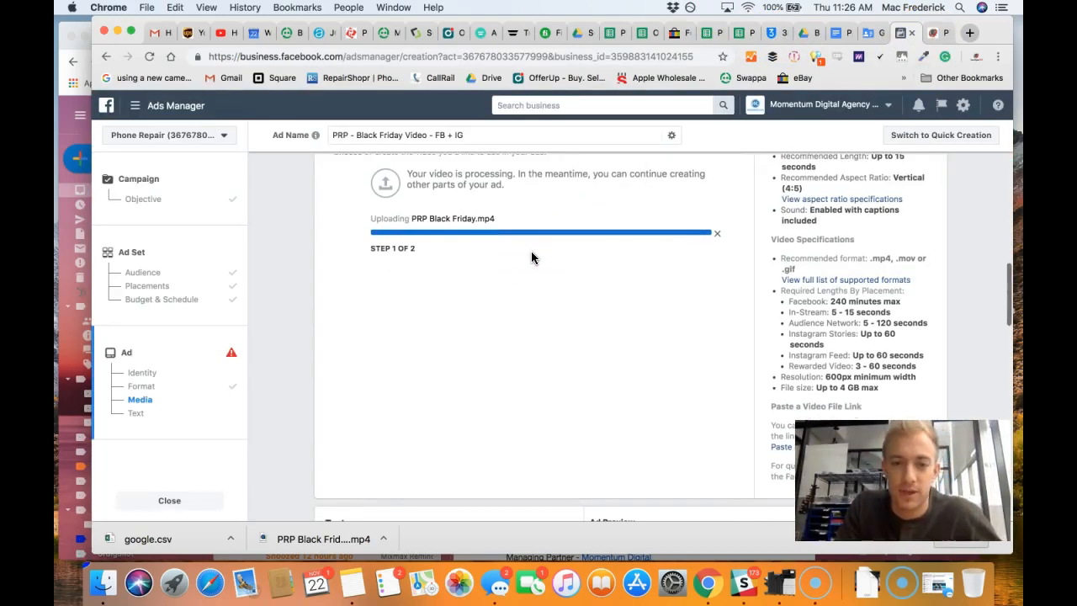
{"action": "left_click", "coordinate": [136, 412]}
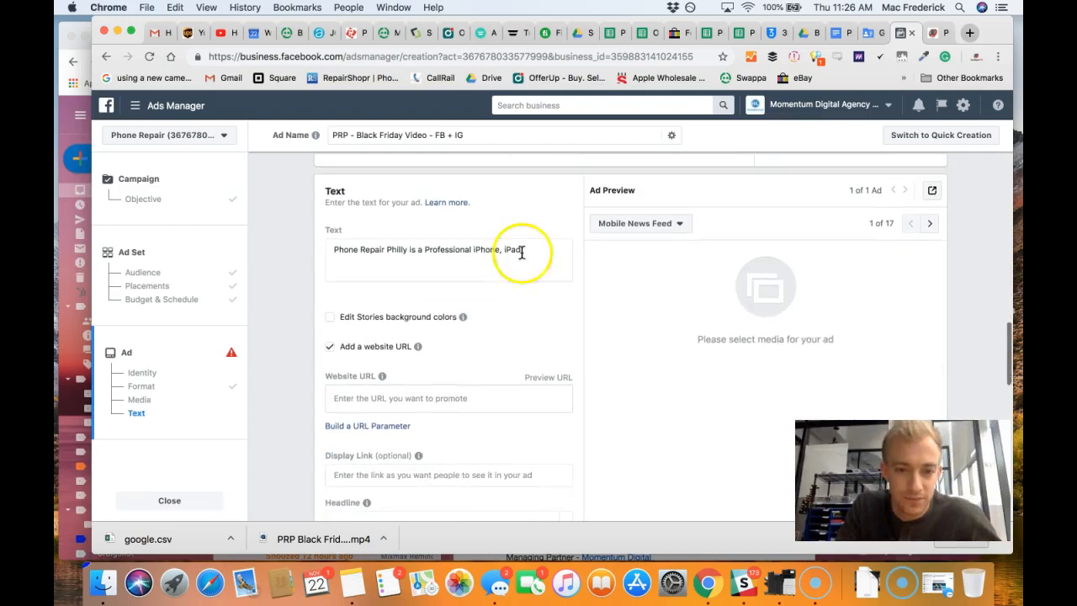
- Replace the primary text with '50% OFF ALL IPHONE SCREEN REPAIRS THIS BLACK FRIDAY'
{"action": "left_click", "coordinate": [448, 259]}
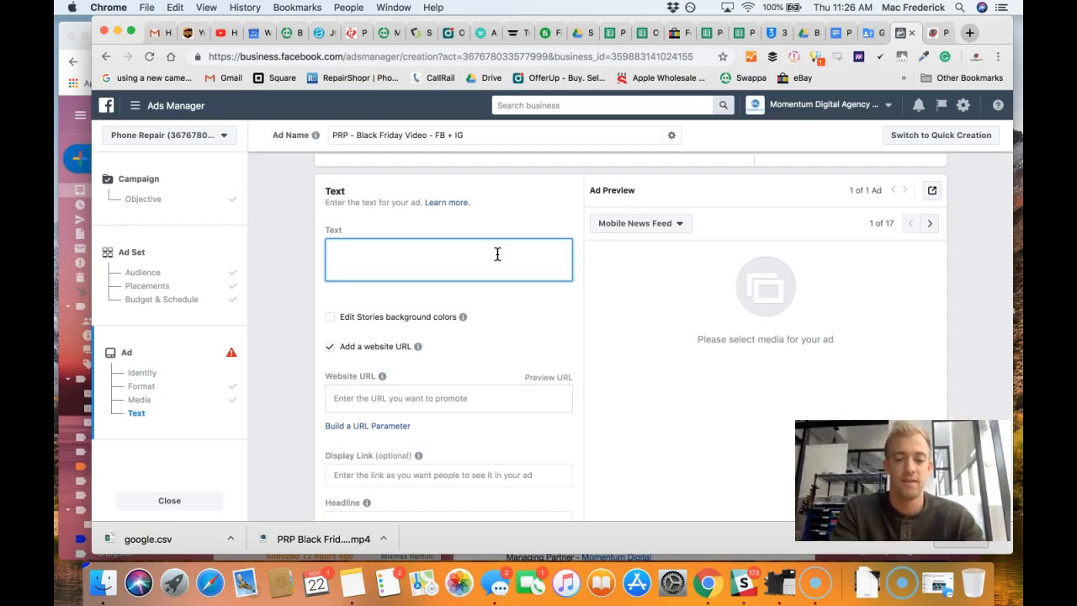
{"action": "type", "text": "50% OFF ALL"}
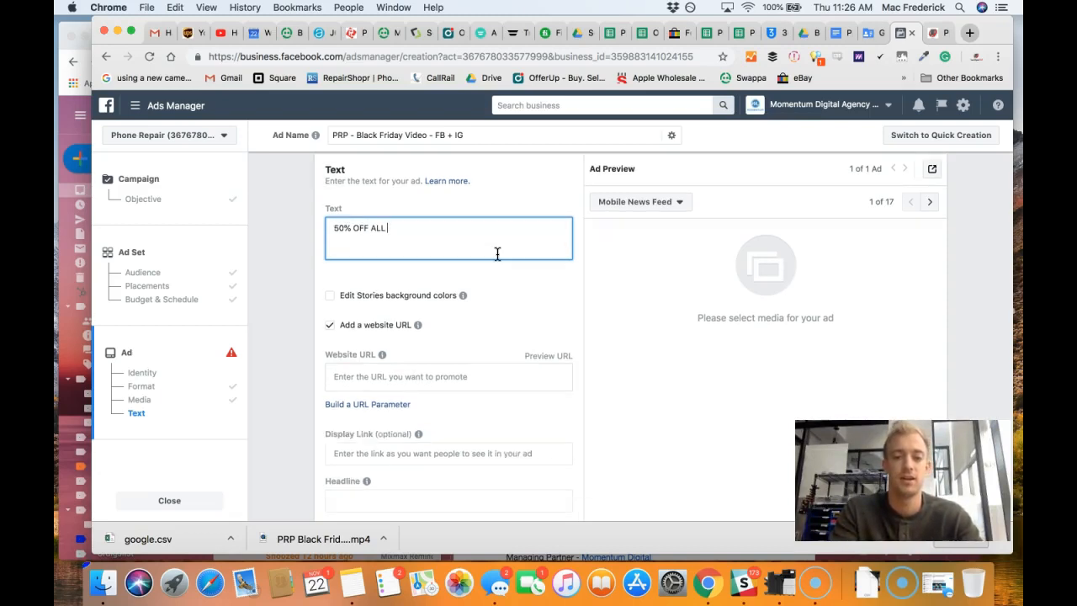
{"action": "type", "text": "IPHONE"}
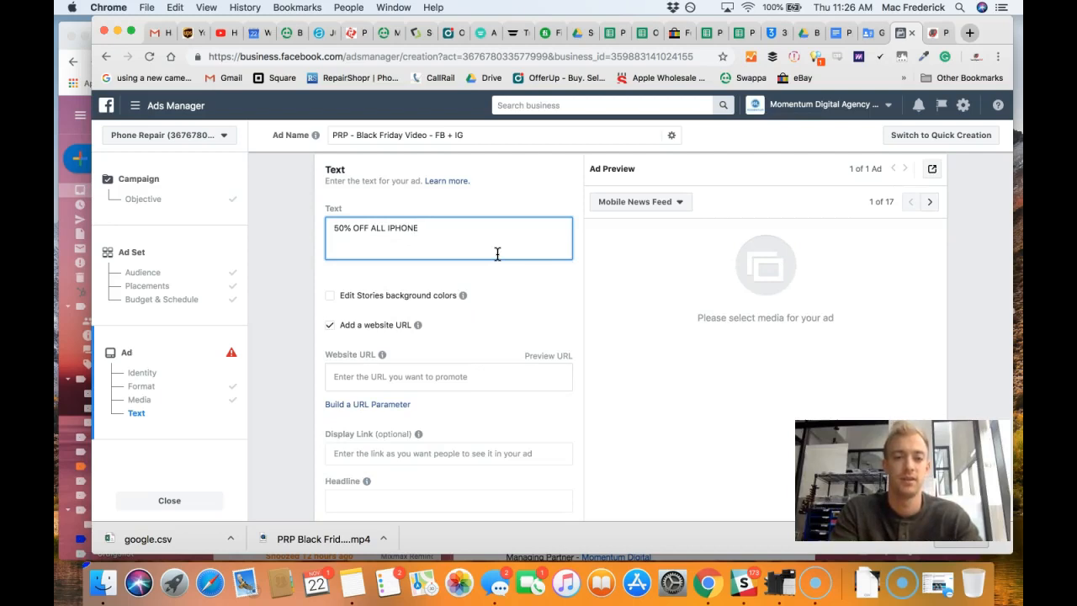
{"action": "key", "text": "Backspace"}
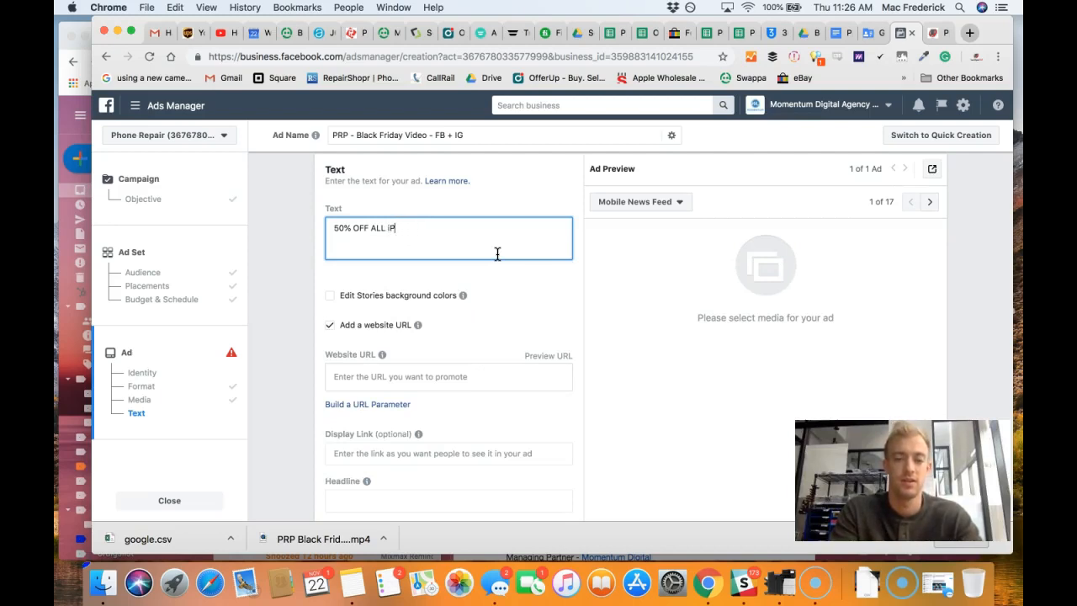
{"action": "type", "text": "P"}
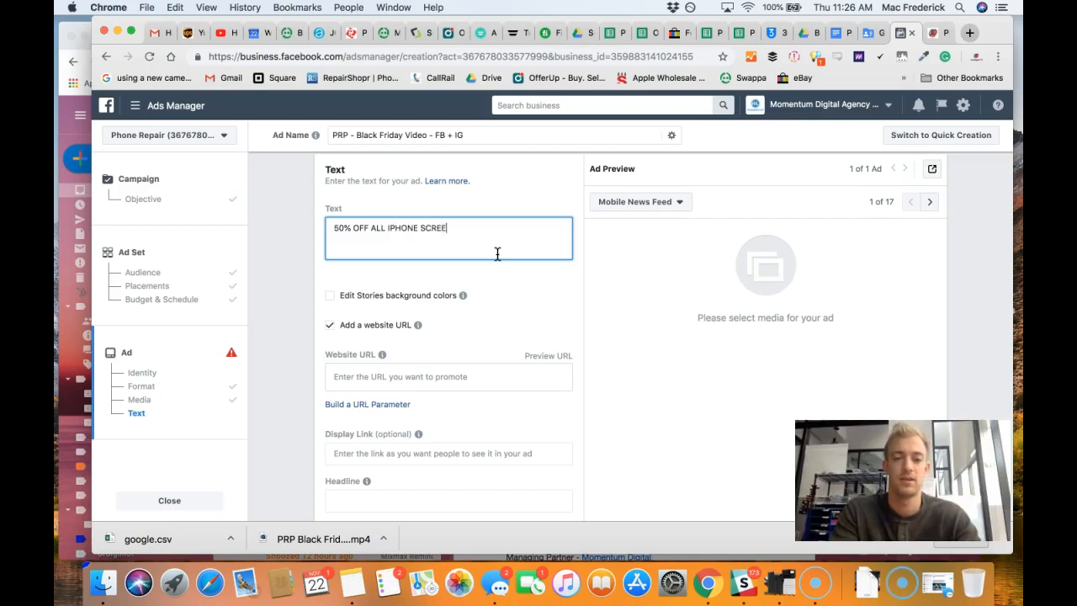
{"action": "type", "text": "N REPAIRS"}
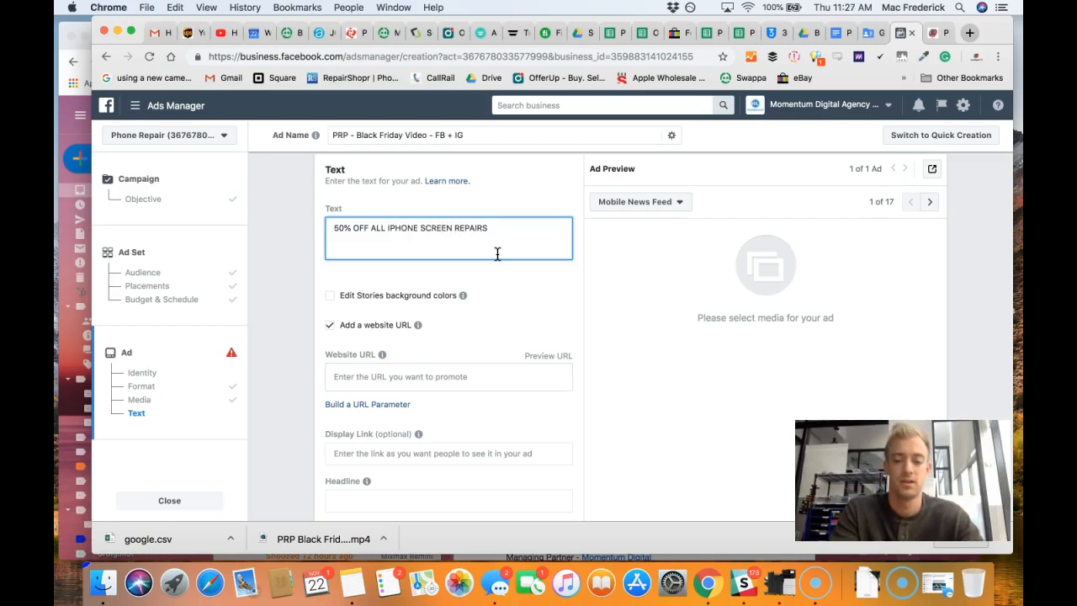
{"action": "type", "text": "THIS BLACK FRIDAY"}
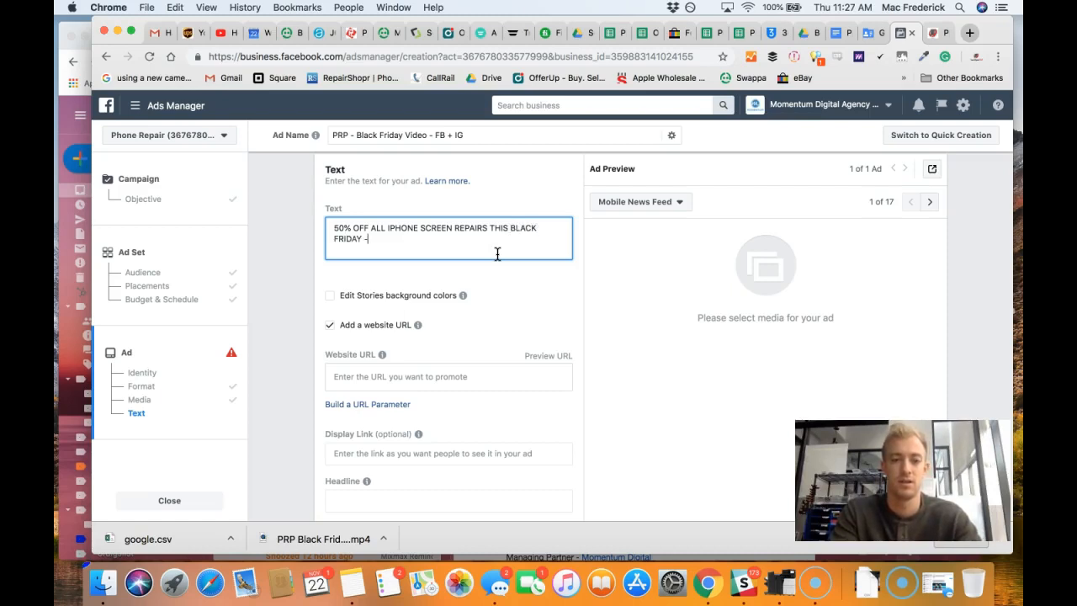
- Add the '-- Watch to find out how' line ending the Black Friday ad copy
{"action": "type", "text": "-- Watch to"}
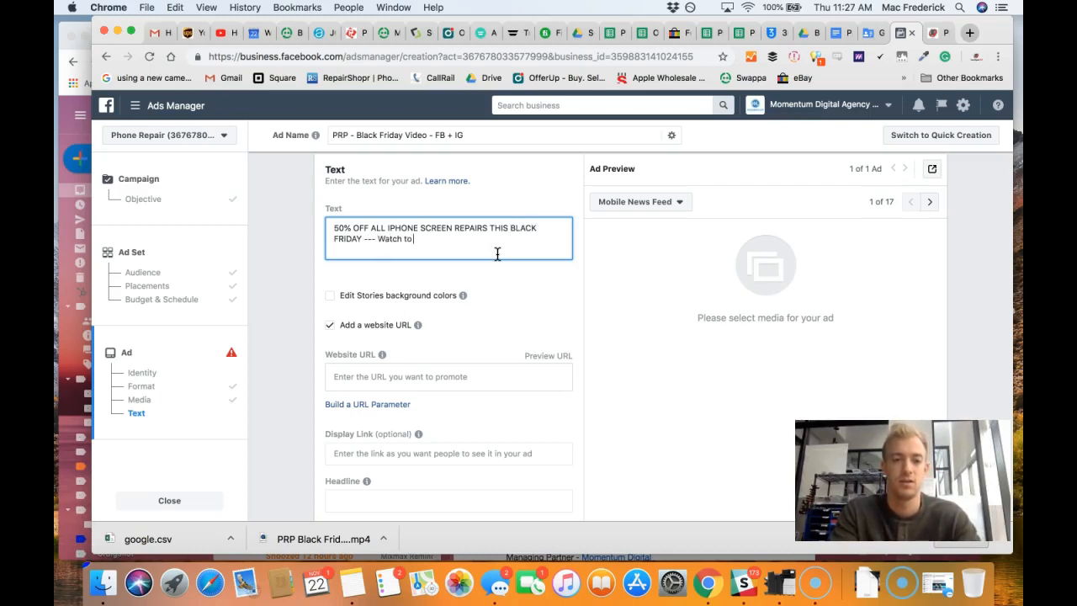
{"action": "type", "text": "find out how to get your screen replaced for 50% O"}
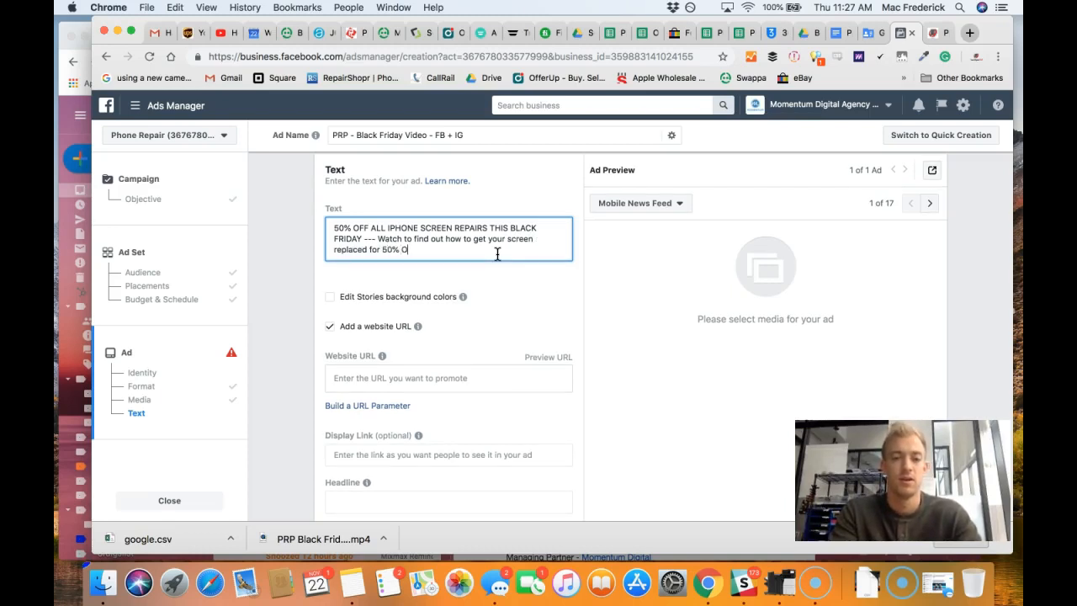
{"action": "type", "text": "FF."}
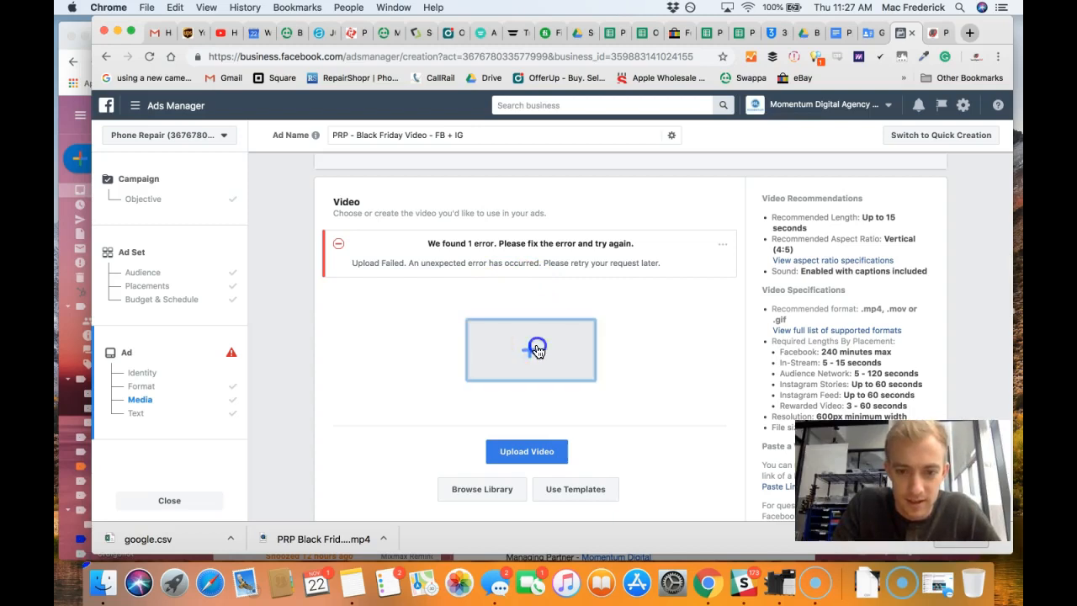
- Retry the upload by selecting PRP Black Friday.mp4 from Downloads after the failure
{"action": "left_click", "coordinate": [529, 348]}
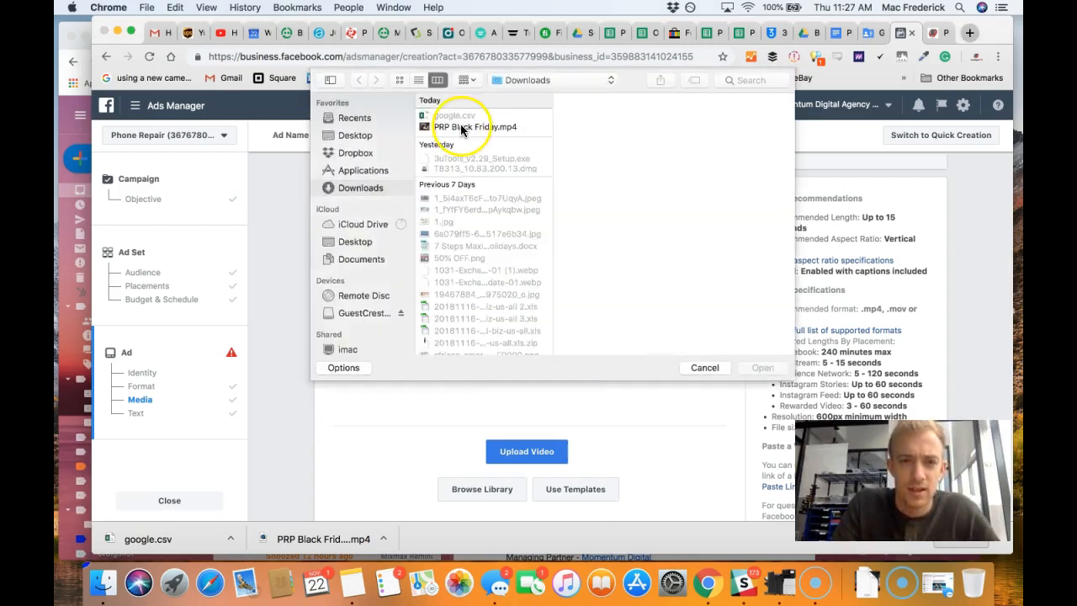
{"action": "left_click", "coordinate": [478, 126]}
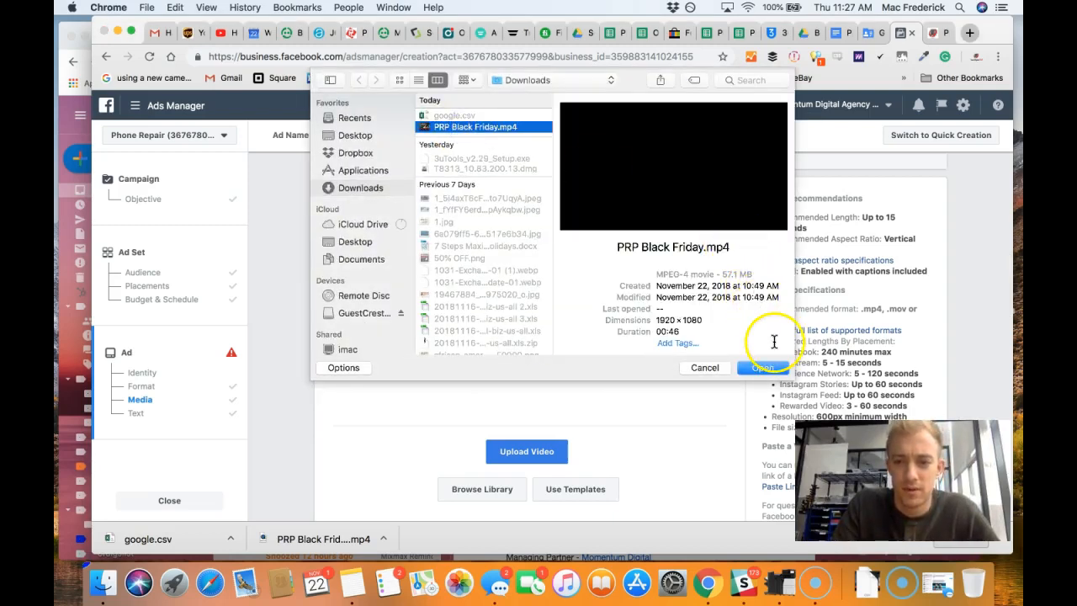
{"action": "left_click", "coordinate": [760, 367]}
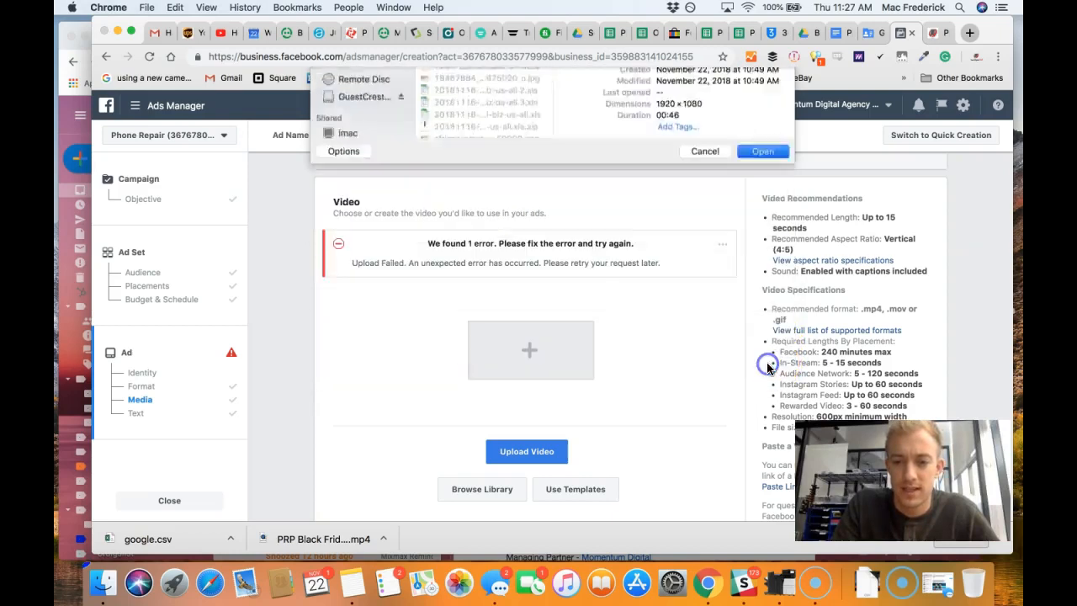
{"action": "left_click", "coordinate": [761, 152]}
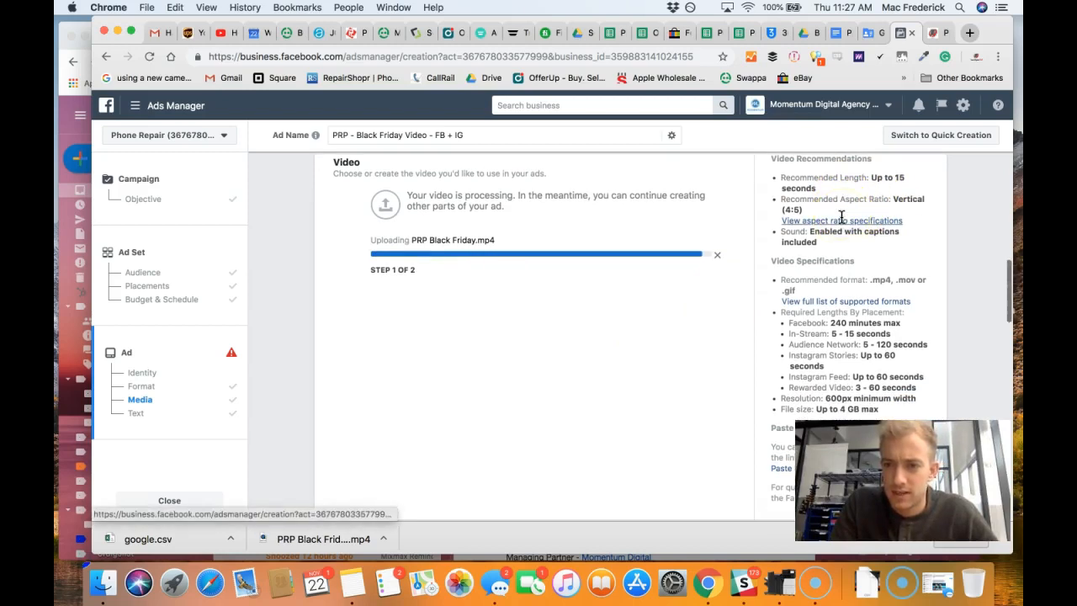
{"action": "scroll", "scroll_direction": "down", "scroll_amount": 3}
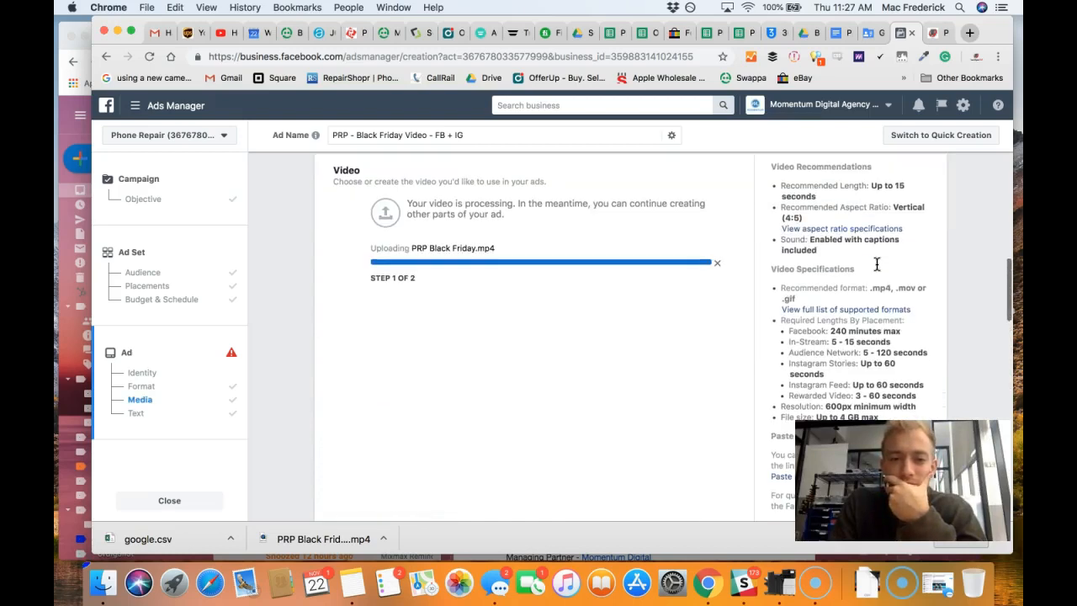
{"action": "scroll", "scroll_direction": "down", "scroll_amount": 3}
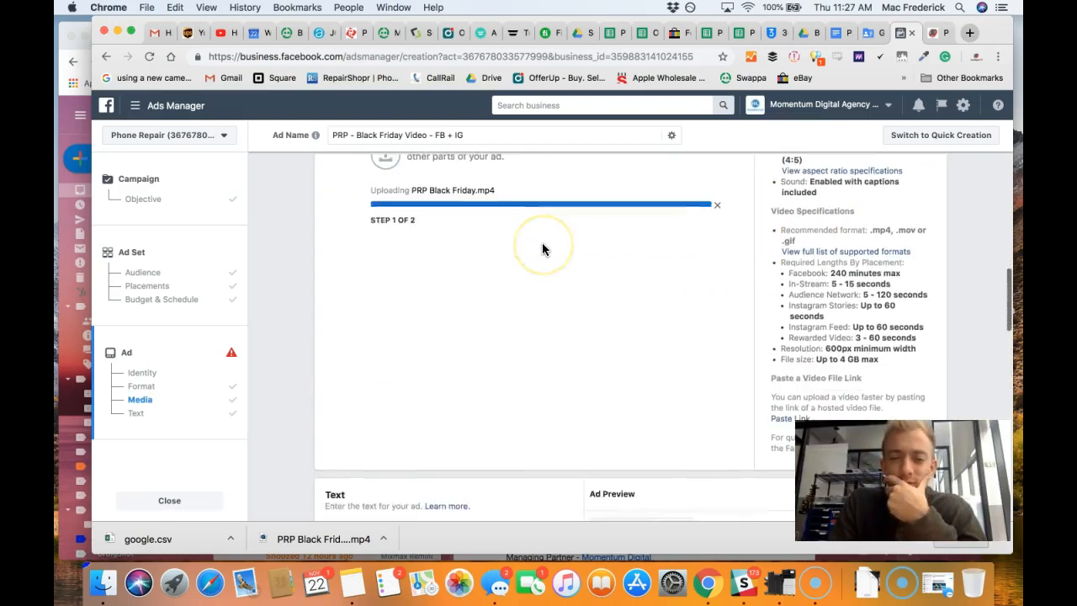
- Enable Edit Stories background colours, check the shop website, and start the Website URL
{"action": "left_click", "coordinate": [135, 412]}
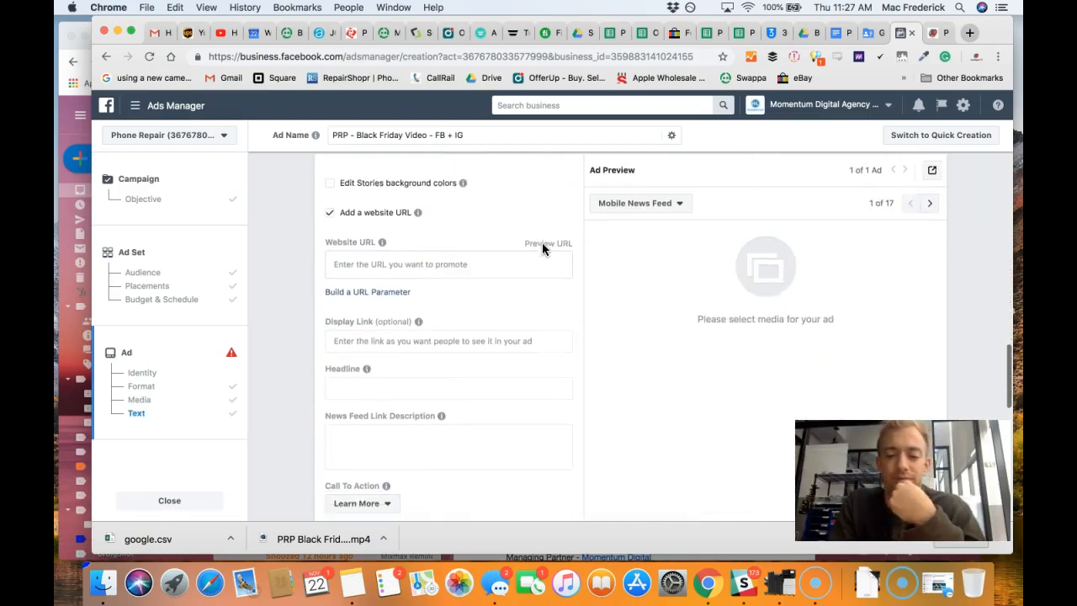
{"action": "scroll", "scroll_direction": "down", "scroll_amount": 3}
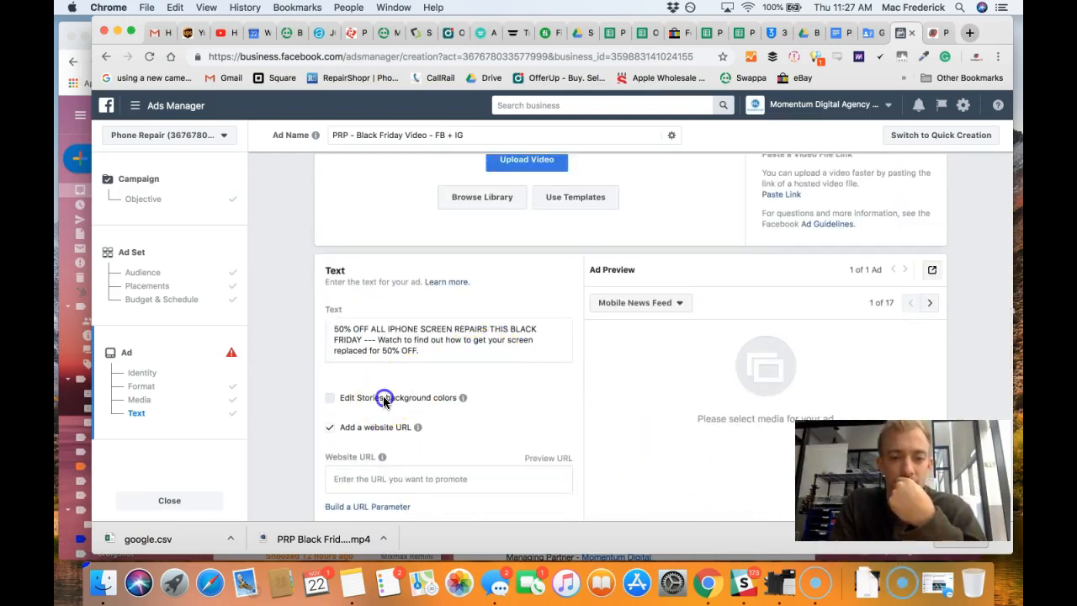
{"action": "left_click", "coordinate": [330, 397]}
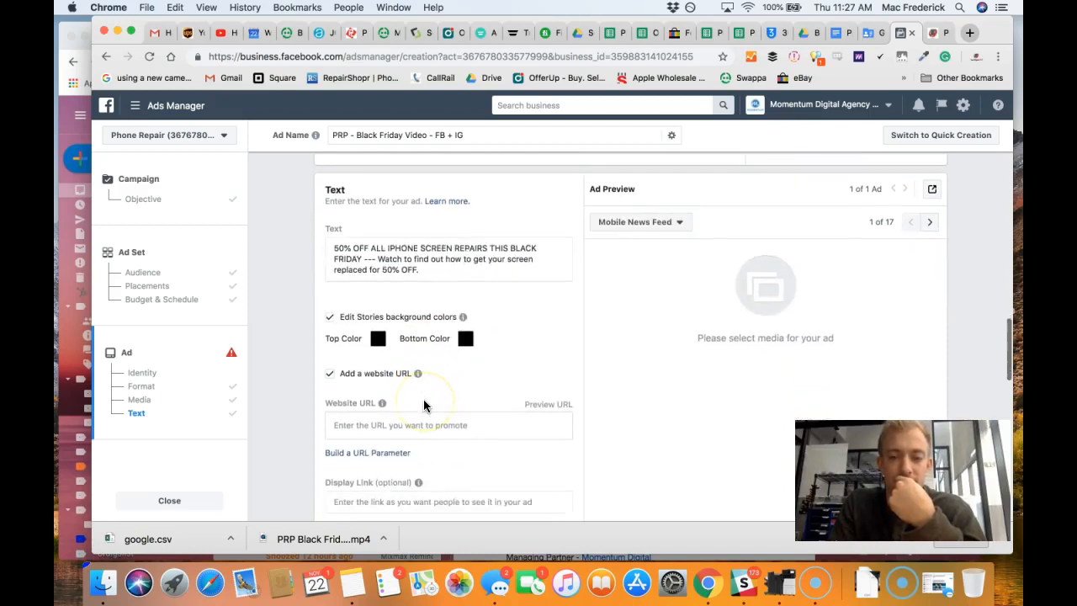
{"action": "left_click", "coordinate": [447, 343]}
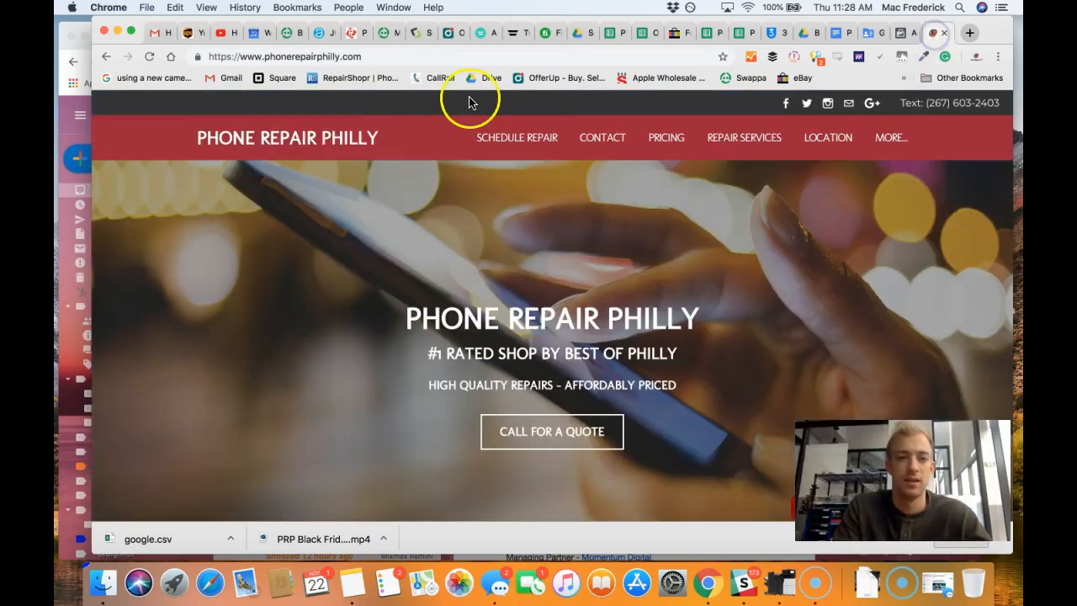
{"action": "left_click", "coordinate": [516, 138]}
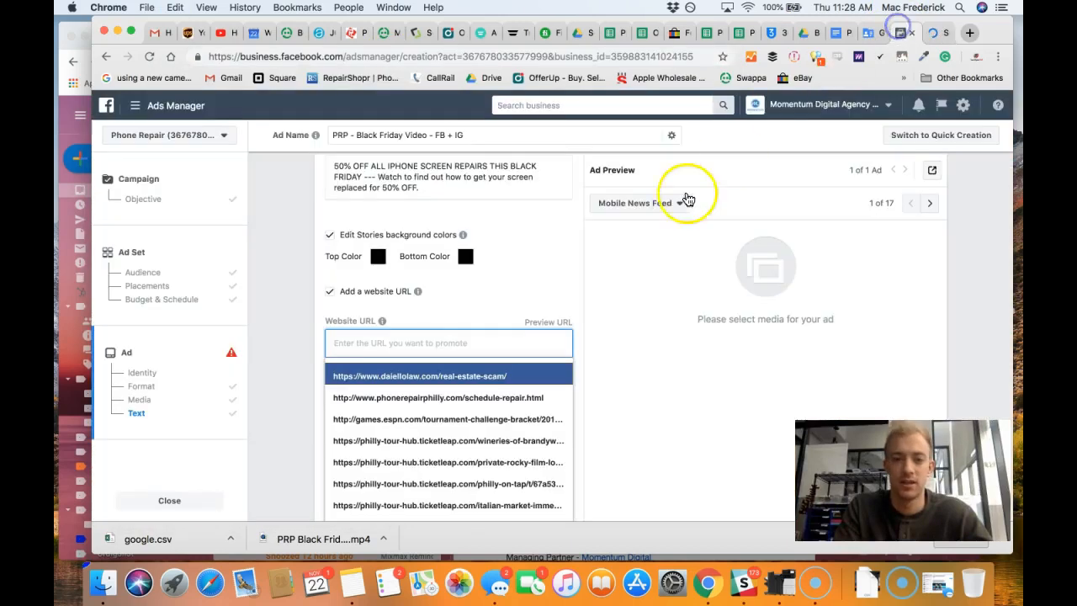
- Set display link PhoneRepairPhilly.com and headline '50% OFF IPHONE REPAIRS'
{"action": "left_click", "coordinate": [438, 397]}
{"action": "type", "text": "p"}
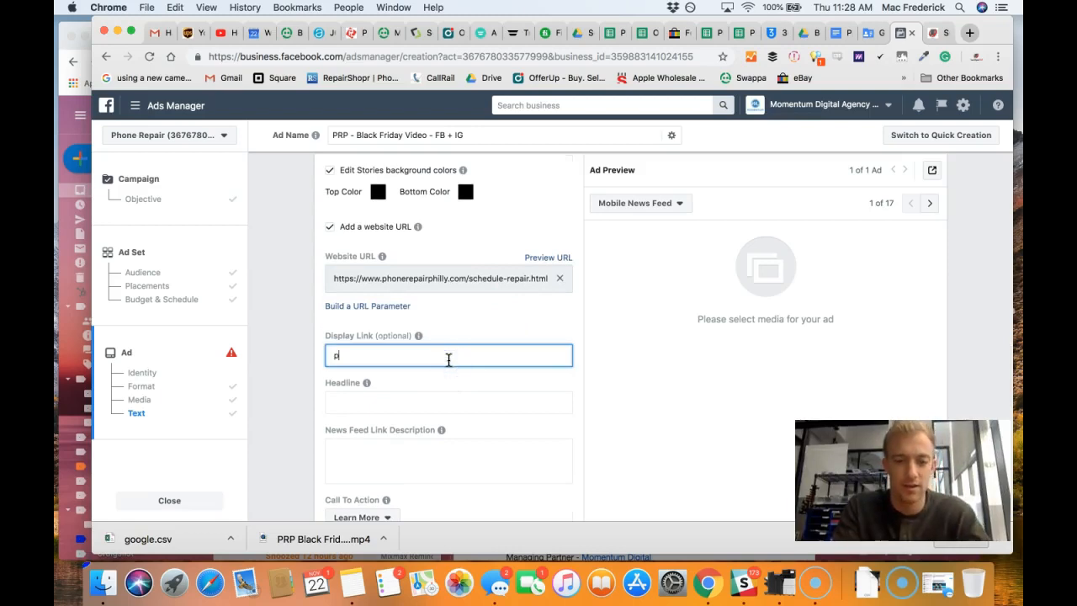
{"action": "type", "text": "PhoneRepairPhilly.com"}
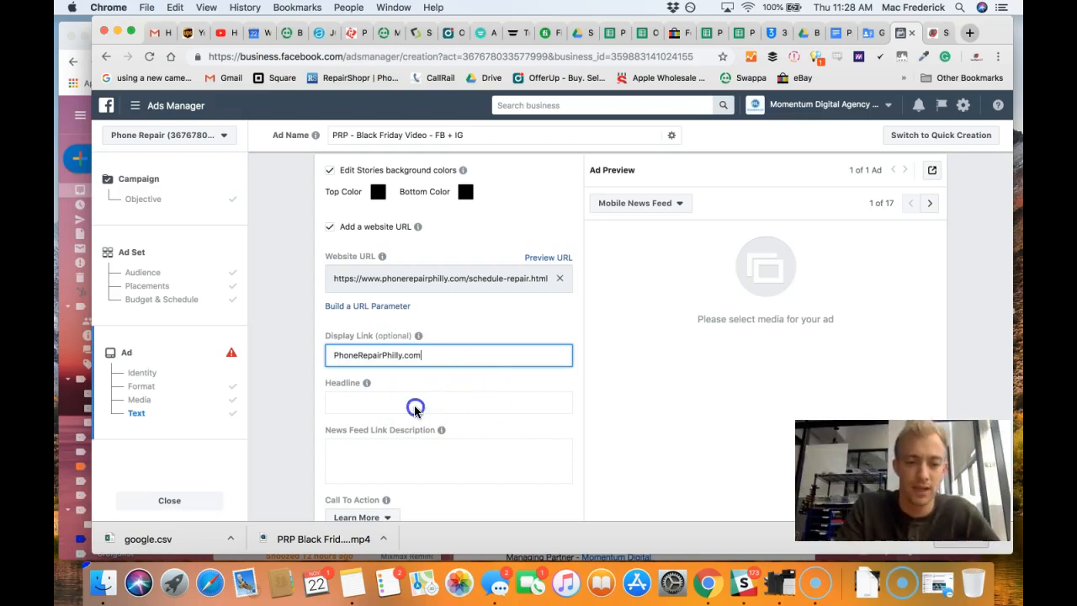
{"action": "type", "text": "50% OF"}
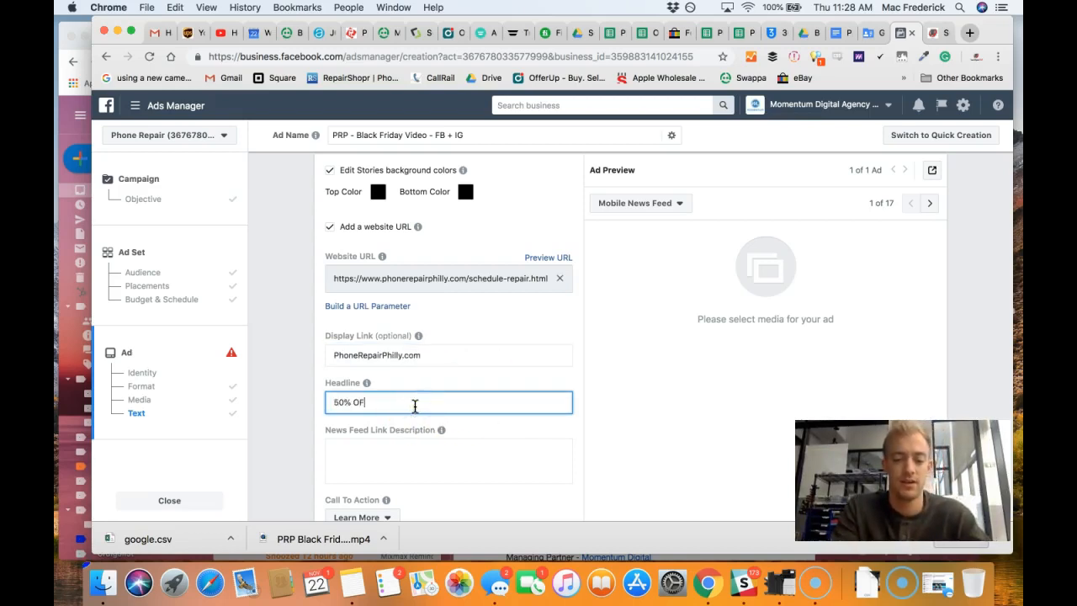
{"action": "type", "text": "F"}
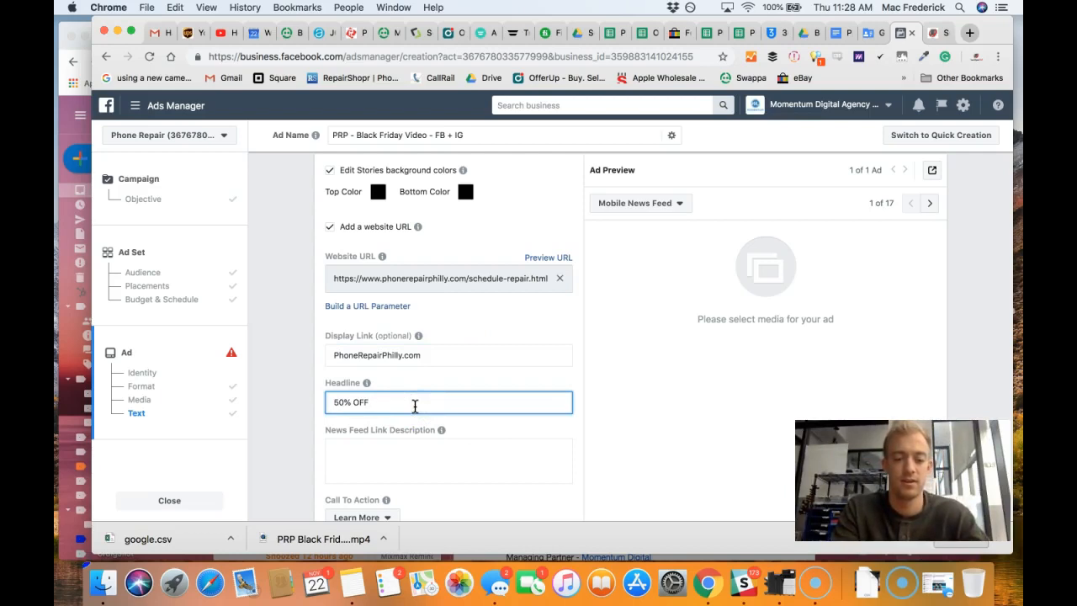
{"action": "type", "text": "IPHONE"}
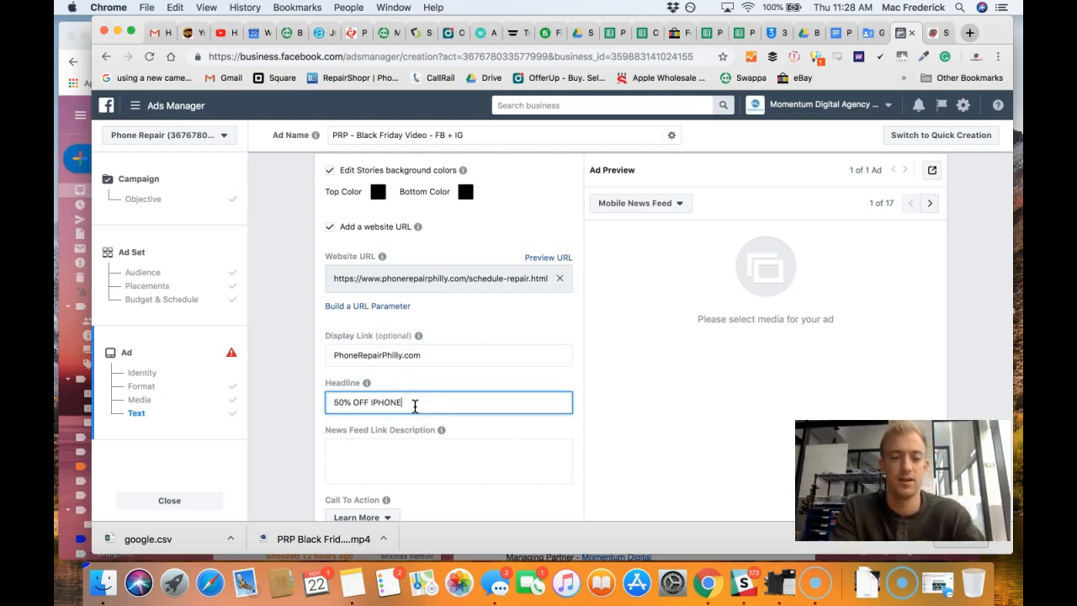
{"action": "type", "text": "REP"}
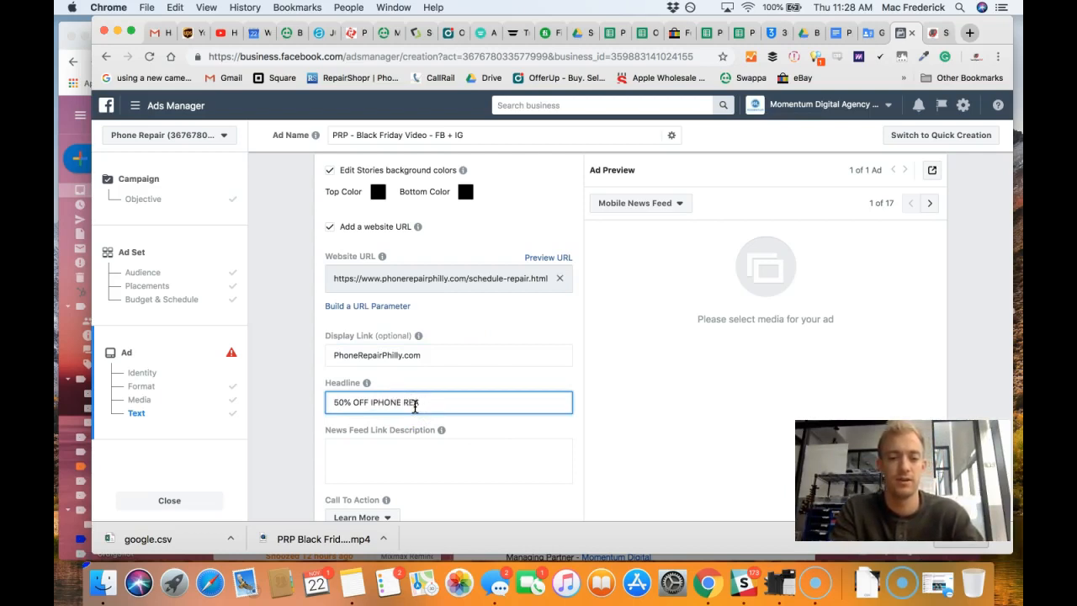
{"action": "left_click", "coordinate": [448, 461]}
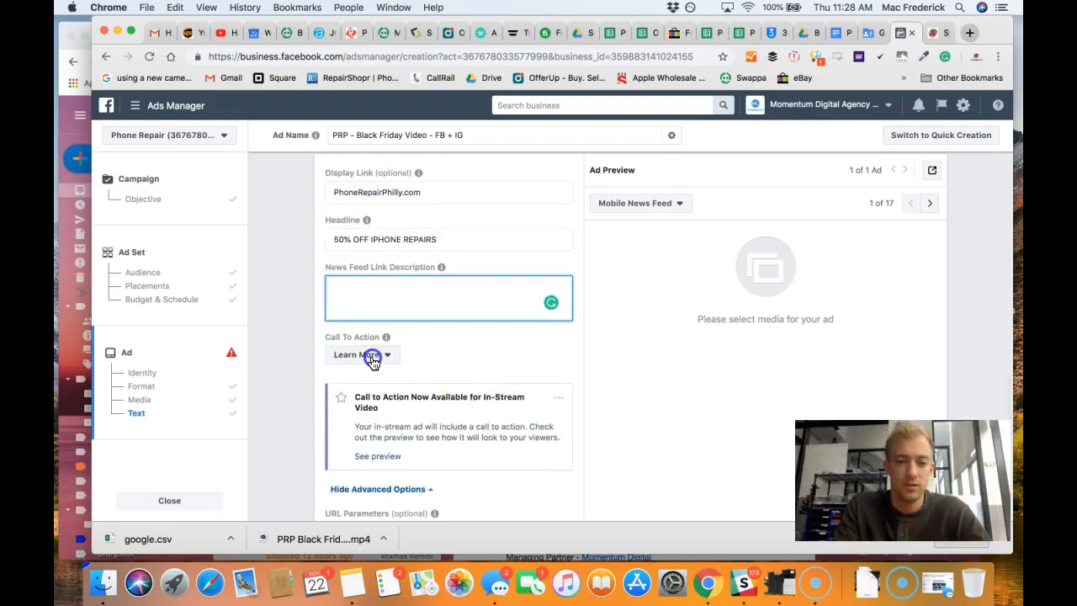
- Set the ad's call to action to Get Quote
{"action": "left_click", "coordinate": [362, 353]}
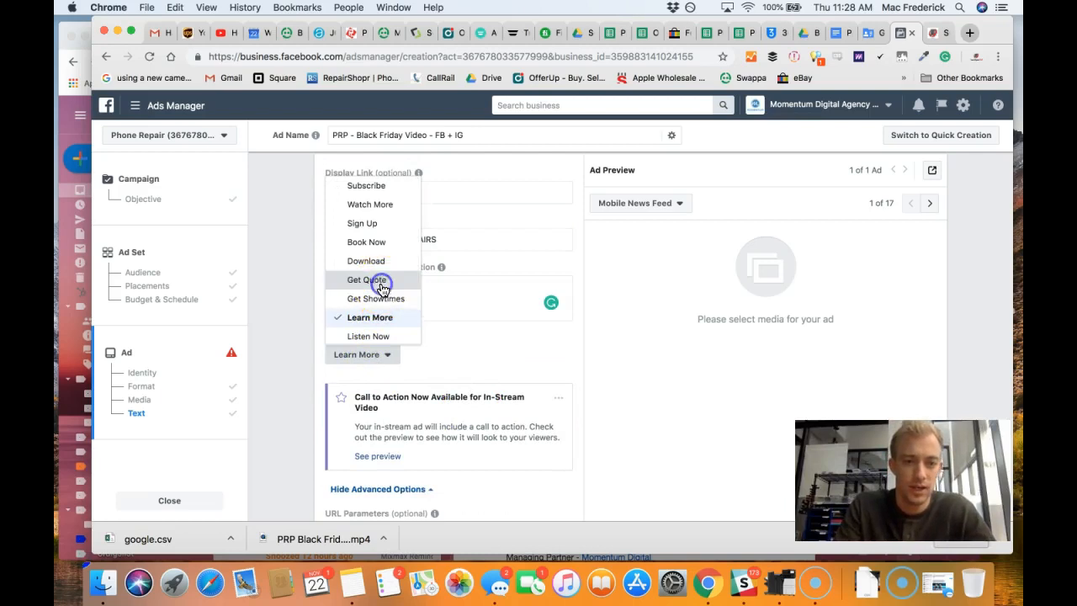
{"action": "left_click", "coordinate": [367, 279]}
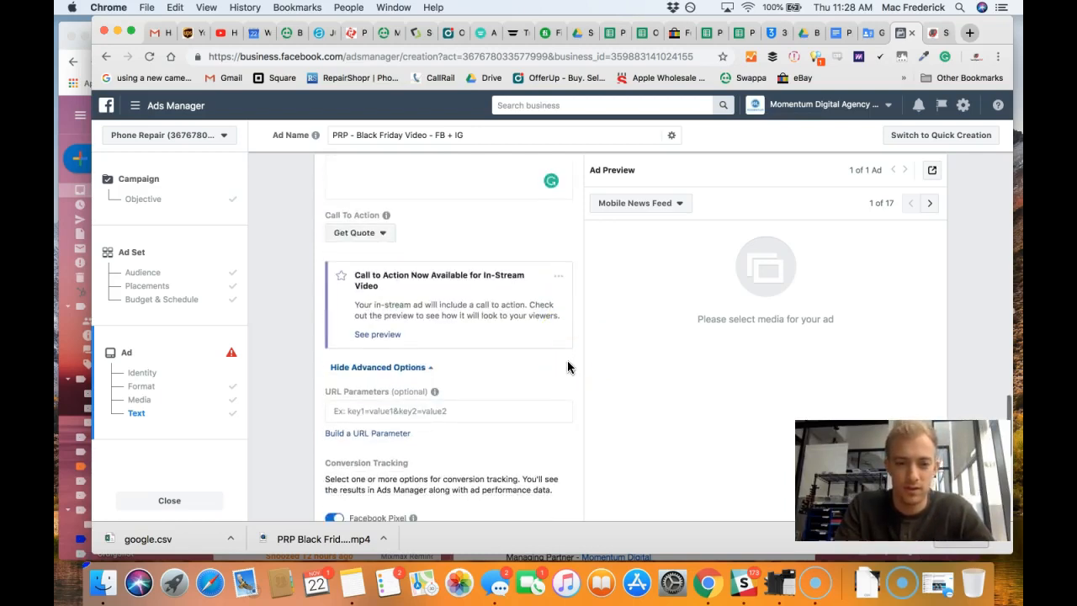
{"action": "scroll", "scroll_direction": "down", "scroll_amount": 3}
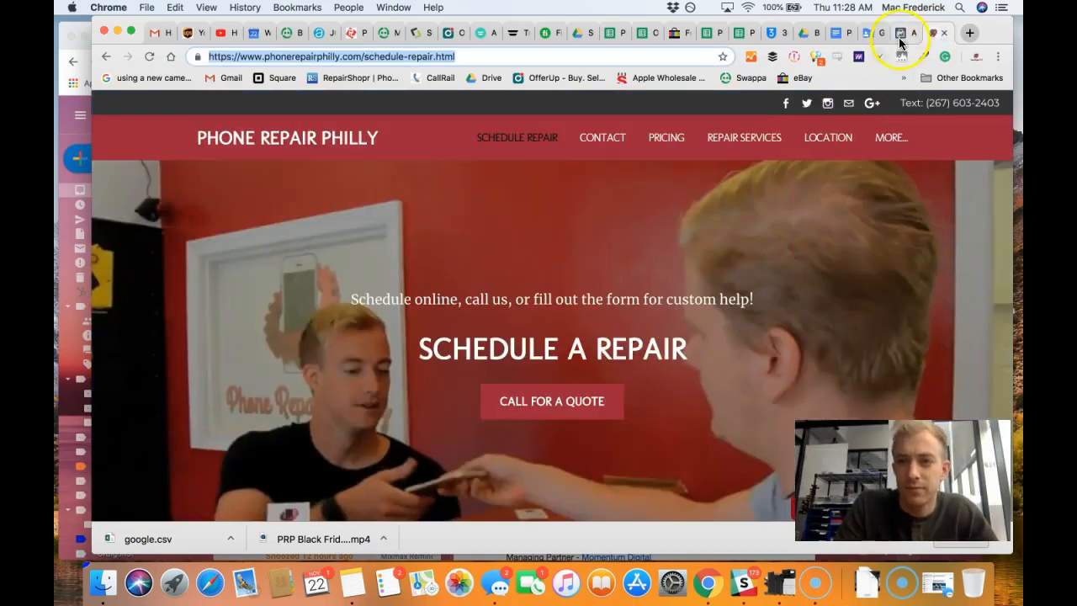
- Revisit the ad's Media section showing the upload error, then open the downloaded mp4
{"action": "left_click", "coordinate": [883, 33]}
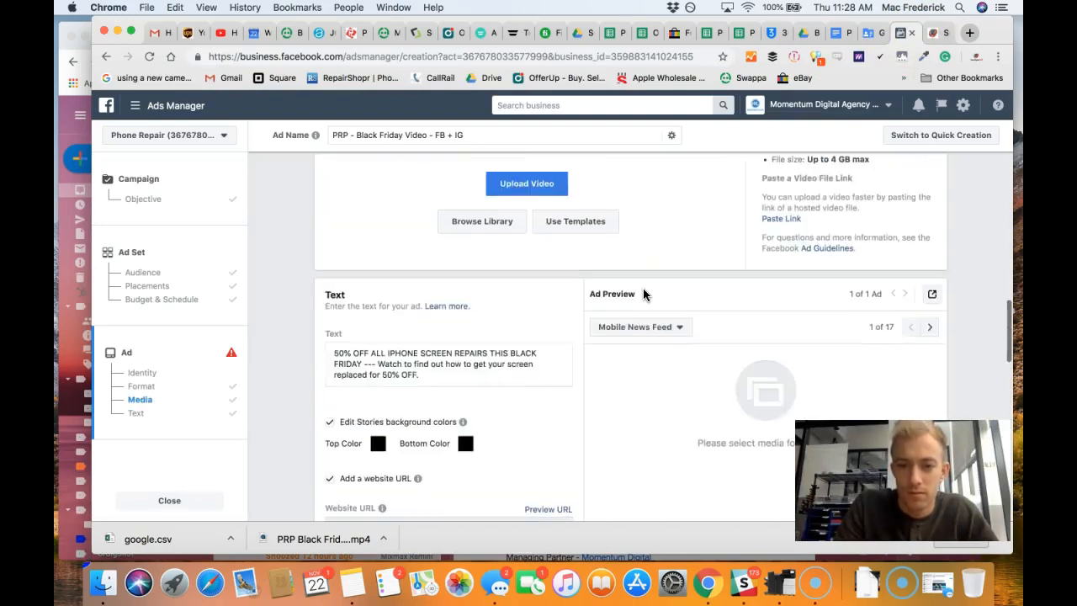
{"action": "left_click", "coordinate": [527, 183]}
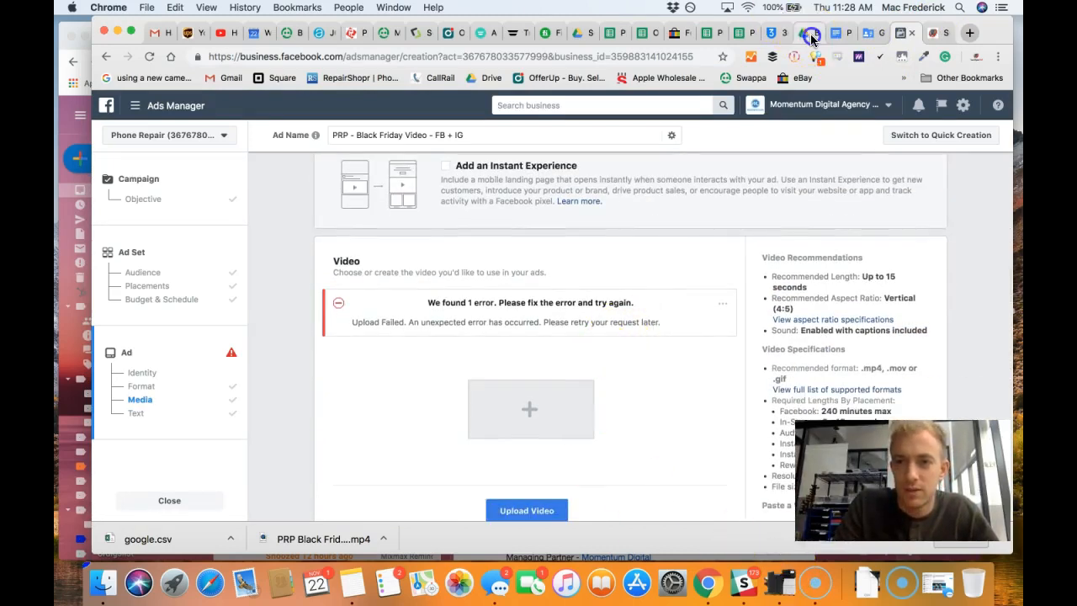
{"action": "left_click", "coordinate": [808, 34]}
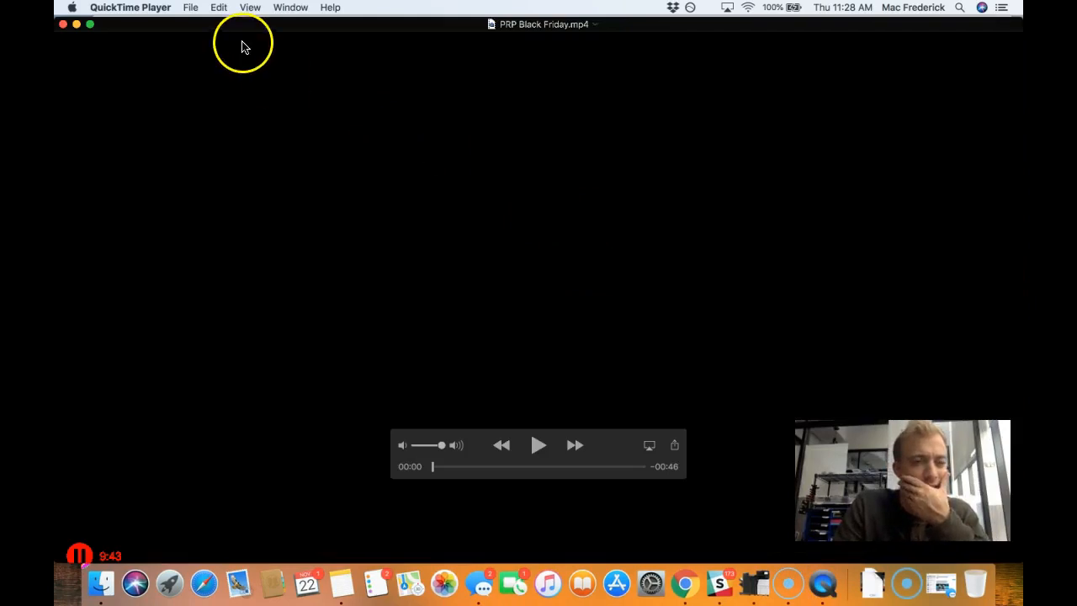
- Browse QuickTime's File, Edit and Window menus for export, trim and window options
{"action": "left_click", "coordinate": [192, 7]}
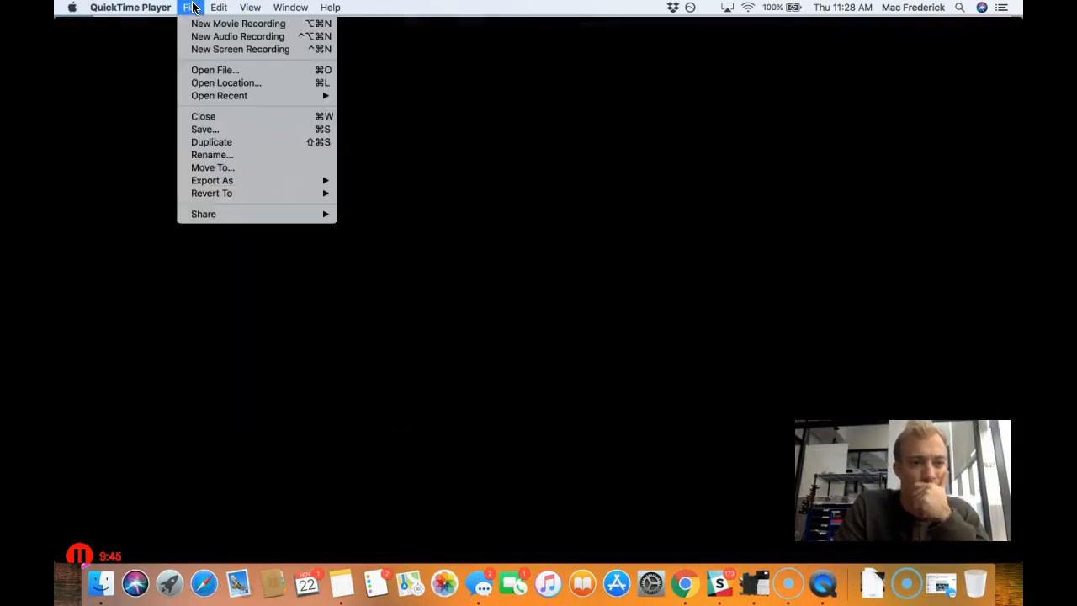
{"action": "left_click", "coordinate": [219, 7]}
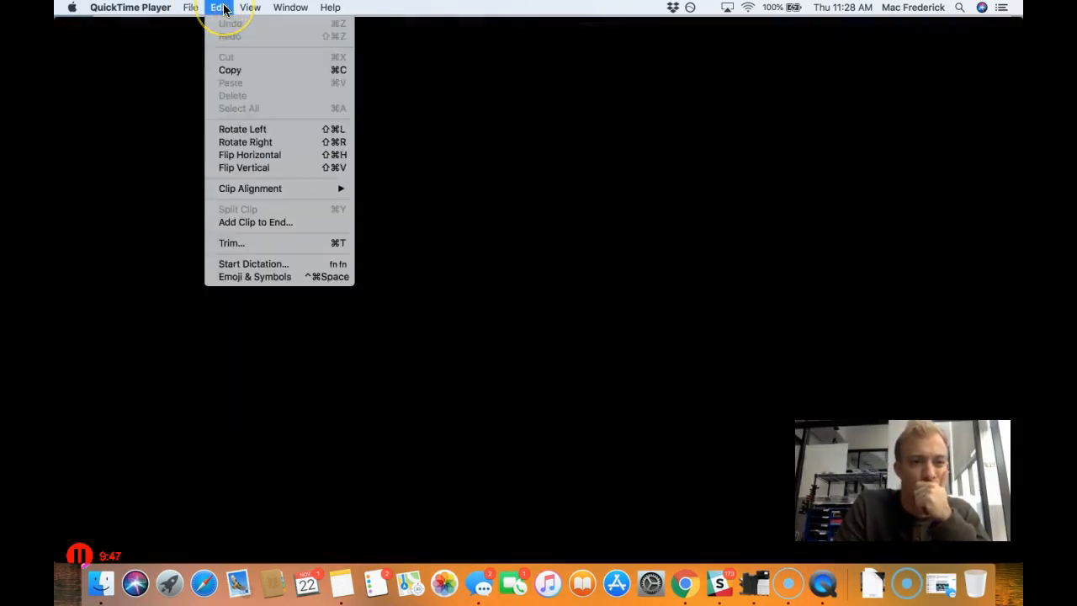
{"action": "mouse_move", "coordinate": [245, 141]}
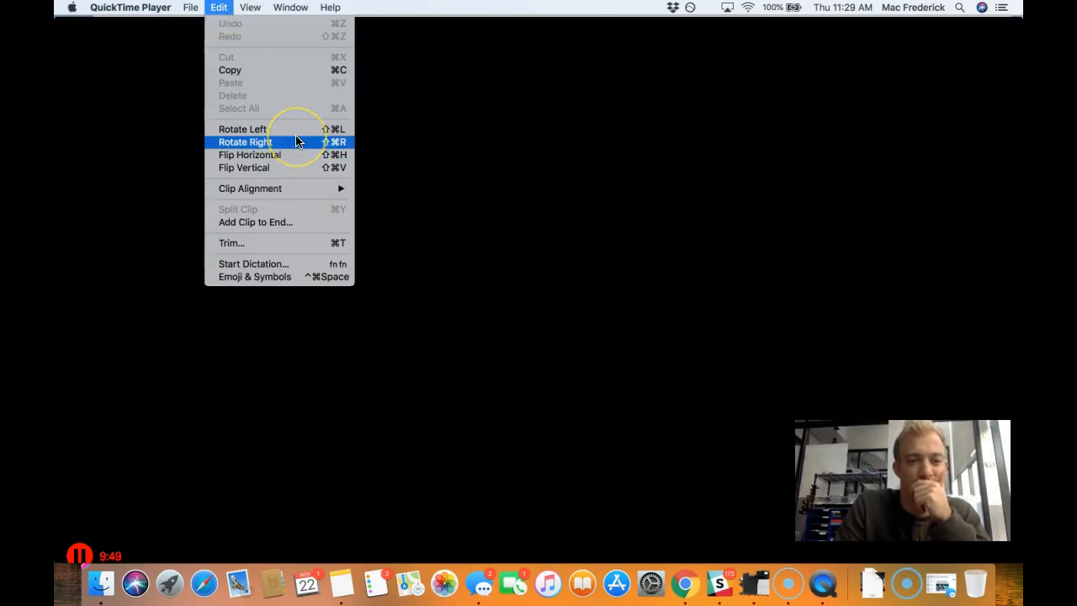
{"action": "left_click", "coordinate": [289, 7]}
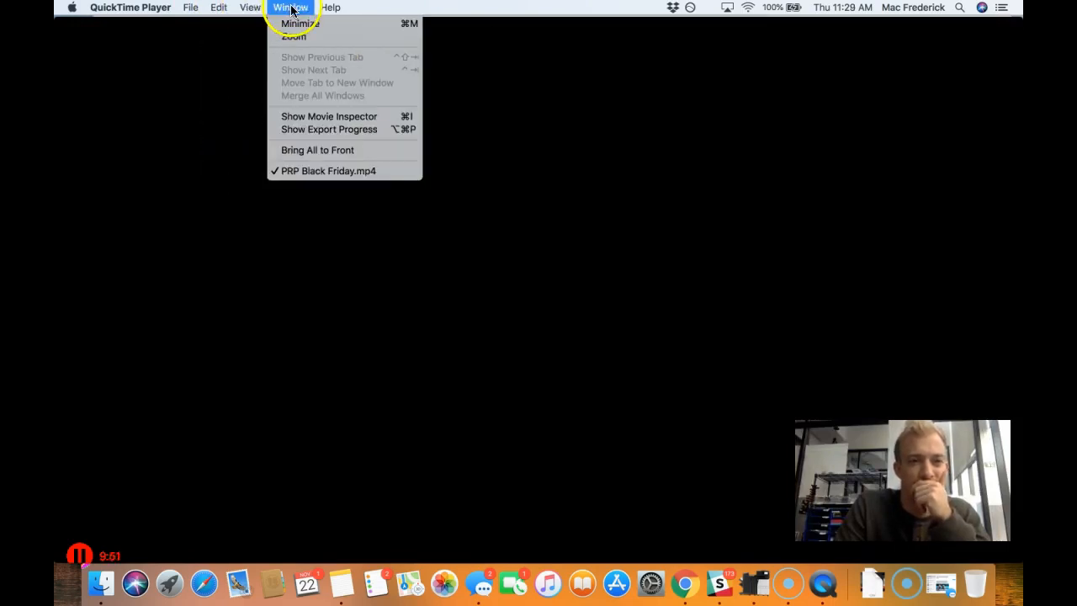
{"action": "left_click", "coordinate": [190, 7]}
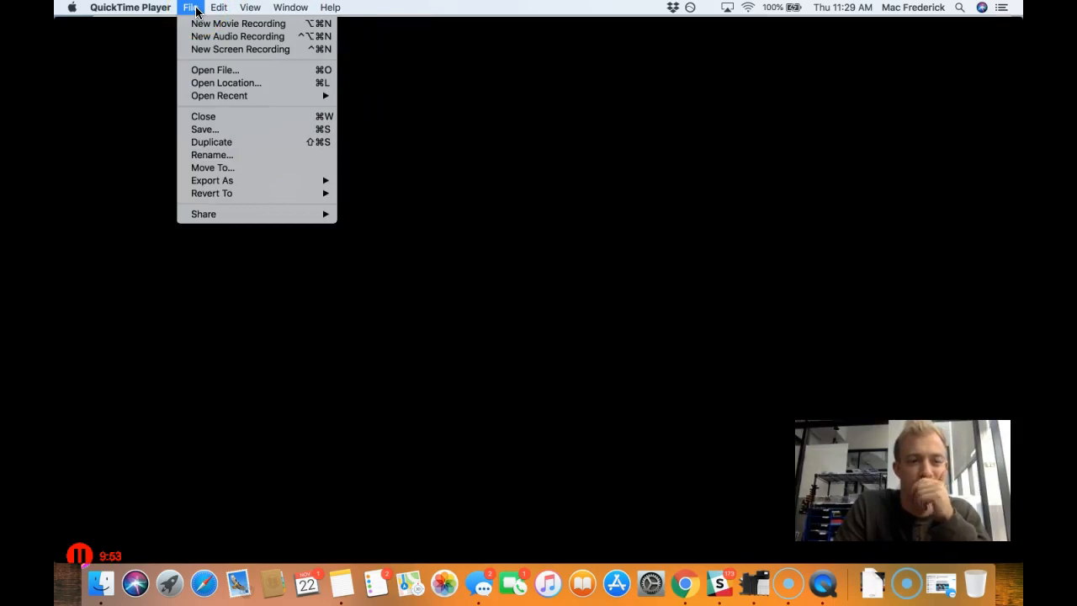
{"action": "mouse_move", "coordinate": [175, 77]}
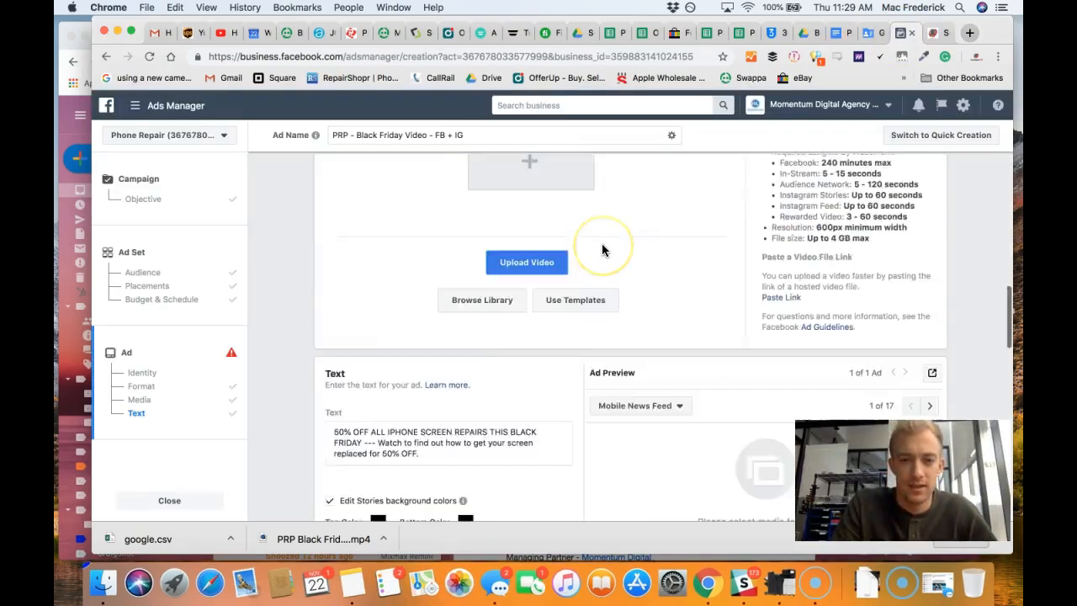
{"action": "scroll", "scroll_direction": "down", "scroll_amount": 3}
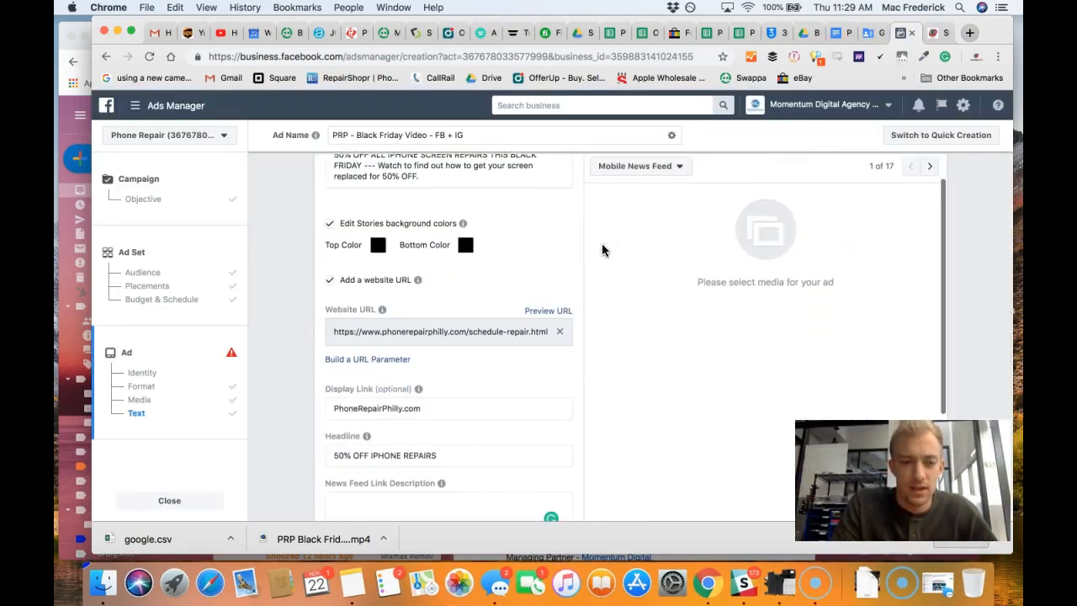
{"action": "scroll", "scroll_direction": "down", "scroll_amount": 3}
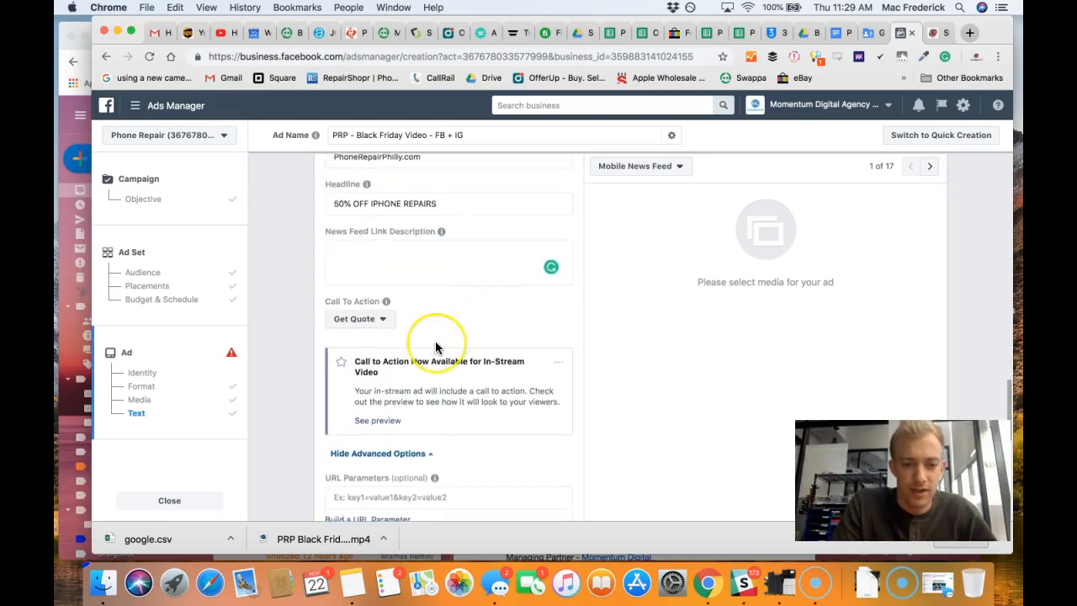
{"action": "scroll", "scroll_direction": "down", "scroll_amount": 3}
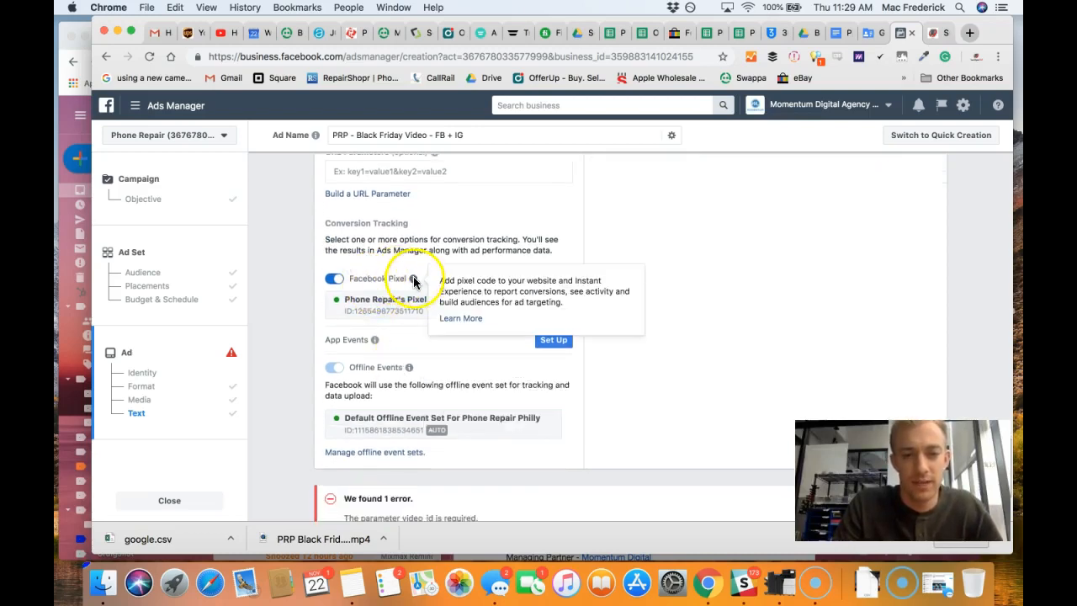
{"action": "scroll", "scroll_direction": "down", "scroll_amount": 3}
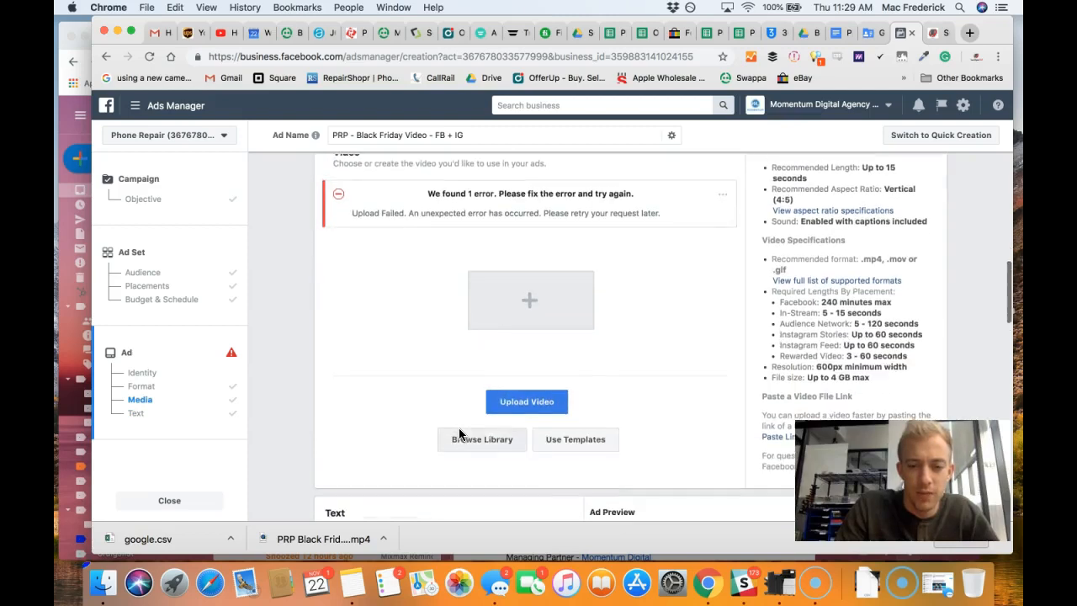
{"action": "left_click", "coordinate": [141, 386]}
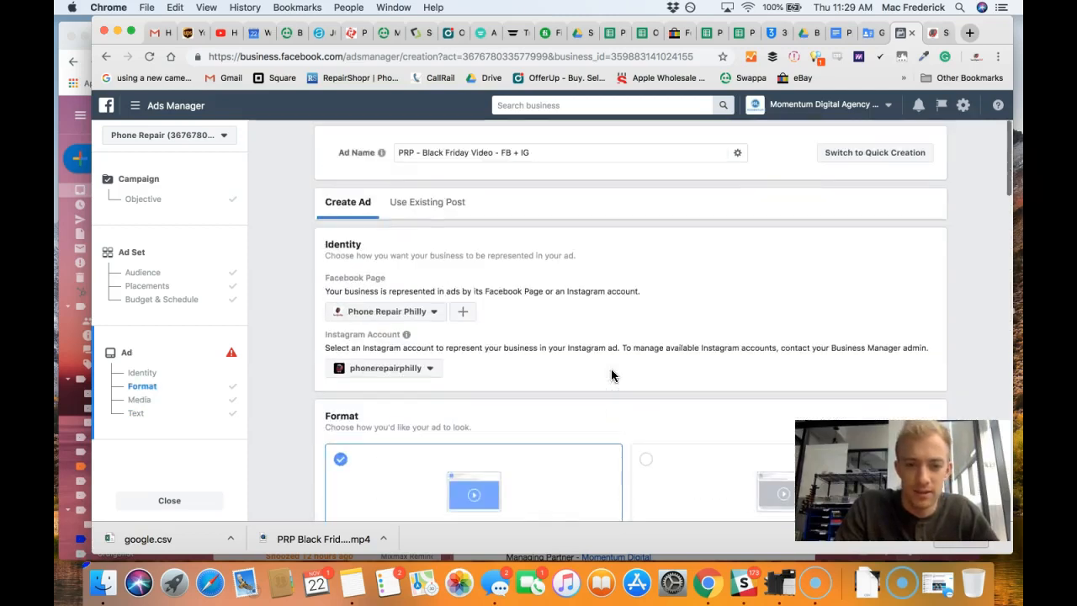
{"action": "scroll", "scroll_direction": "down", "scroll_amount": 3}
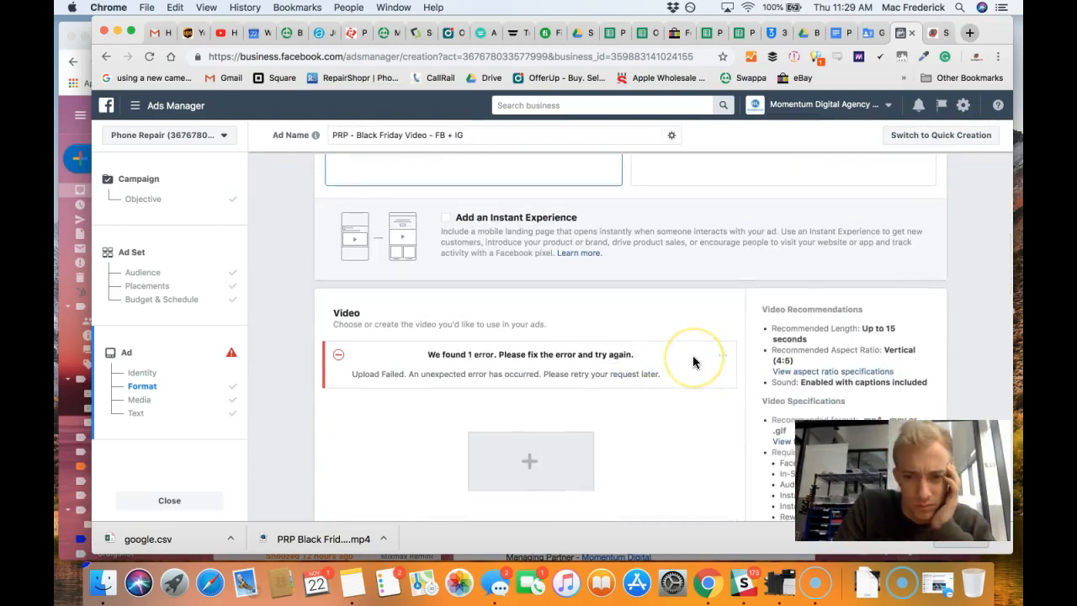
{"action": "left_click", "coordinate": [135, 414]}
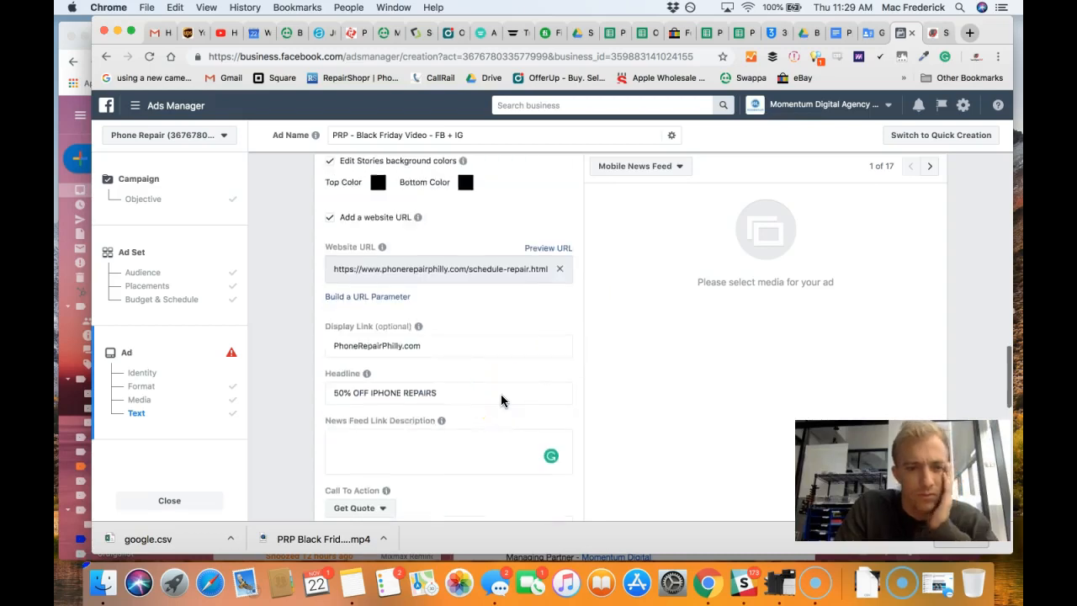
{"action": "scroll", "scroll_direction": "down", "scroll_amount": 3}
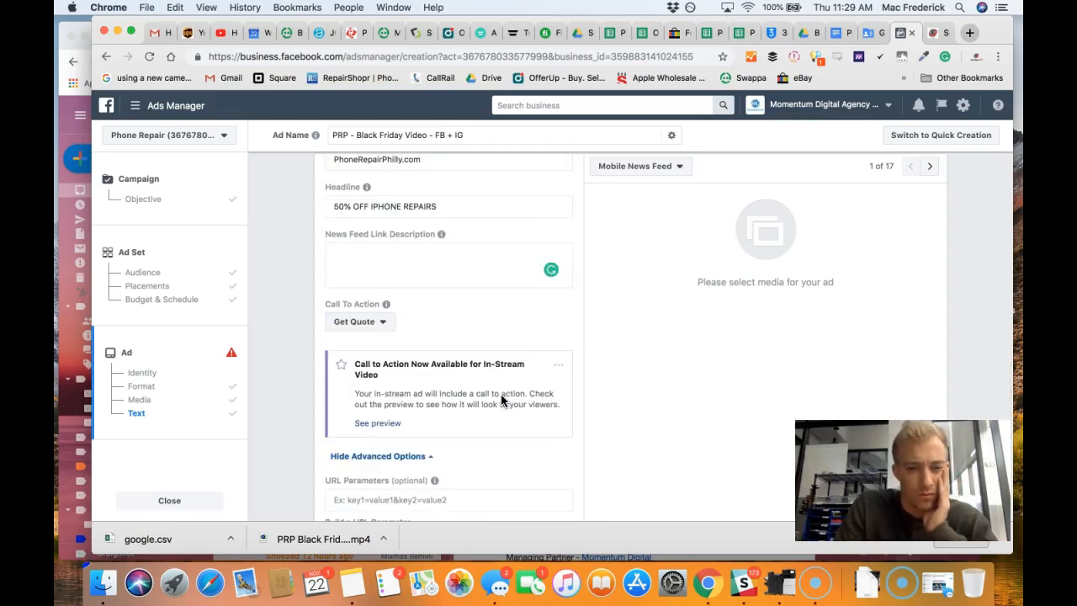
{"action": "scroll", "scroll_direction": "down", "scroll_amount": 3}
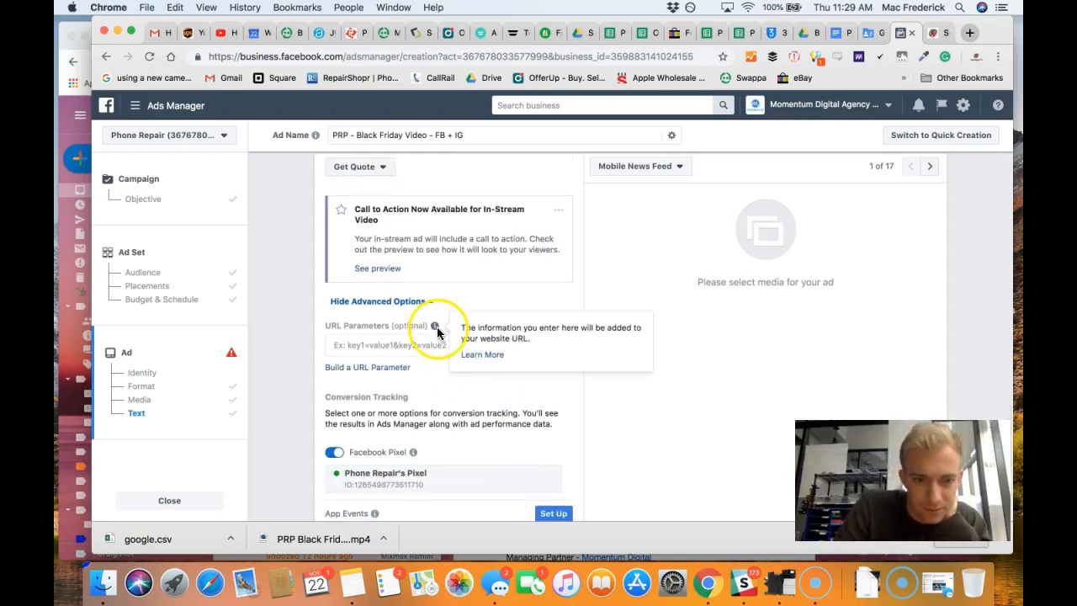
{"action": "scroll", "scroll_direction": "down", "scroll_amount": 3}
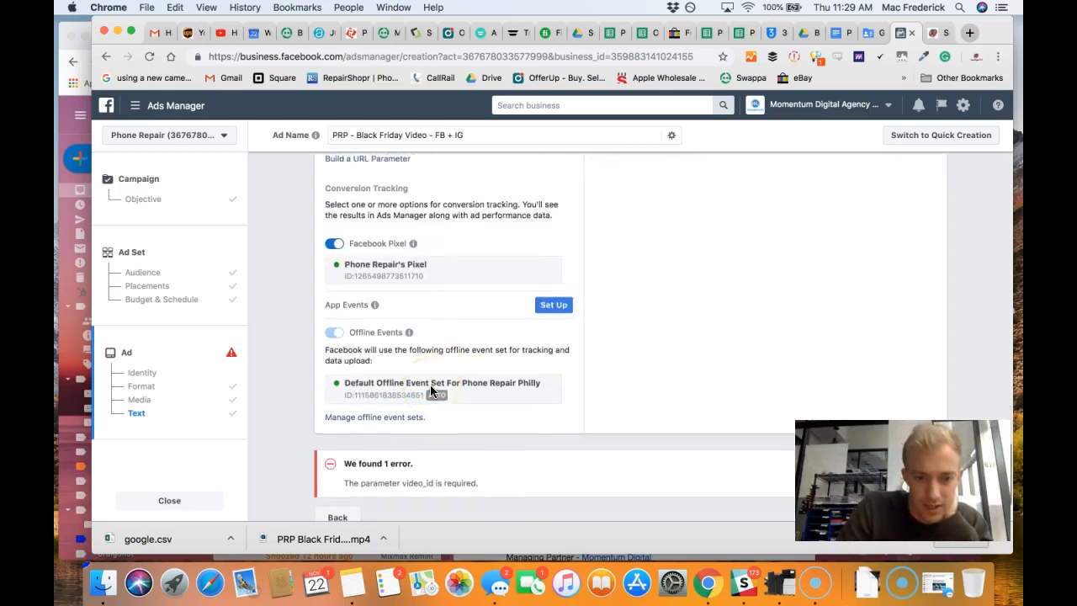
{"action": "scroll", "scroll_direction": "down", "scroll_amount": 3}
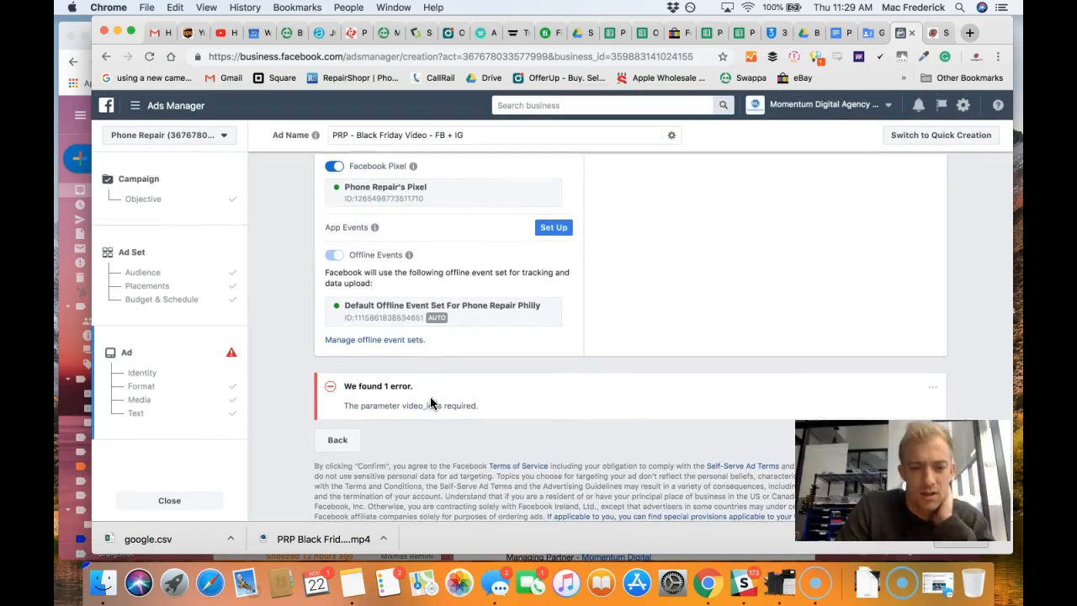